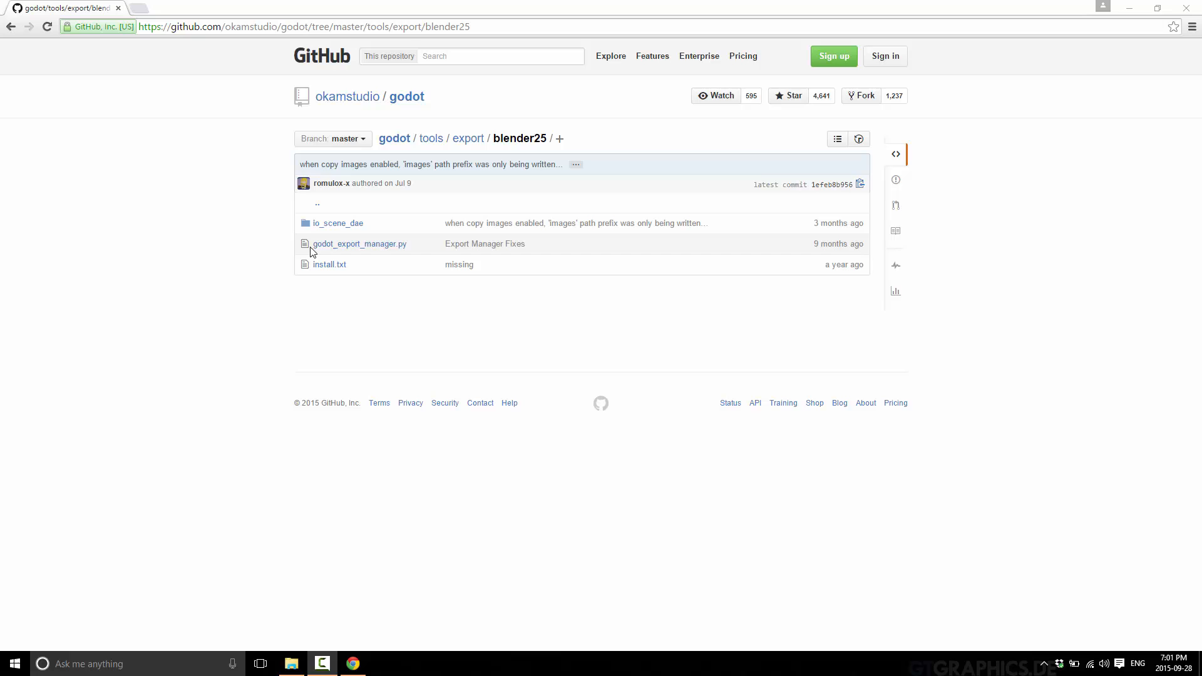
mouse_move(299, 322)
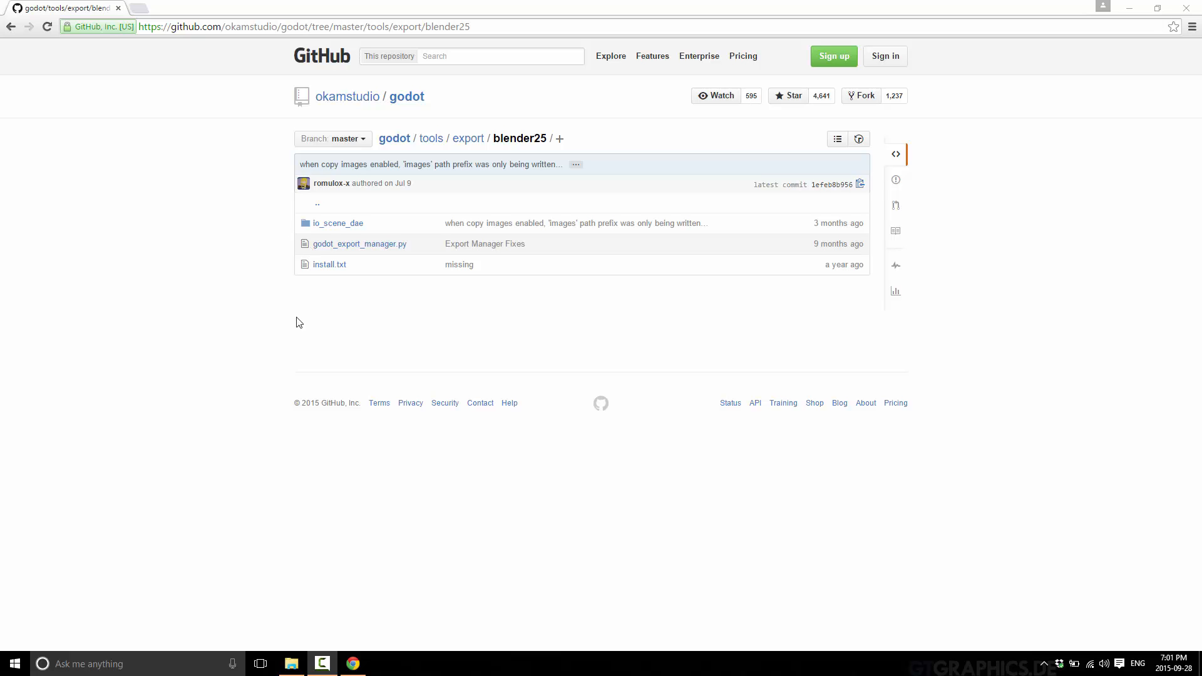
Launch blender.exe from the downloaded blender-2.76-rc1-win64 folder to its default cube scene.
left_click(290, 663)
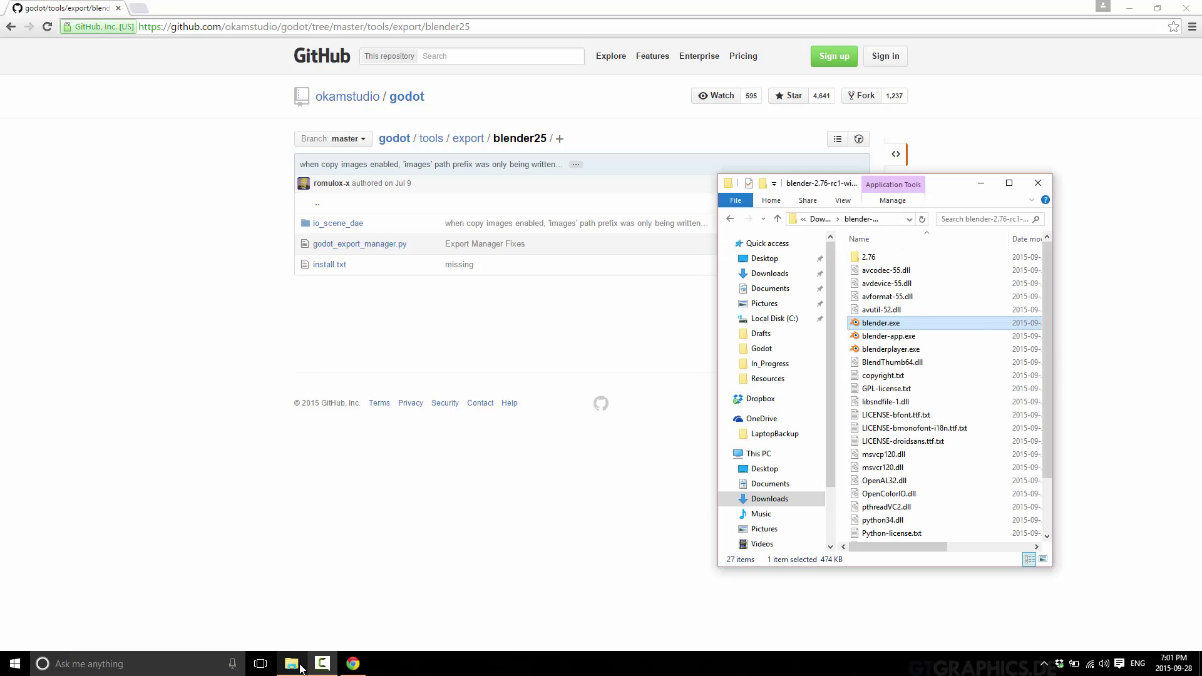
double_click(880, 323)
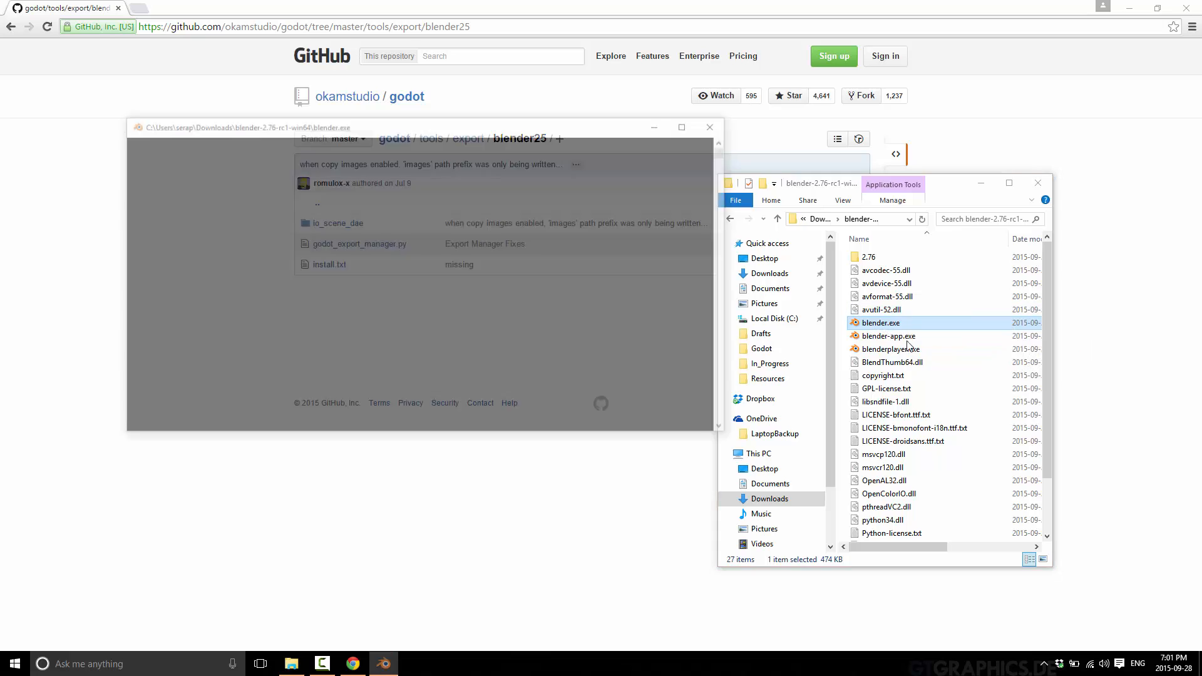
double_click(880, 323)
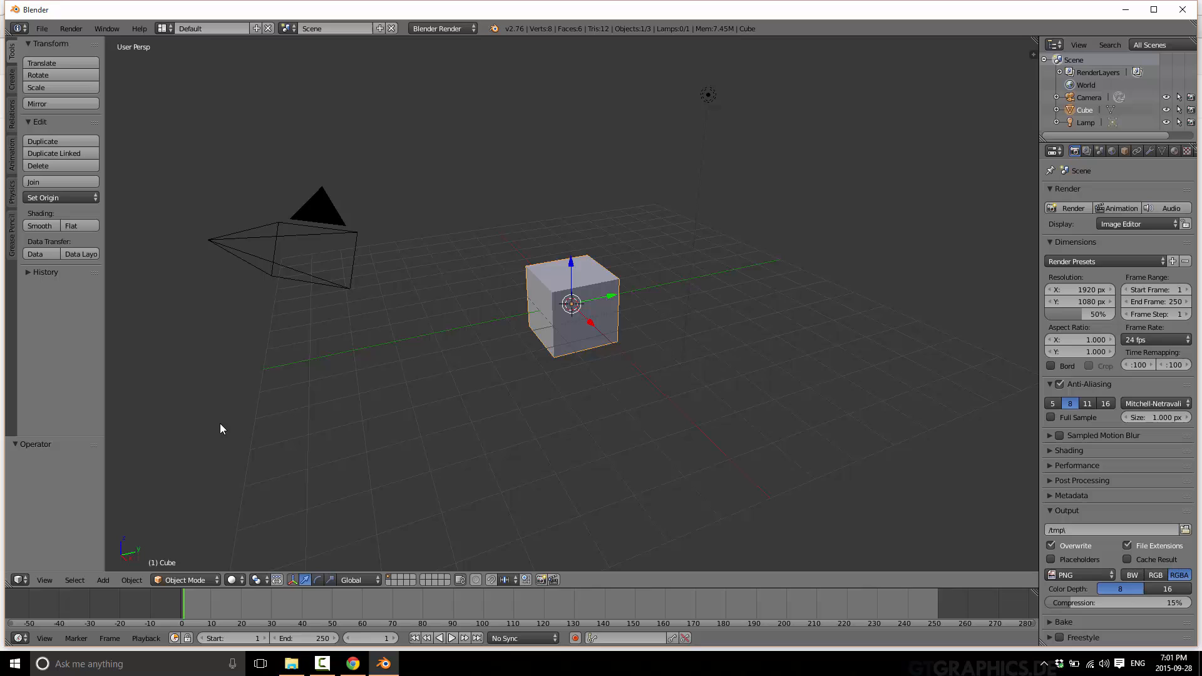
mouse_move(203, 431)
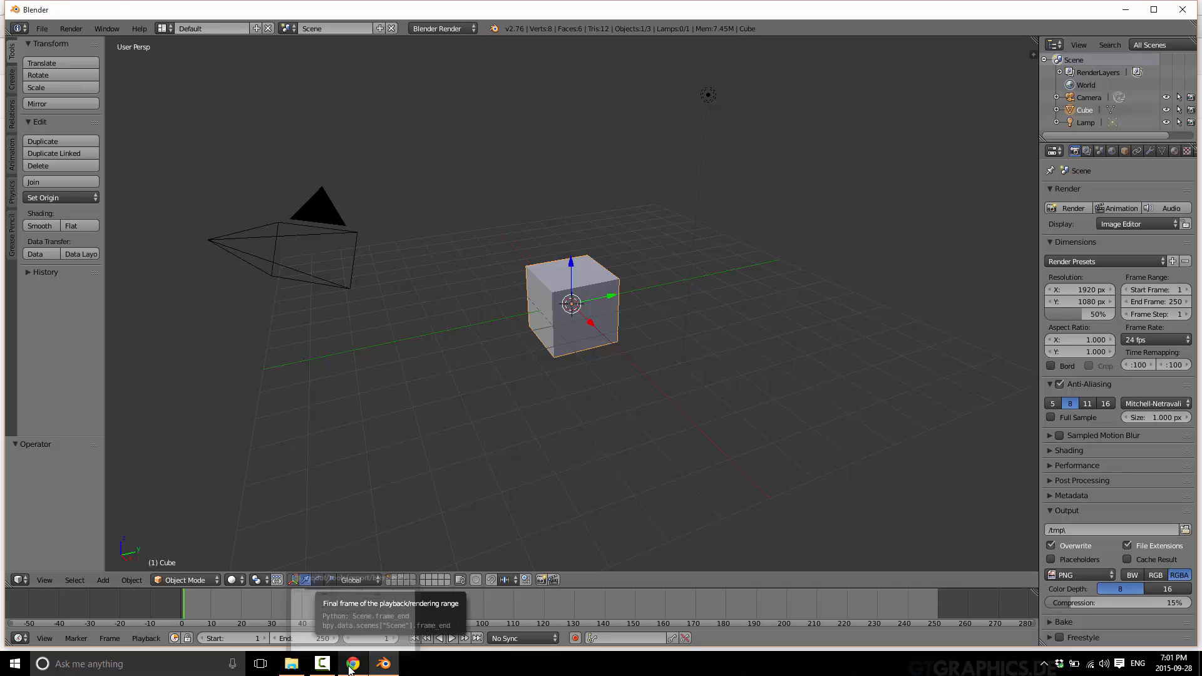
Bring the GitHub blender25 export page forward, then the Blender download folder window.
left_click(353, 663)
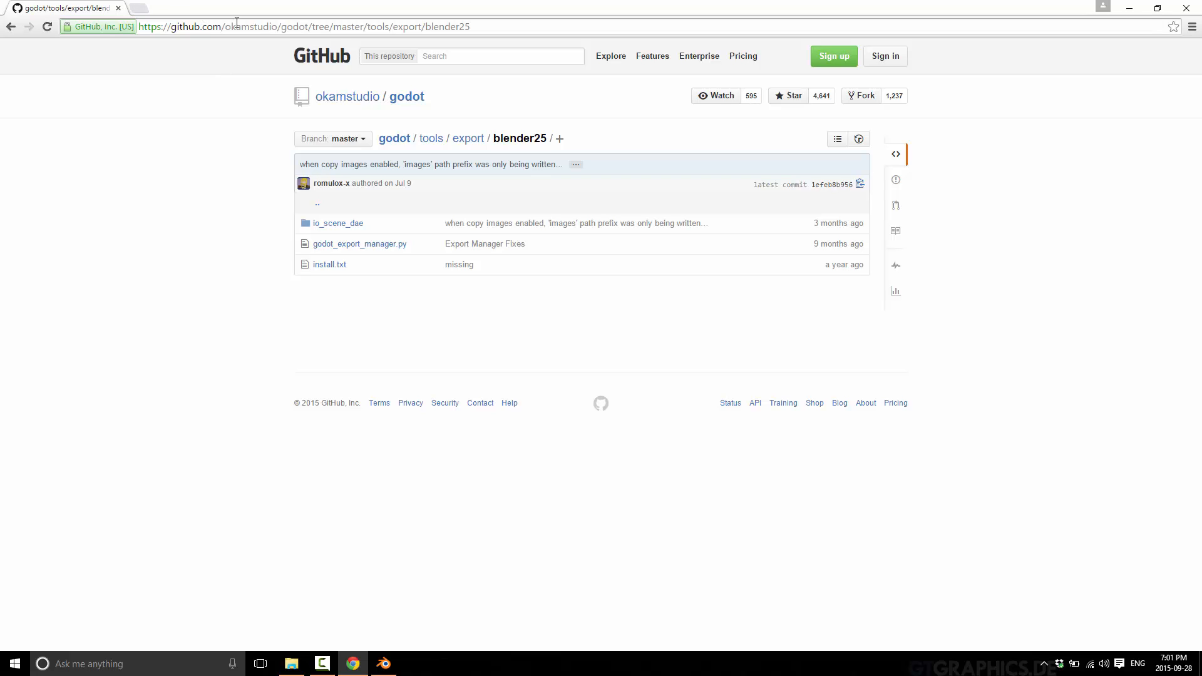
mouse_move(304, 25)
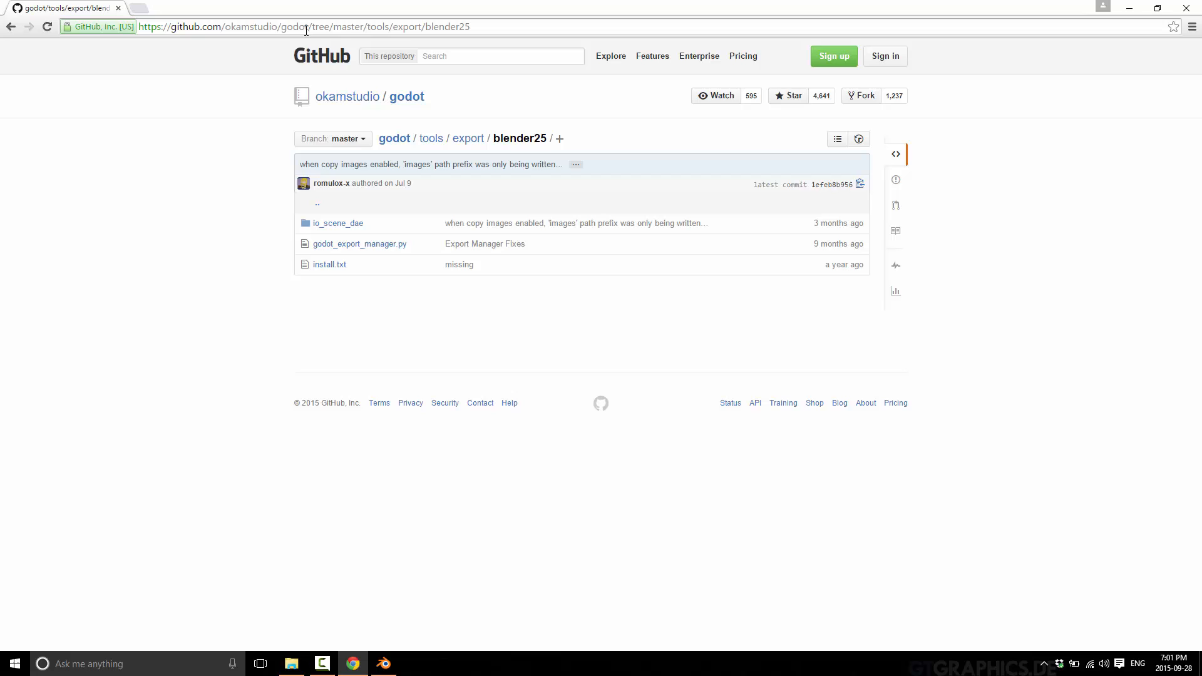
mouse_move(295, 311)
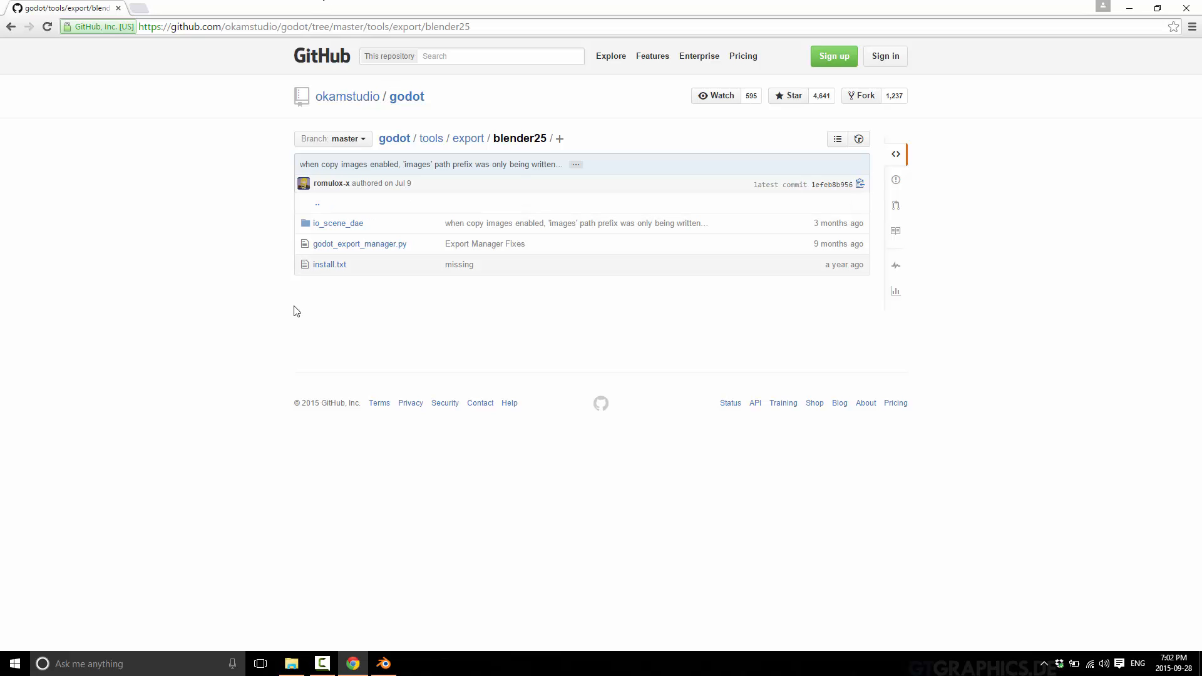
mouse_move(433, 535)
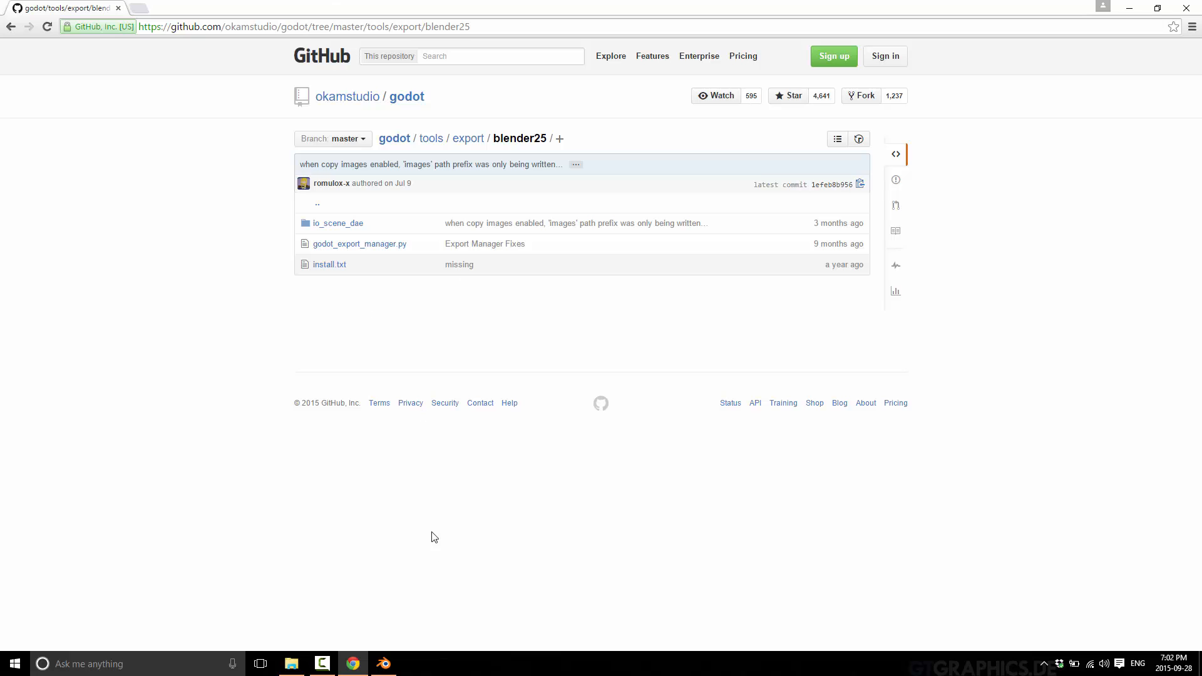
left_click(290, 664)
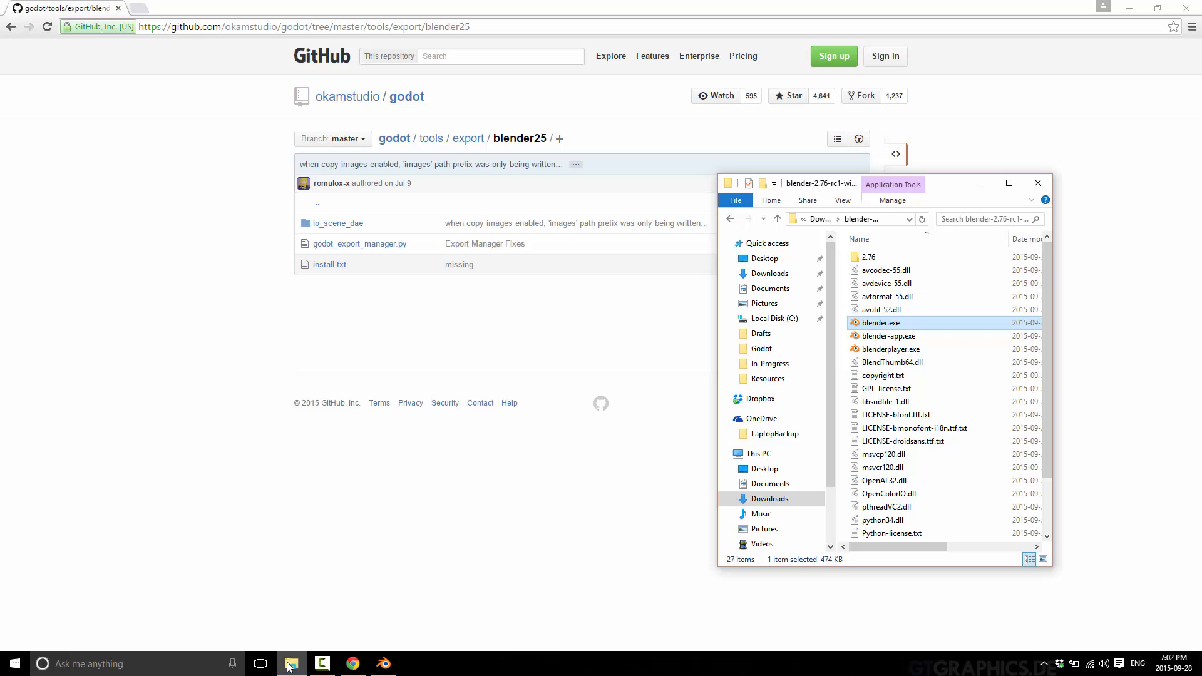
mouse_move(947, 184)
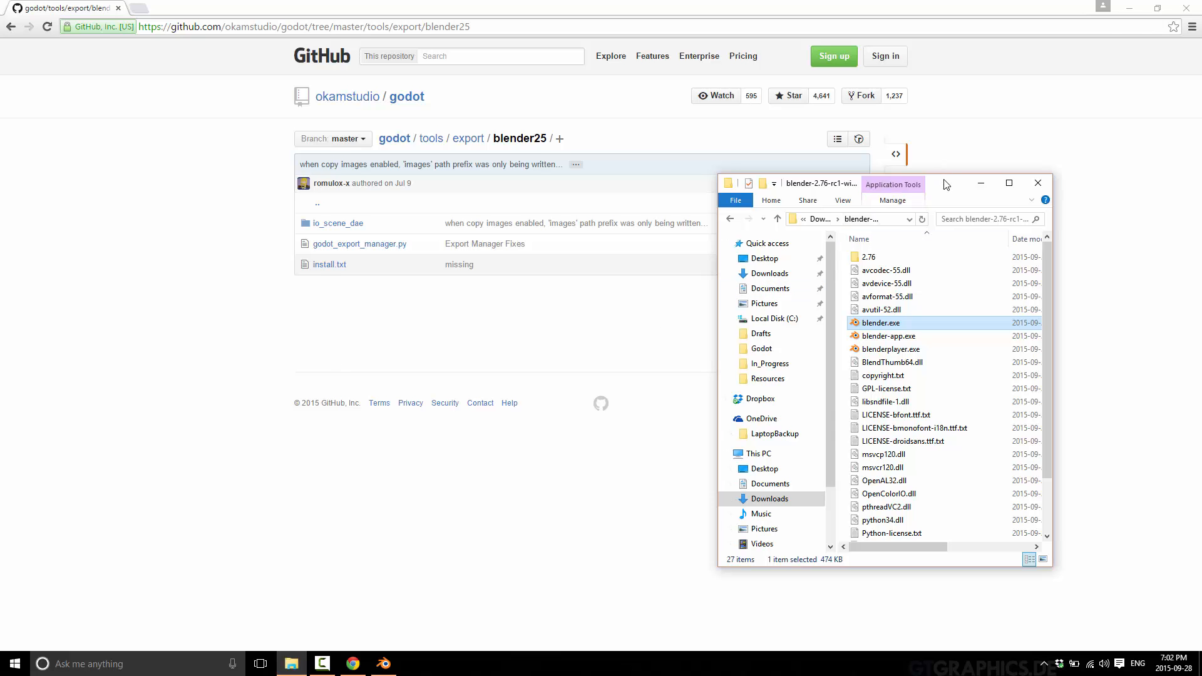
Navigate the maximized Explorer into 2.76 > scripts > addons and locate io_scene_dae.
left_click(1008, 183)
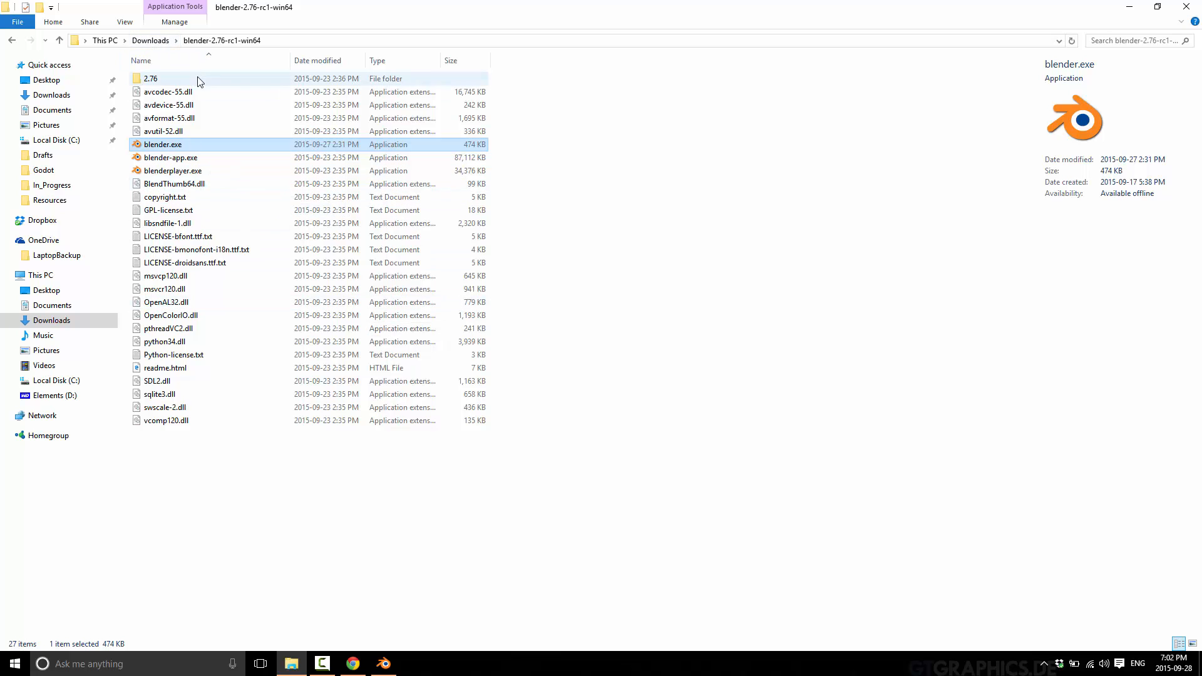
double_click(151, 77)
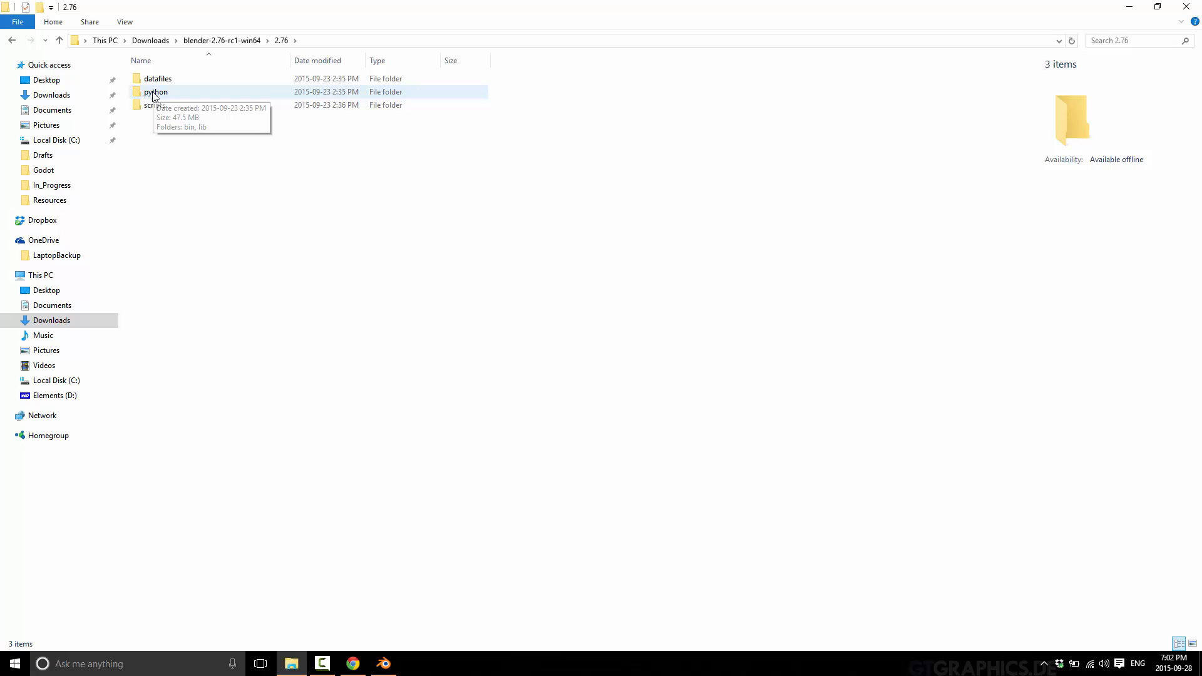
double_click(151, 105)
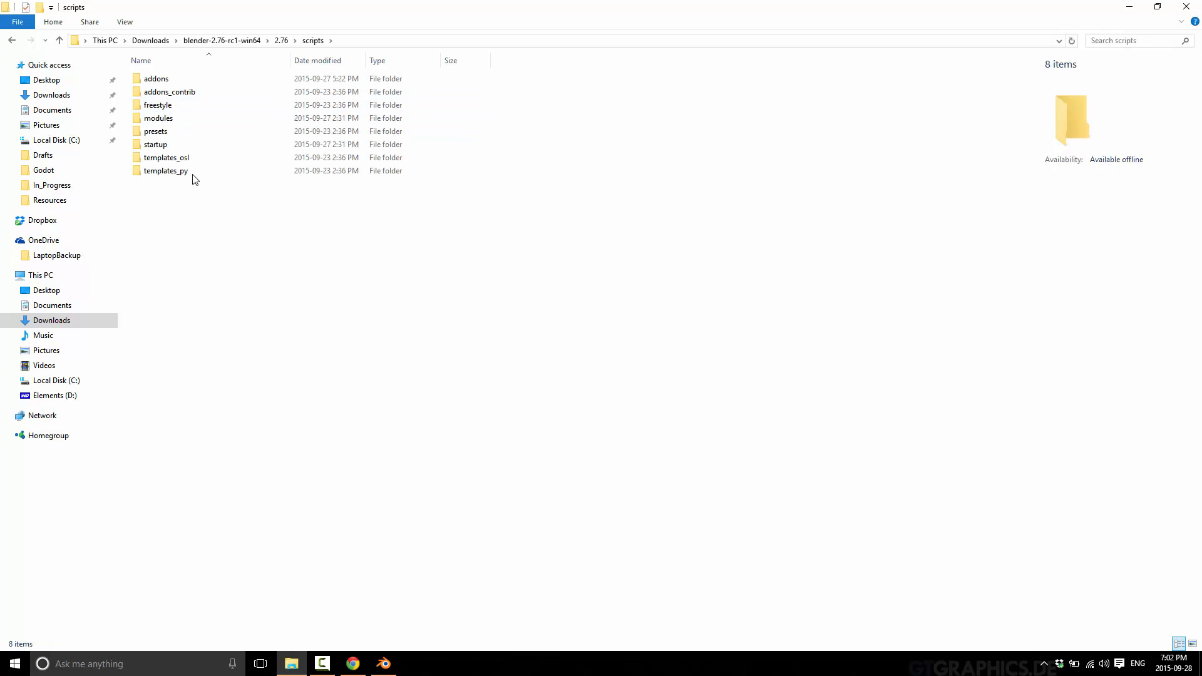
double_click(155, 78)
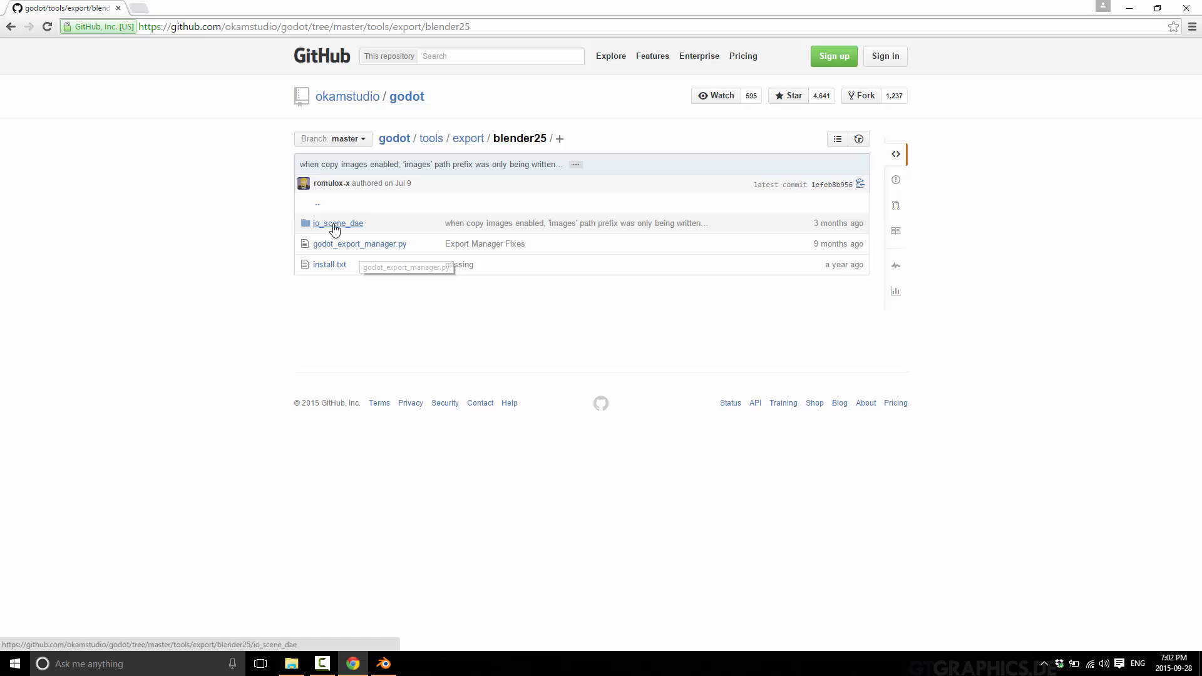
mouse_move(336, 227)
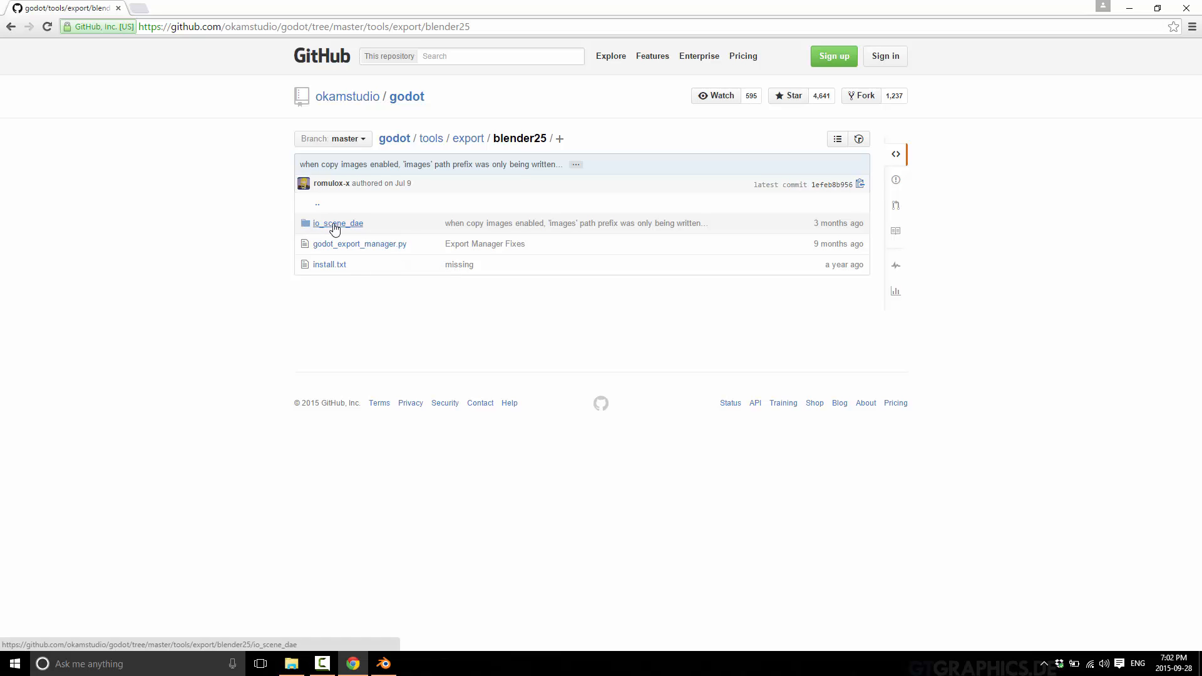
left_click(338, 223)
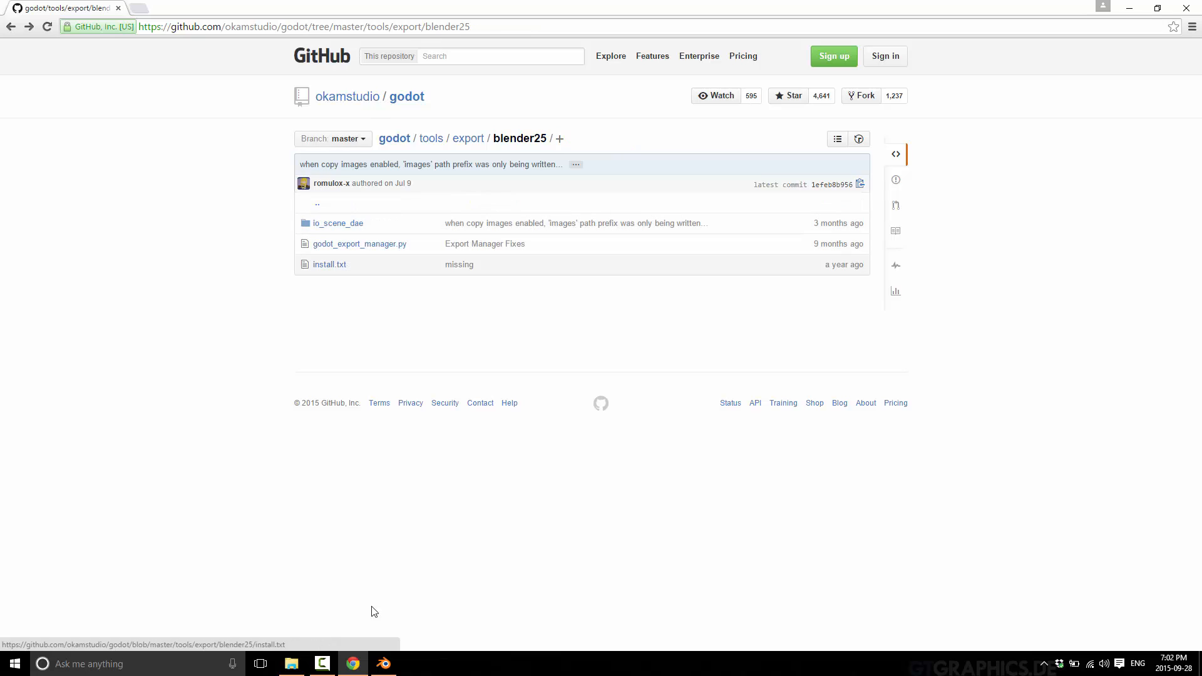
Switch between the Blender and addons windows, then return to the GitHub blender25 page.
left_click(290, 663)
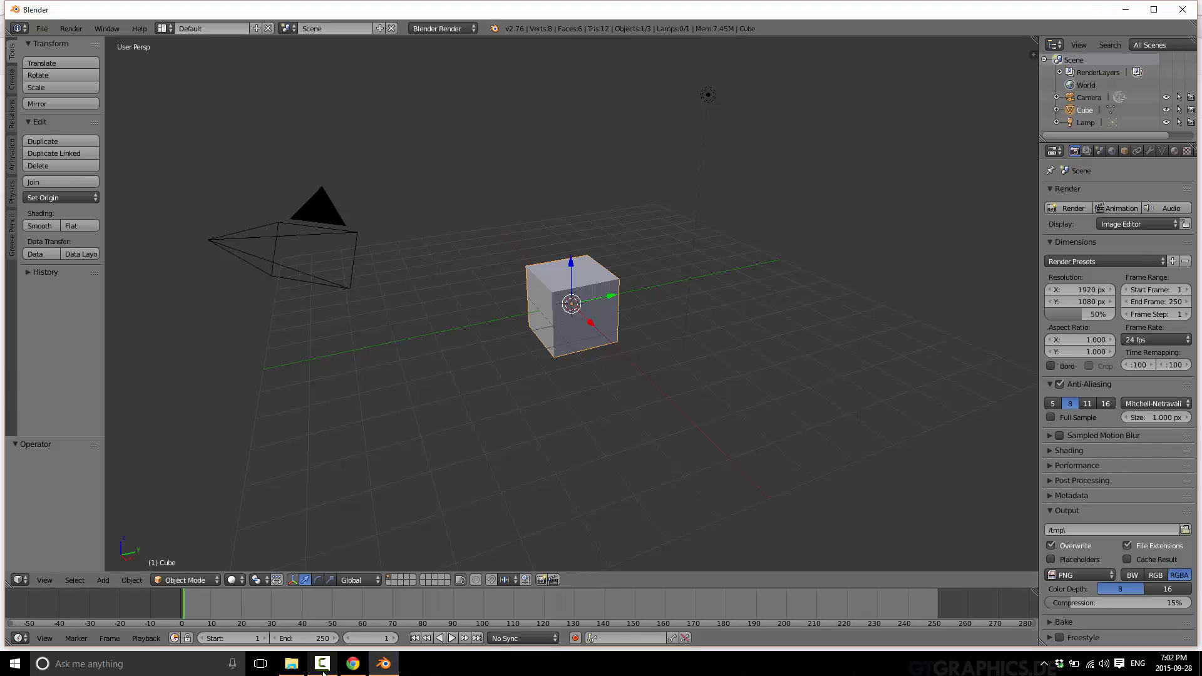
left_click(290, 664)
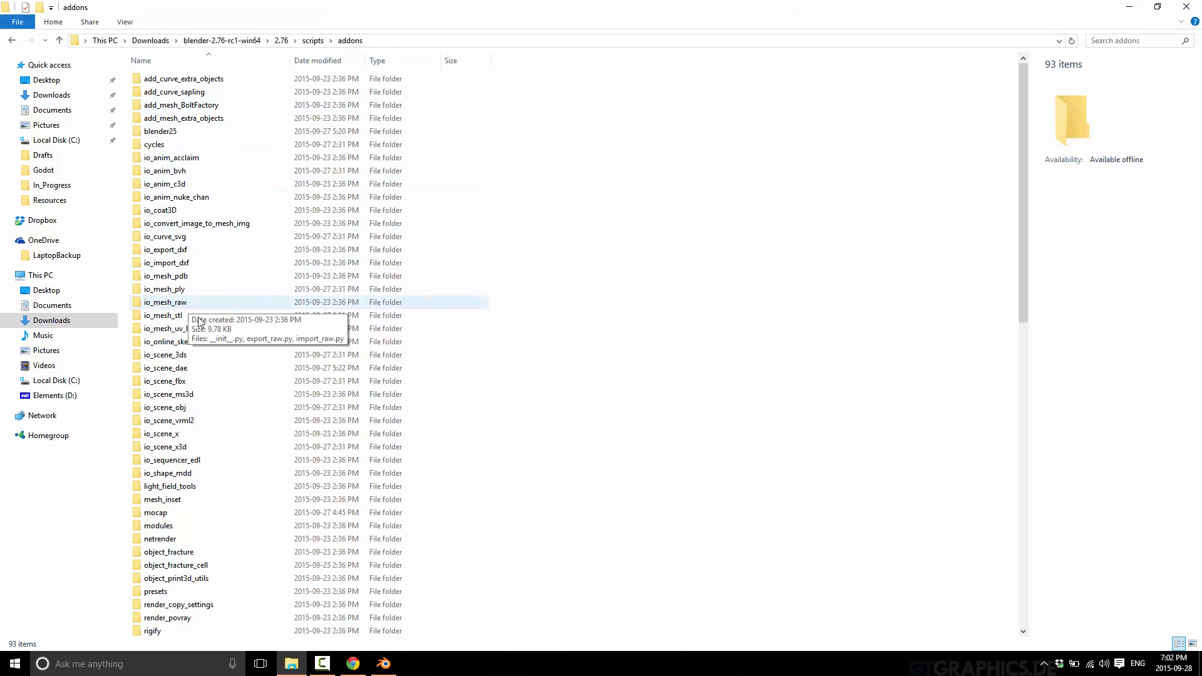
mouse_move(165, 368)
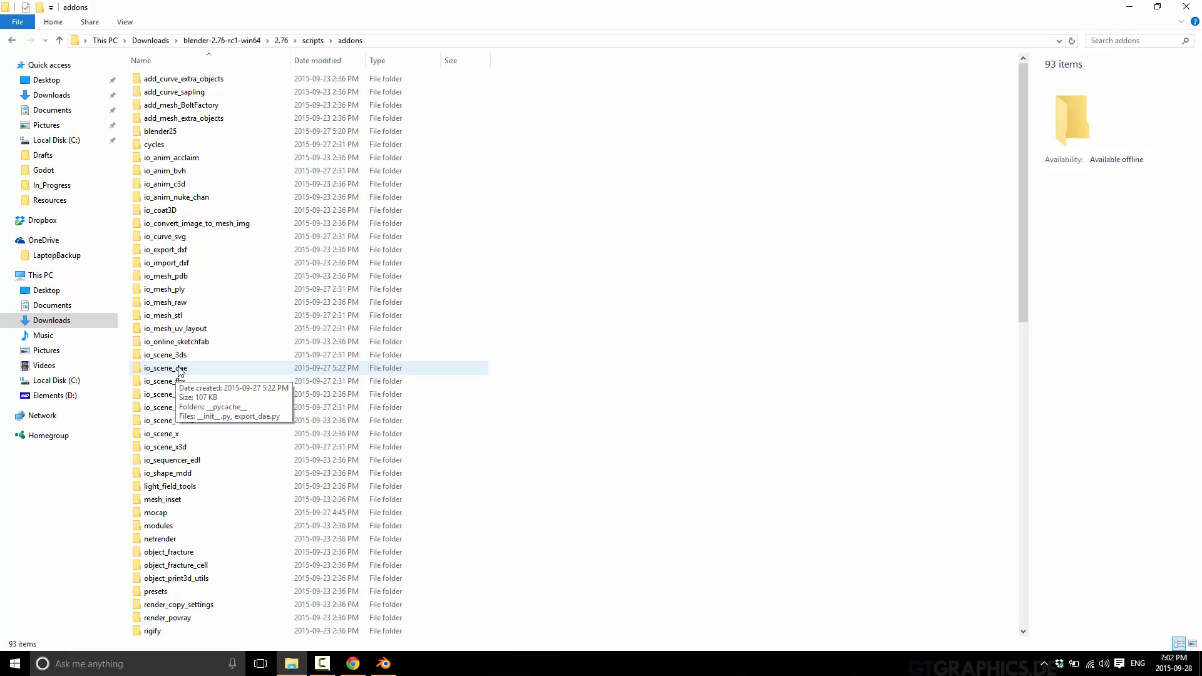
mouse_move(190, 374)
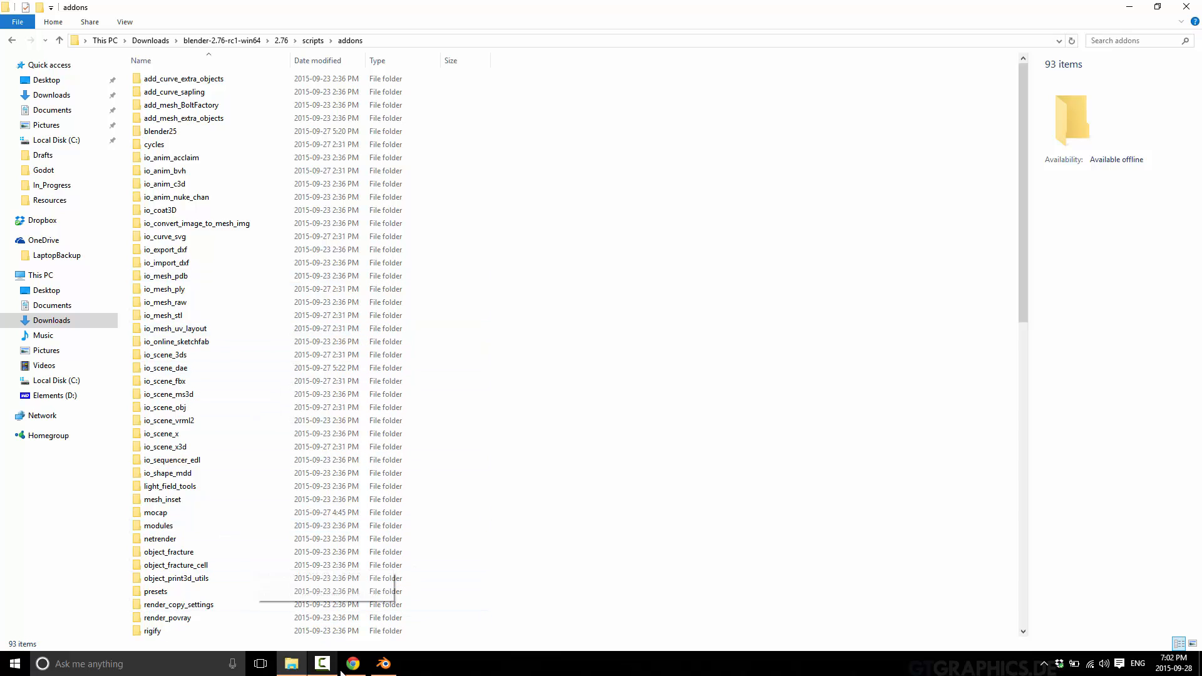
left_click(353, 664)
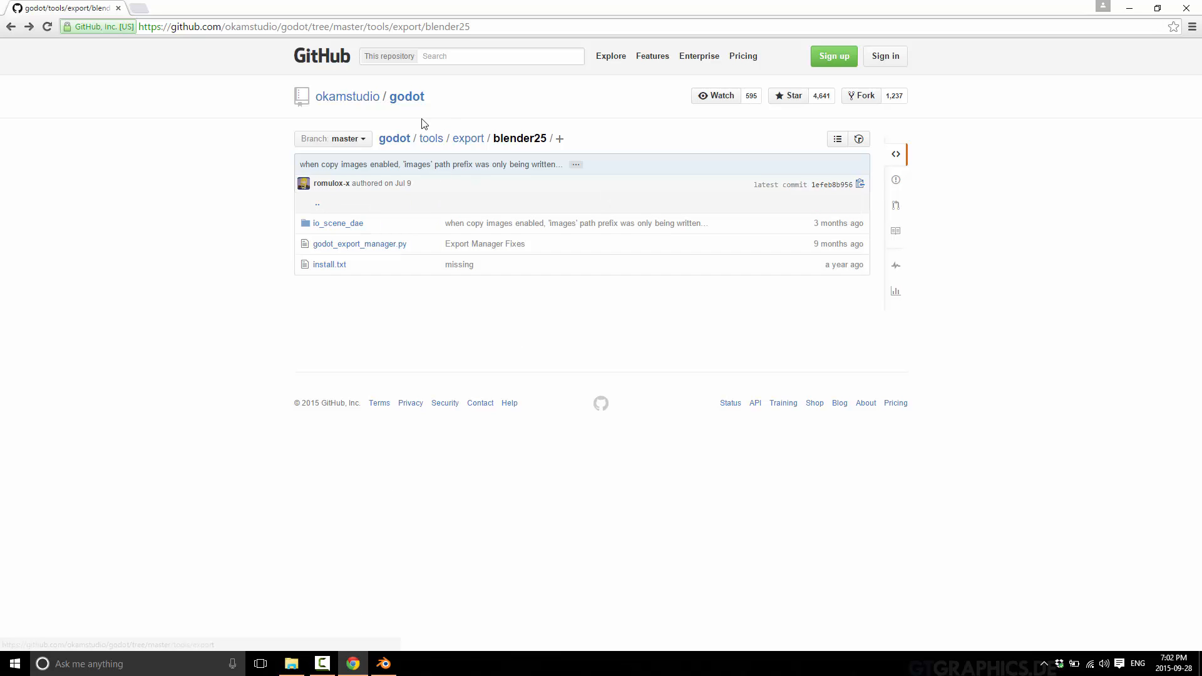
mouse_move(445, 101)
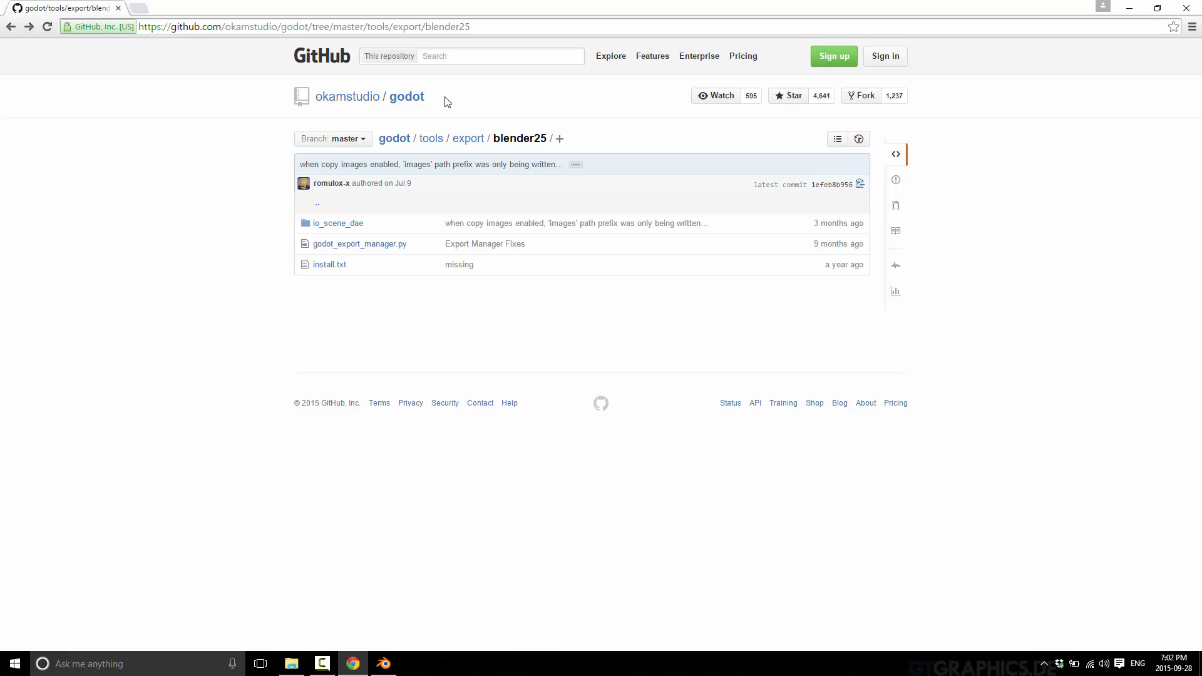
mouse_move(353, 223)
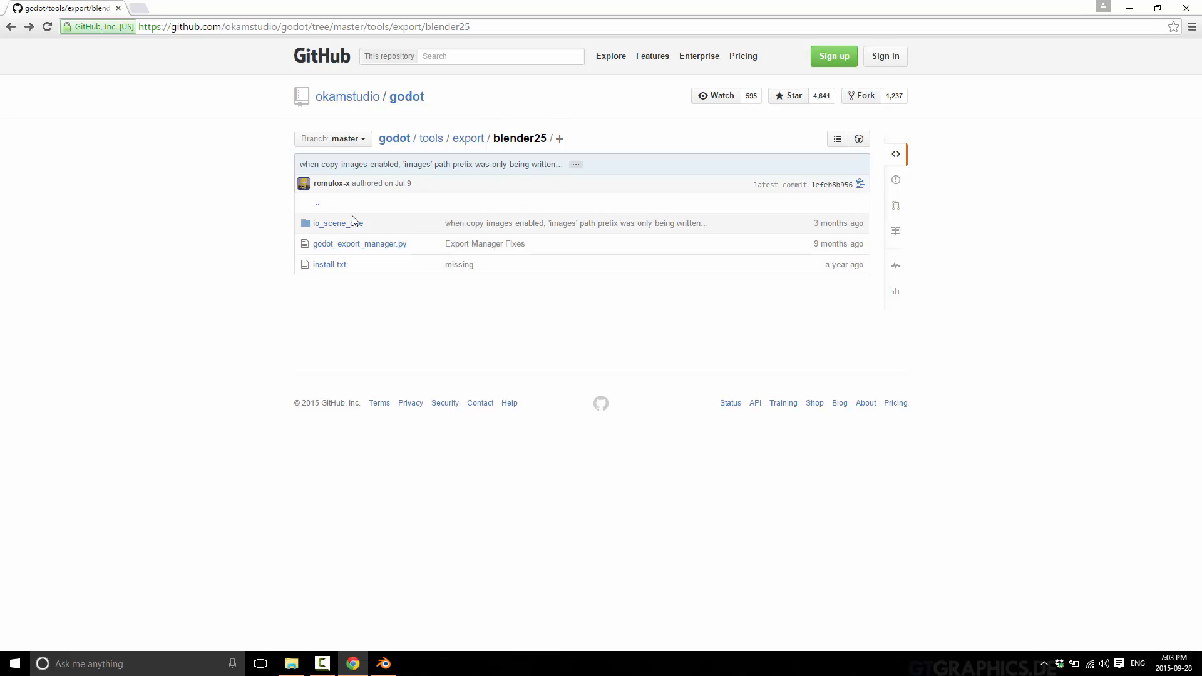
mouse_move(339, 228)
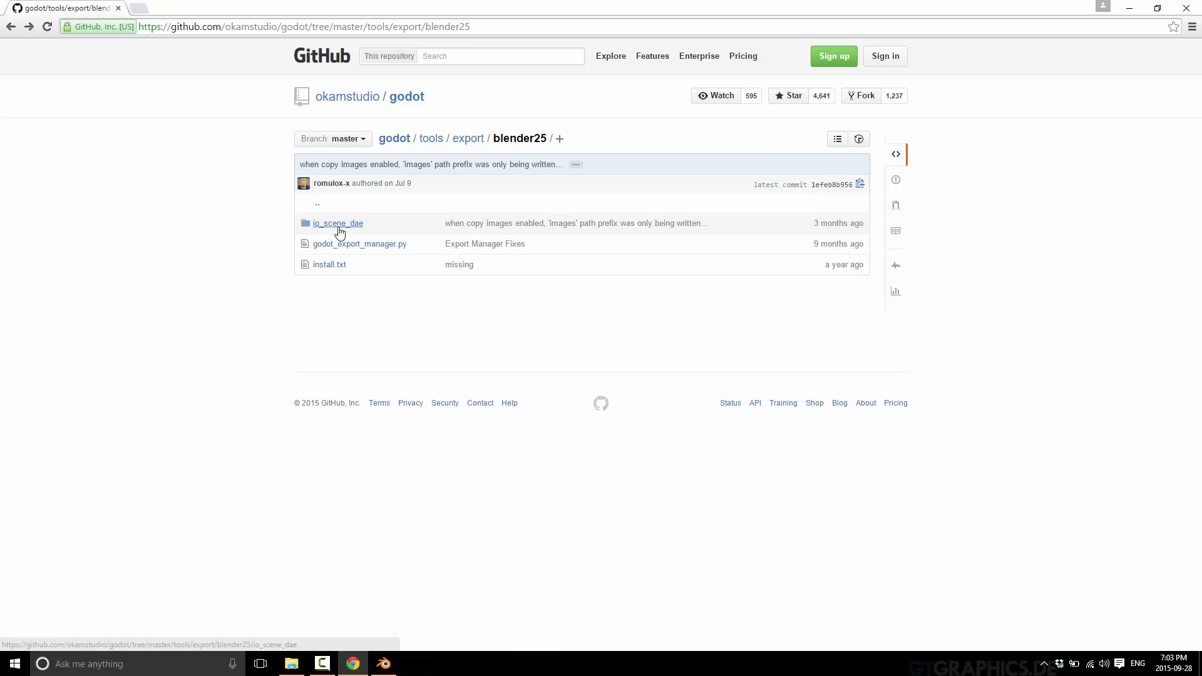
mouse_move(340, 230)
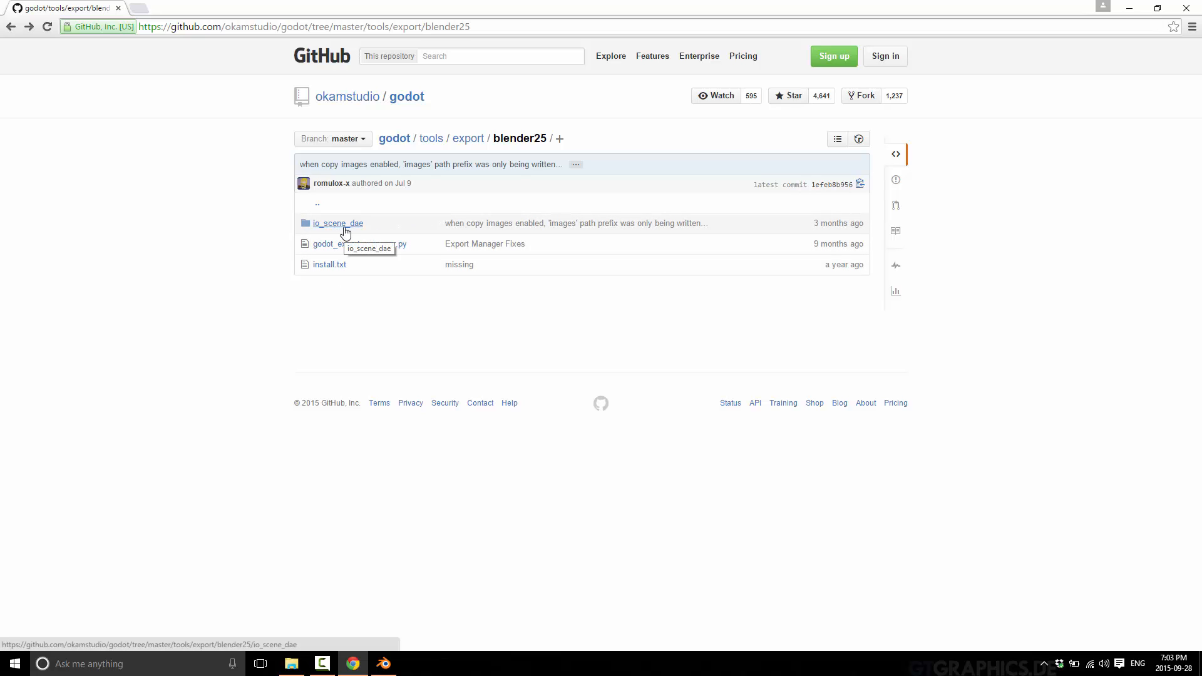
mouse_move(423, 218)
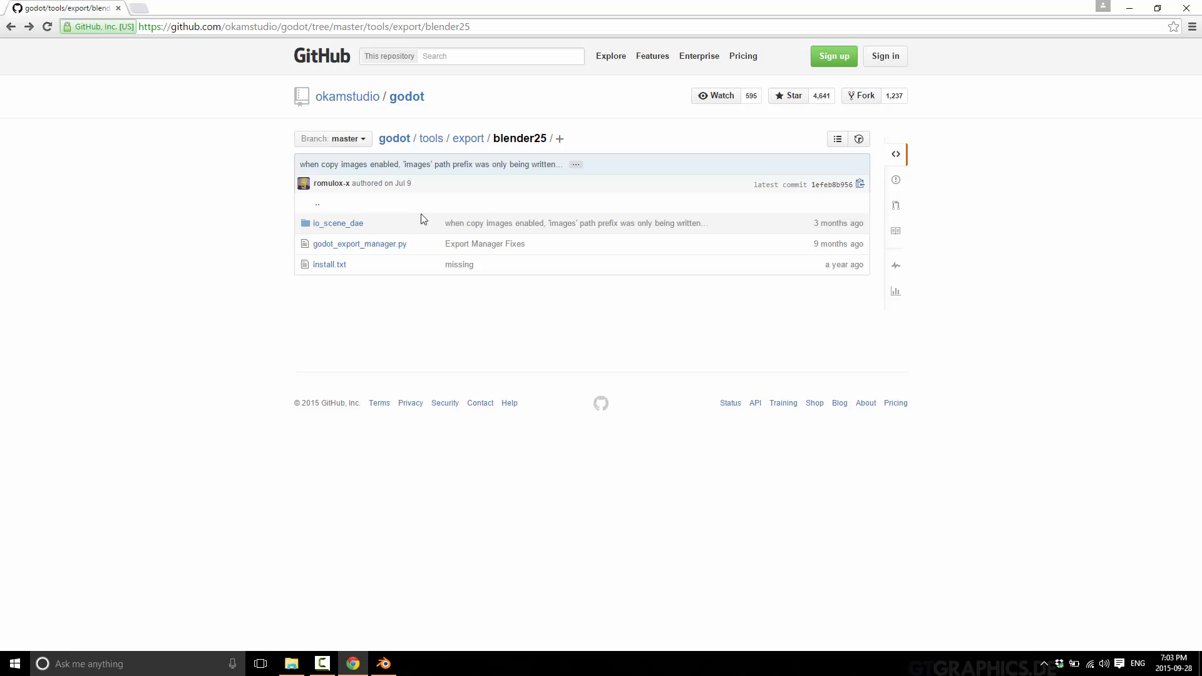
Go back to the io_scene_dae folder listing on GitHub and bring up the Start menu.
left_click(337, 222)
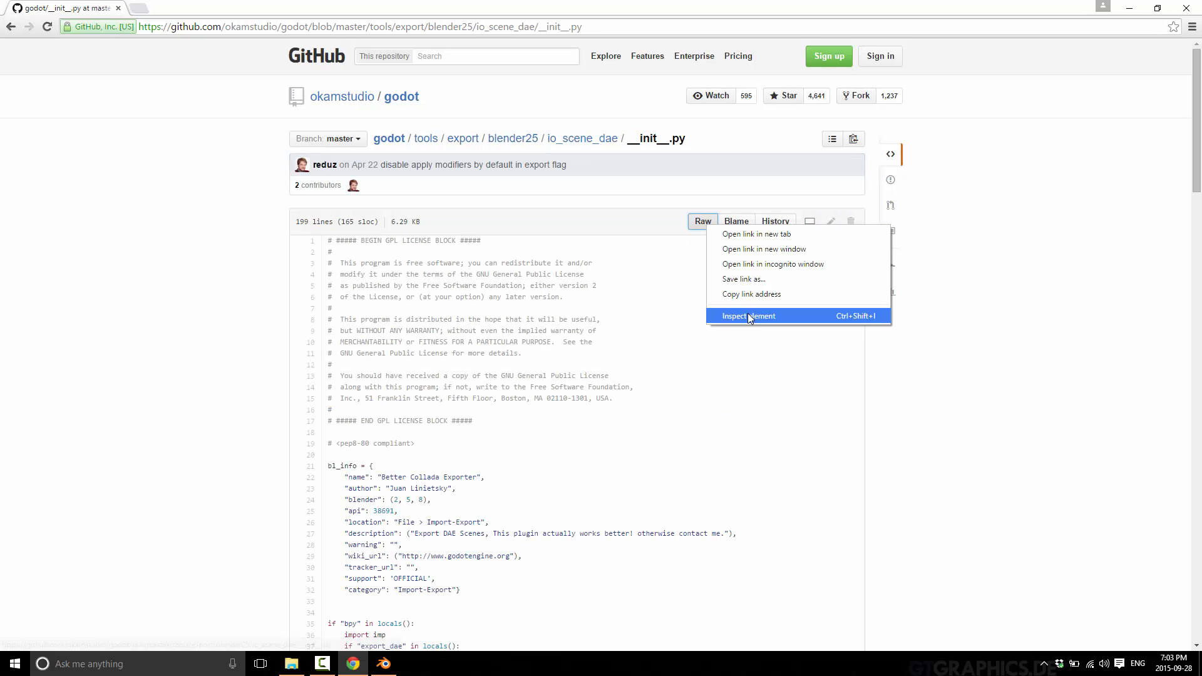
left_click(581, 138)
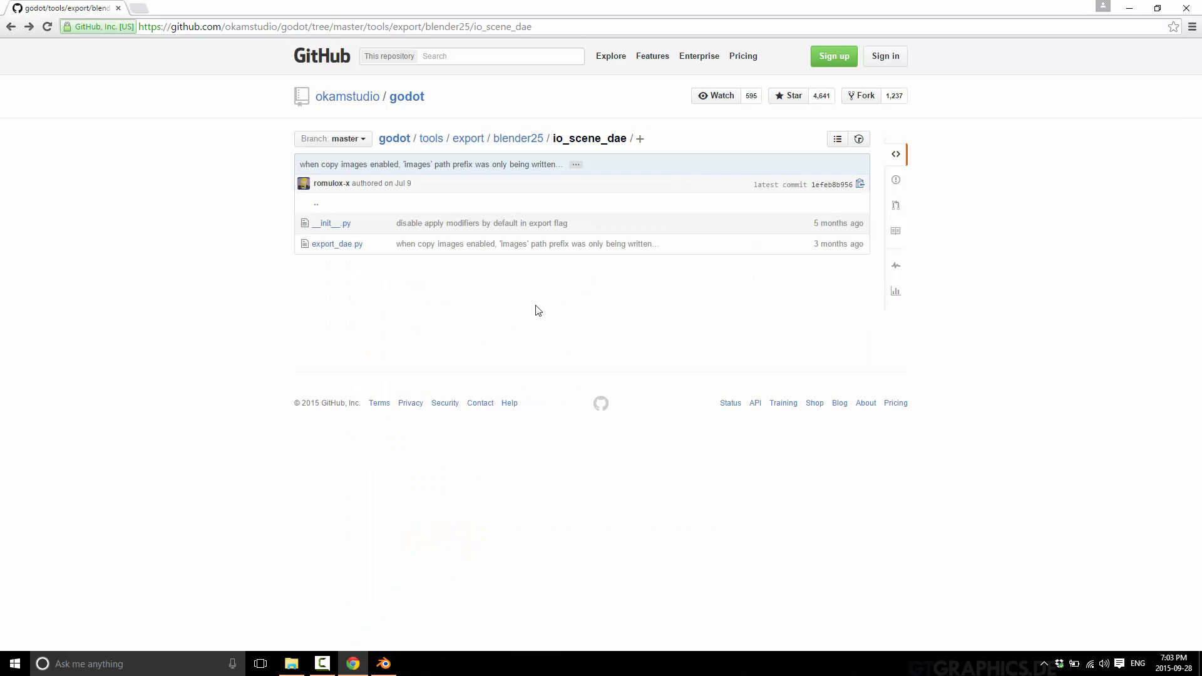
left_click(15, 664)
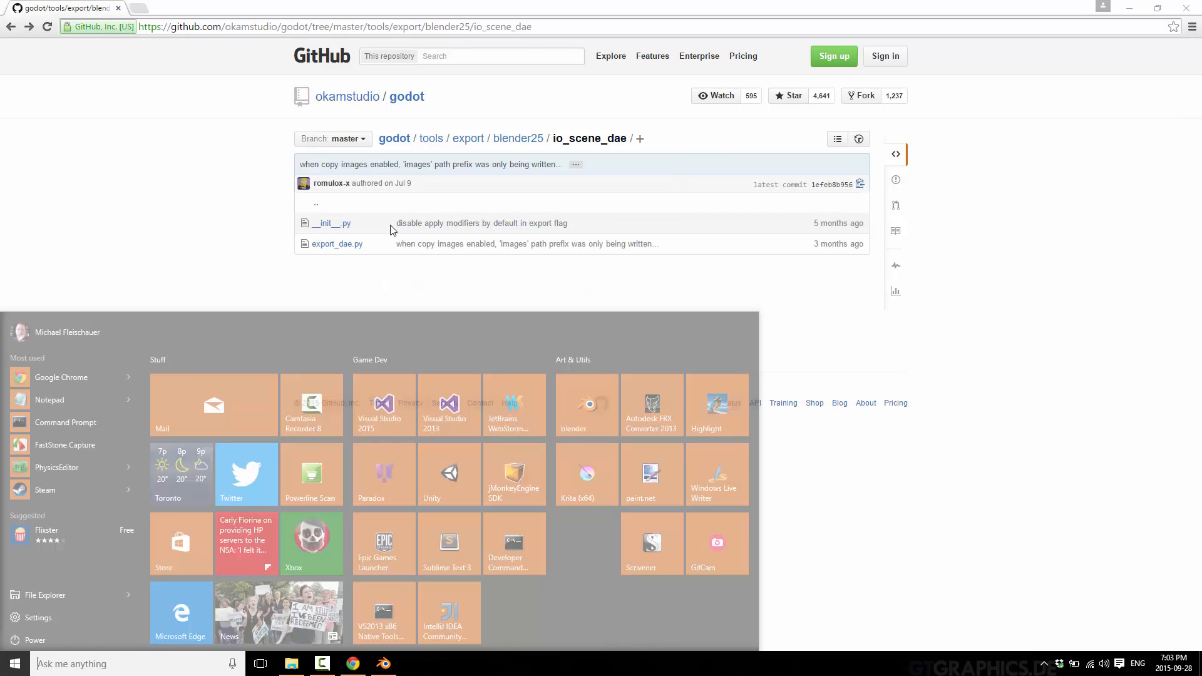
In a new Command Prompt, create and enter a snvtemp folder under C:\temp.
left_click(65, 422)
type("mkd")
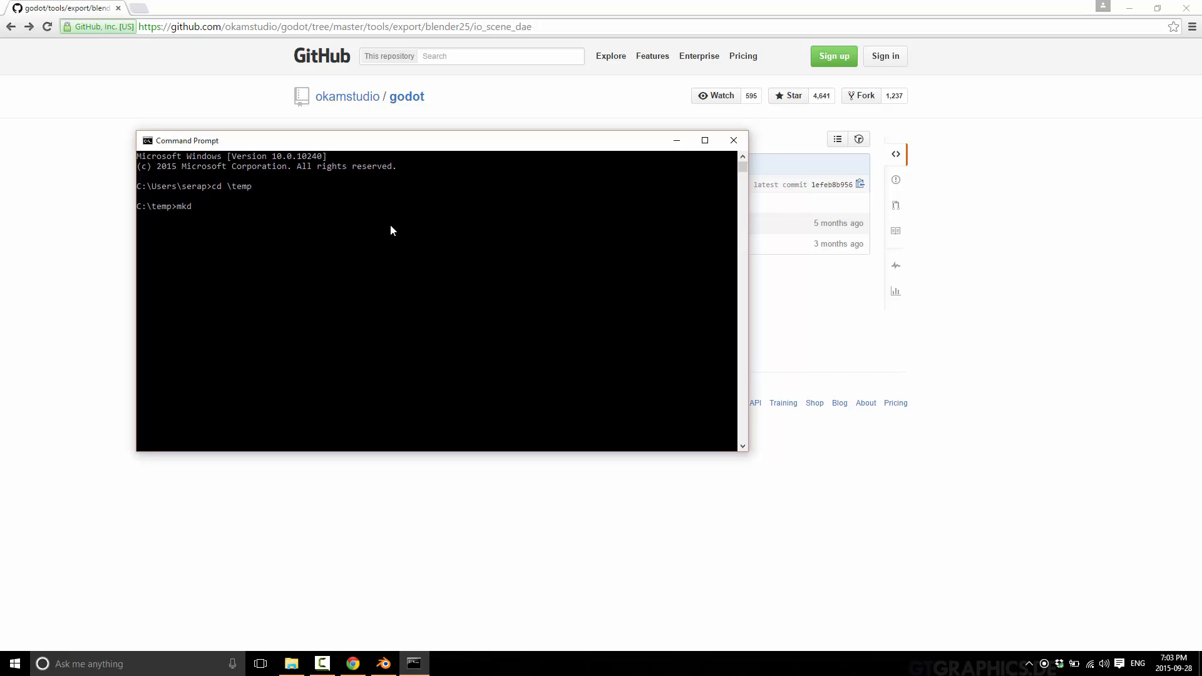
type("ir snvtemp")
type("cd")
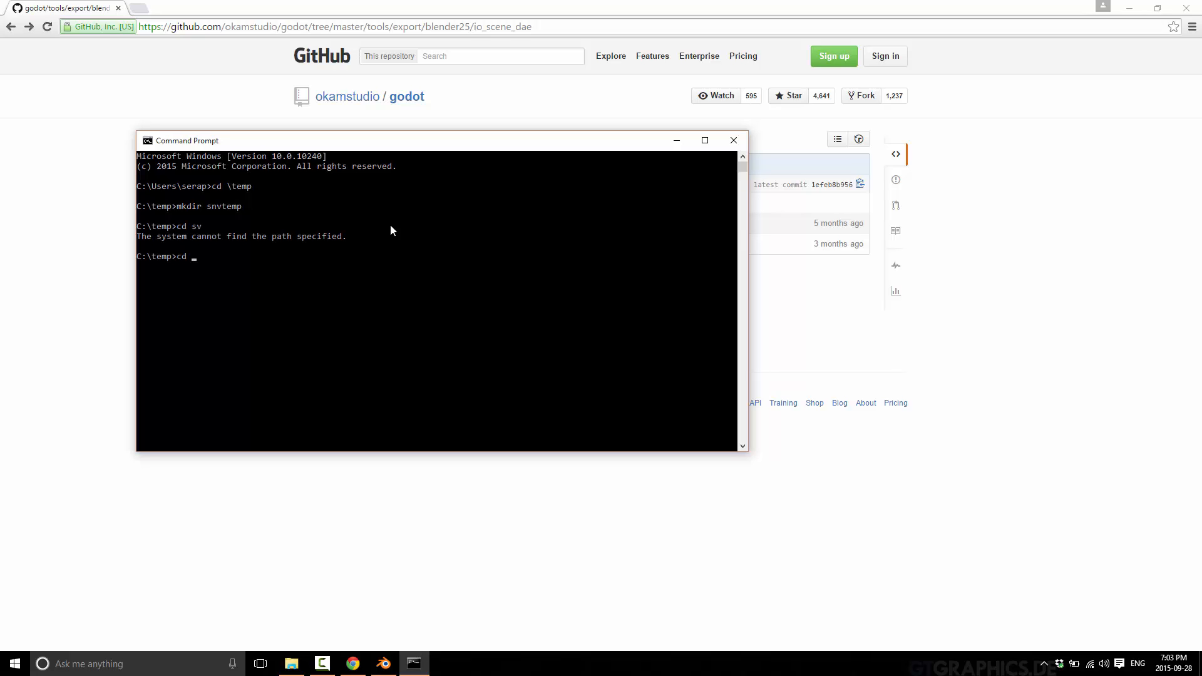
type("snvtemp")
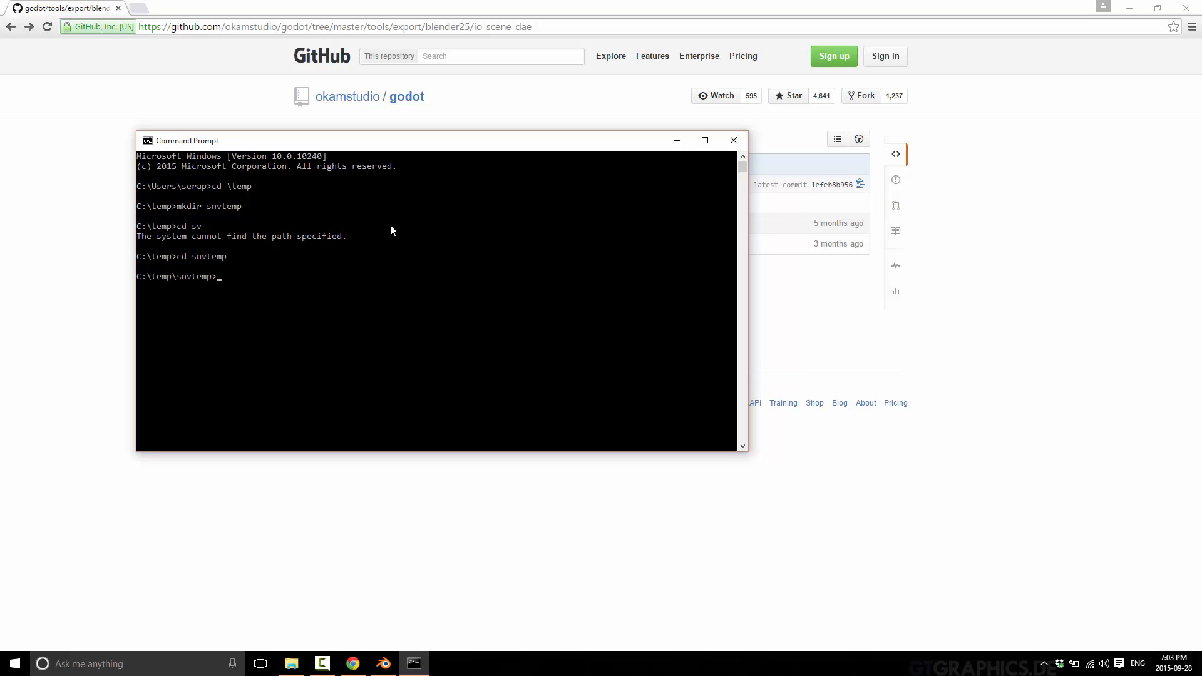
Attempt an svn clone and reopen the blender25 GitHub folder to grab its URL.
type("svn")
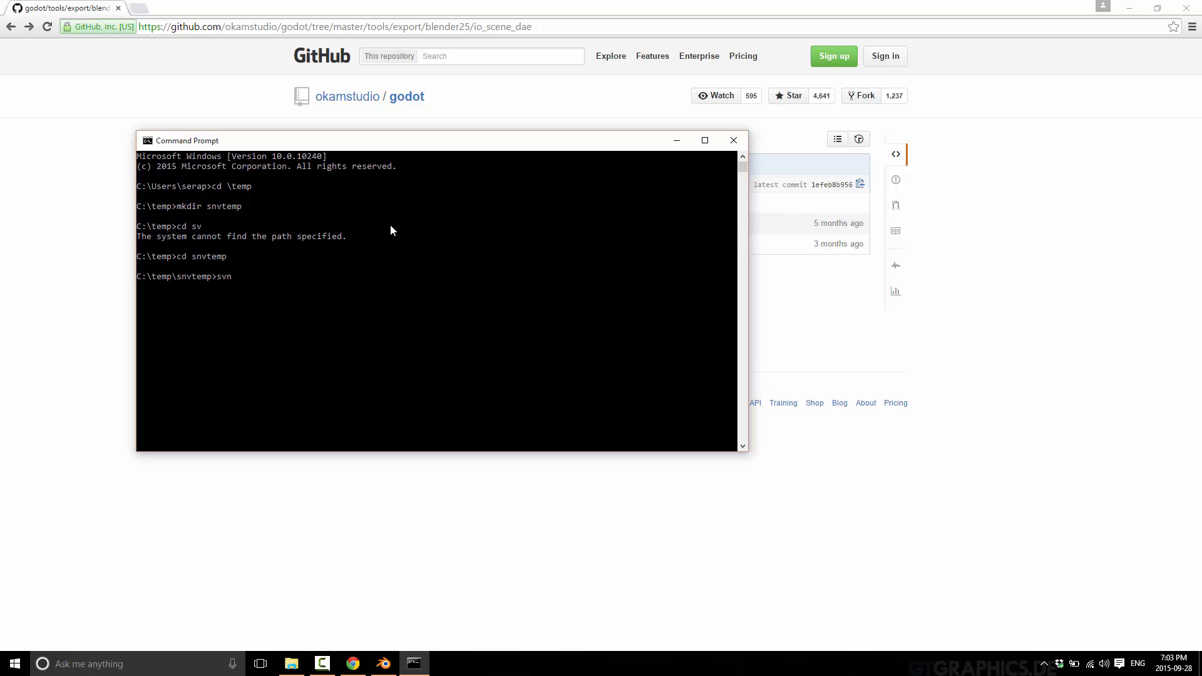
type("clone")
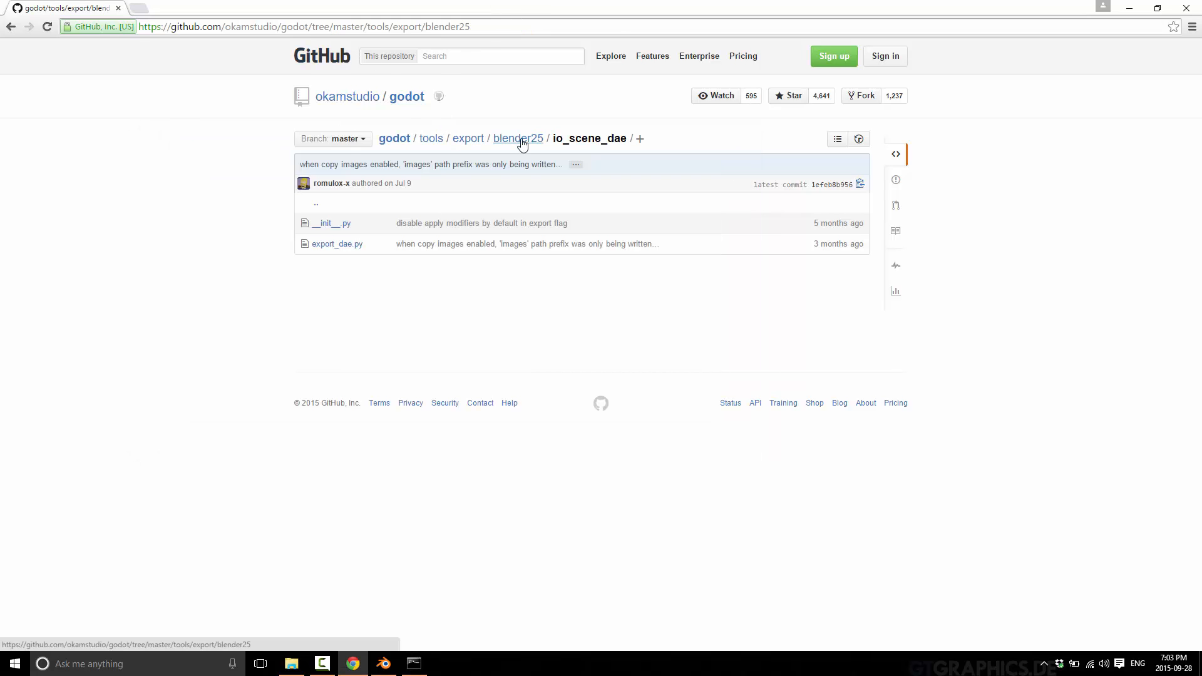
left_click(518, 138)
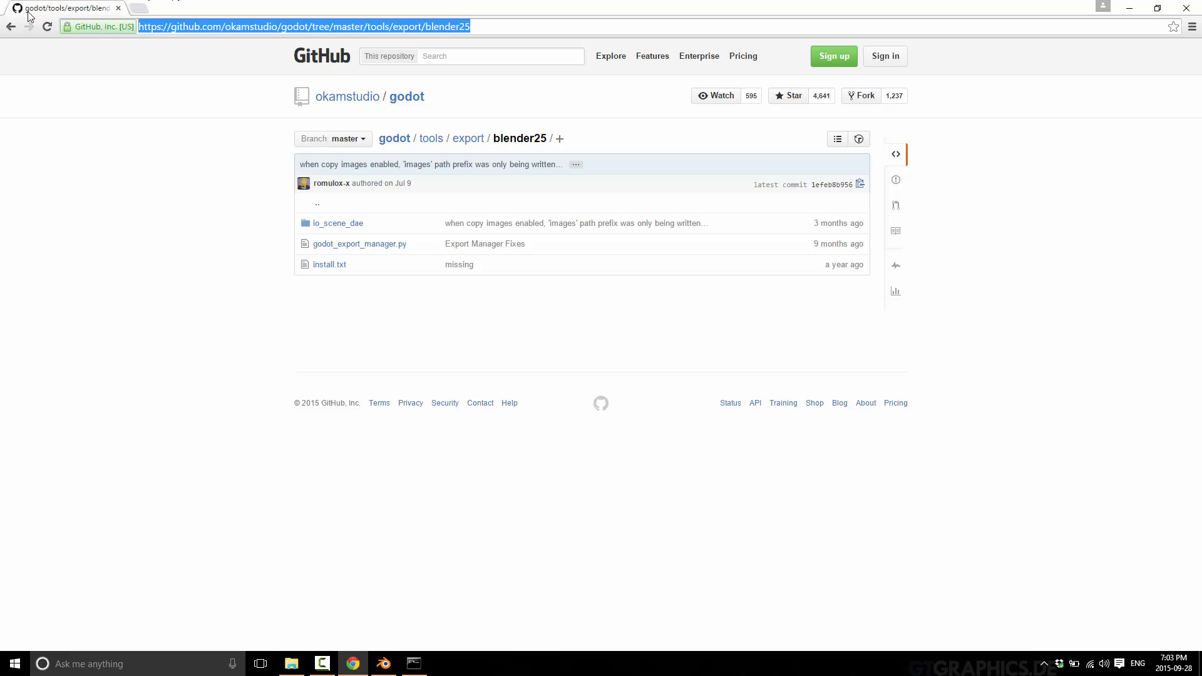
mouse_move(310, 265)
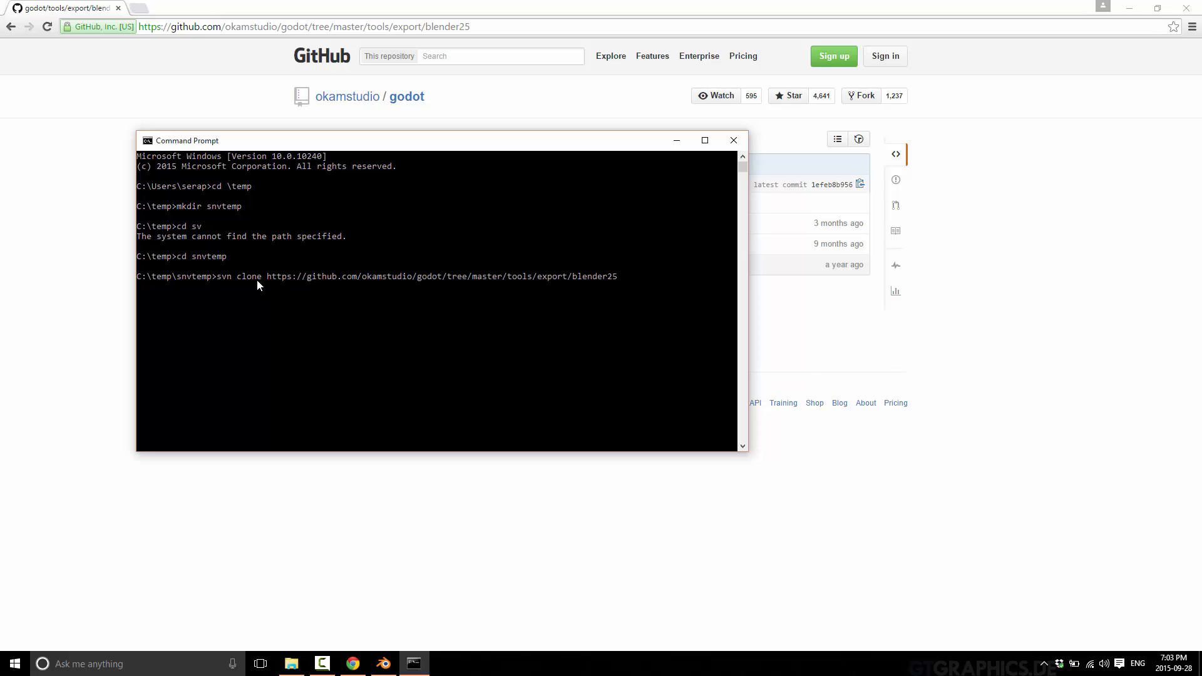
mouse_move(443, 280)
type("unk")
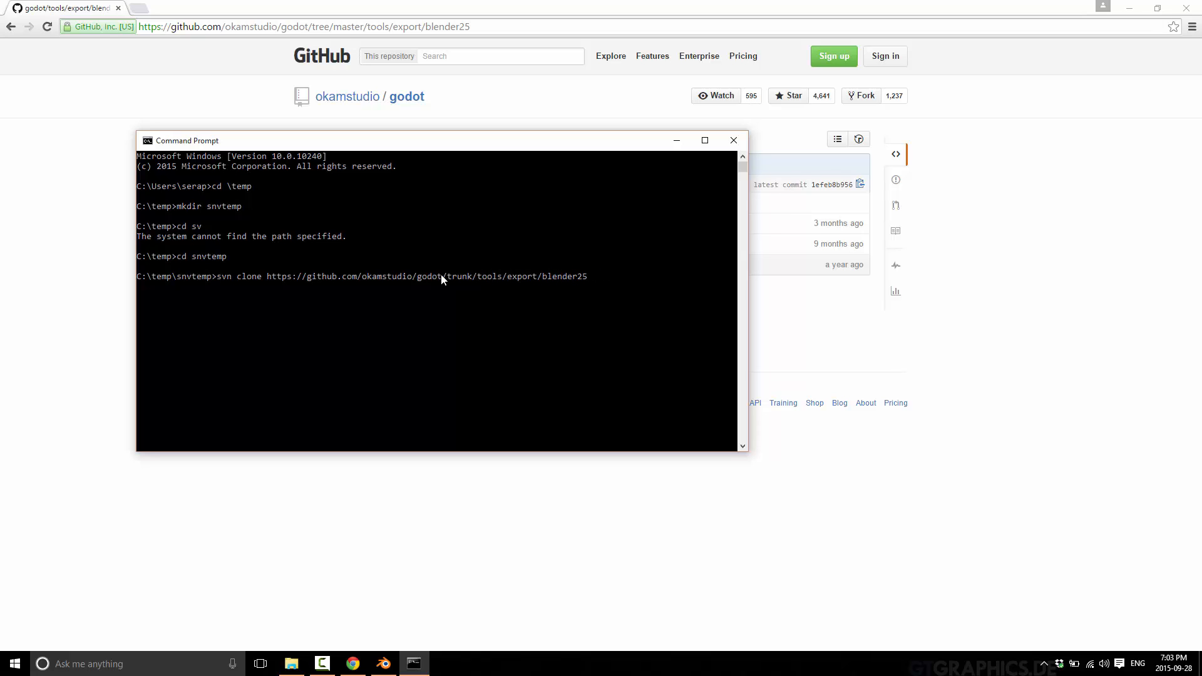
mouse_move(403, 283)
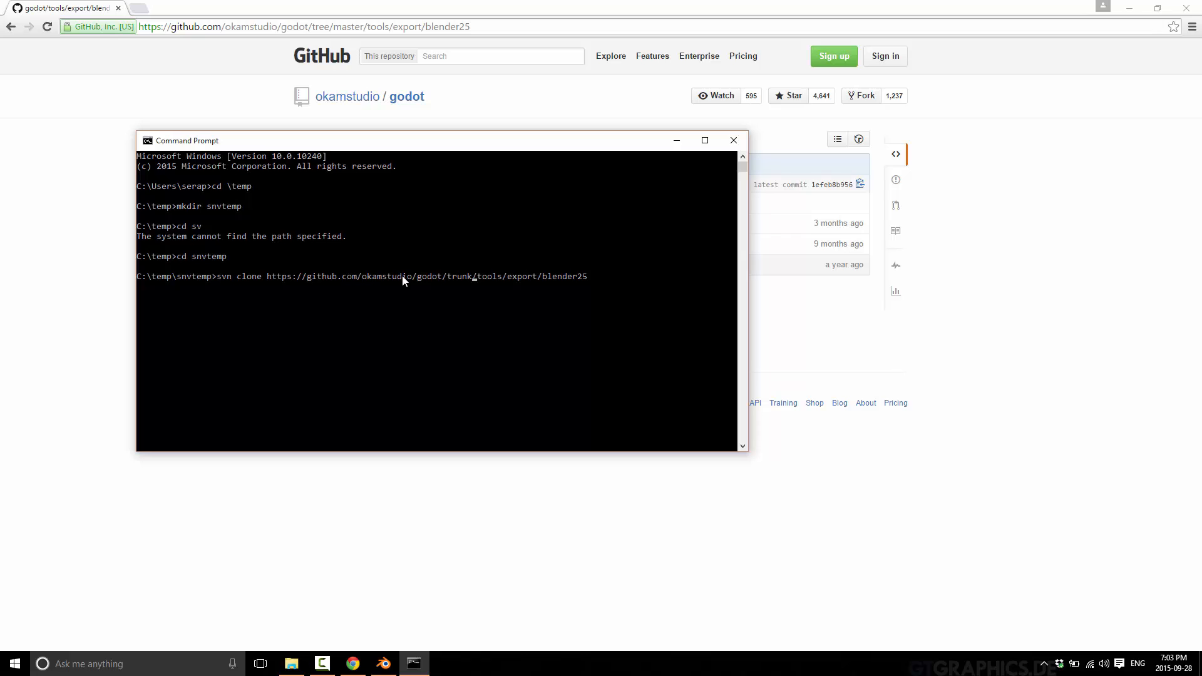
mouse_move(462, 285)
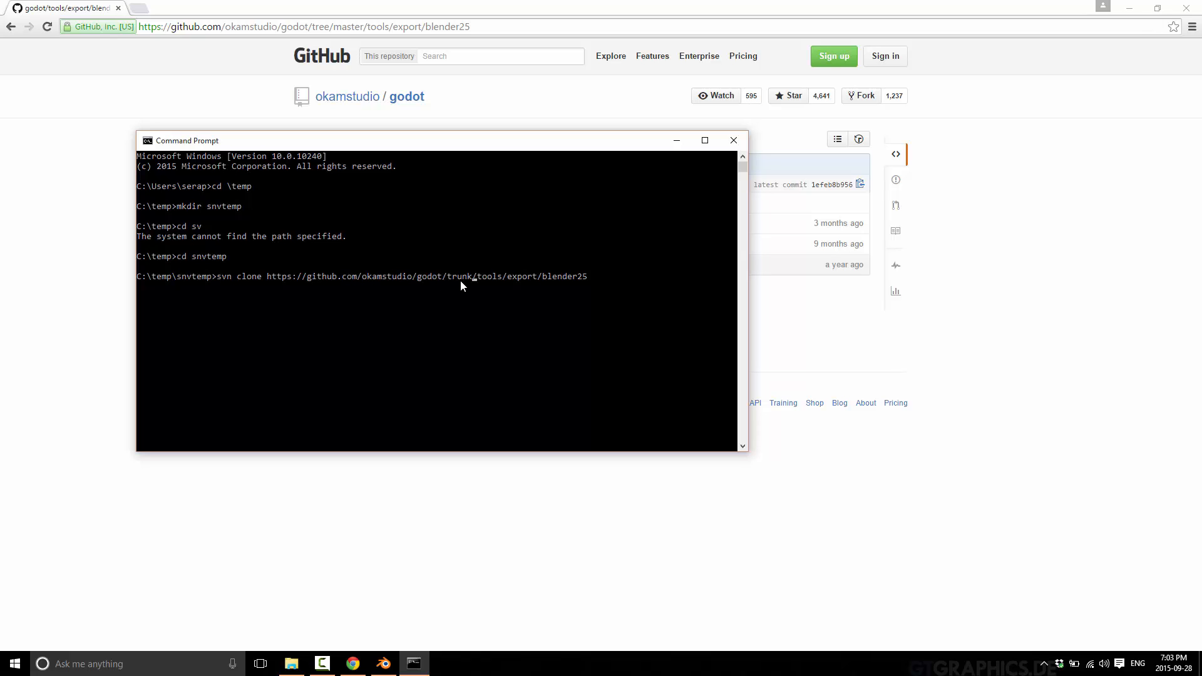
mouse_move(596, 283)
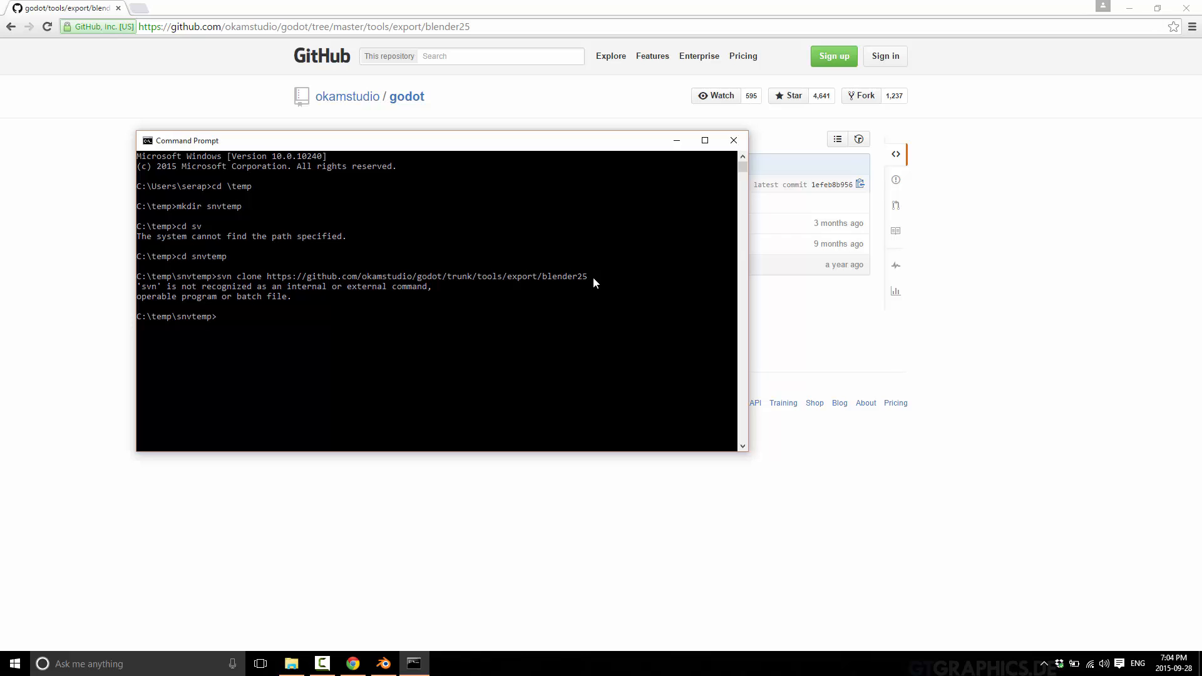
mouse_move(441, 286)
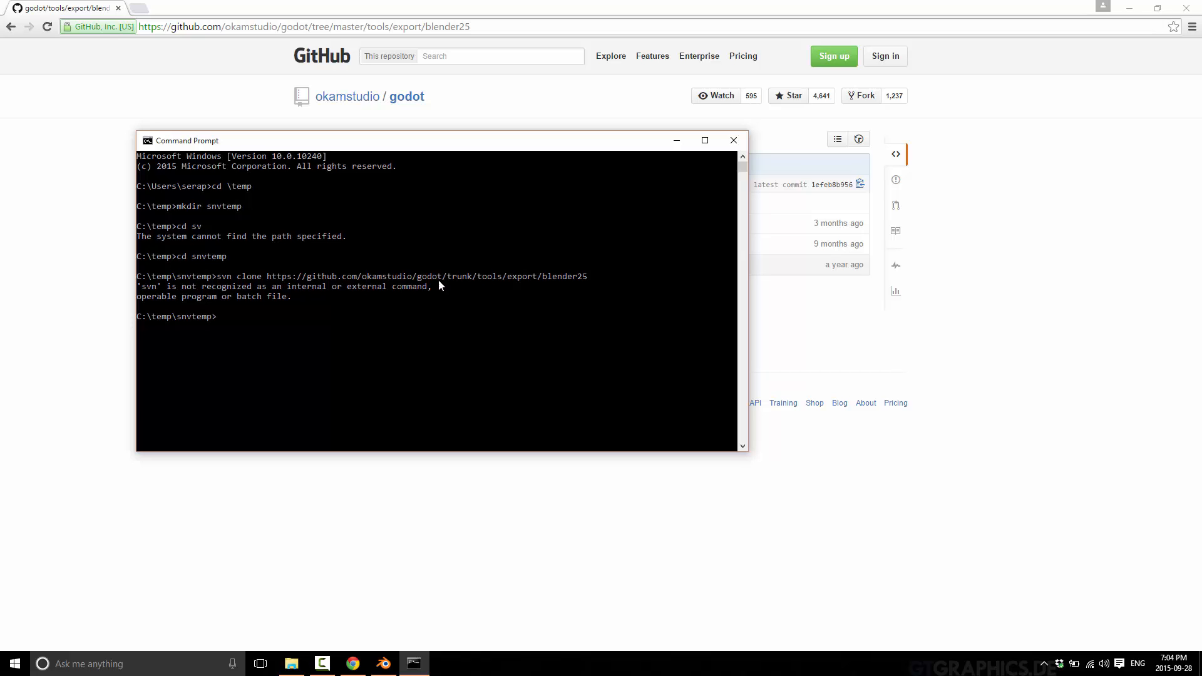
mouse_move(210, 246)
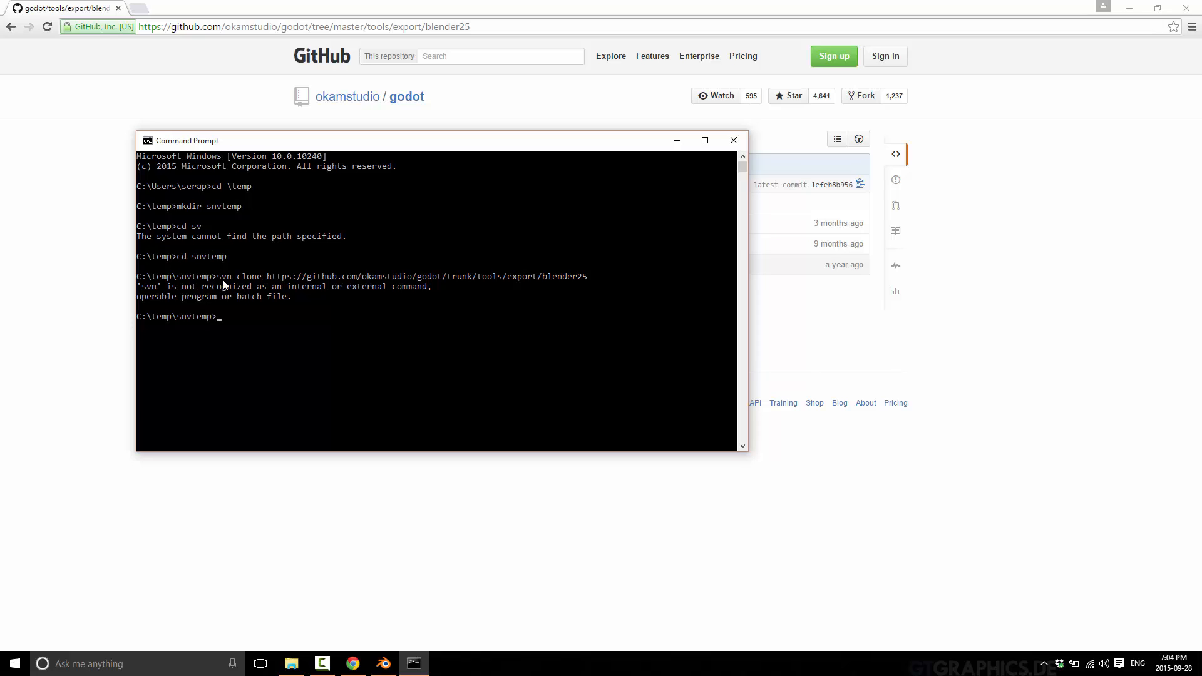
mouse_move(723, 155)
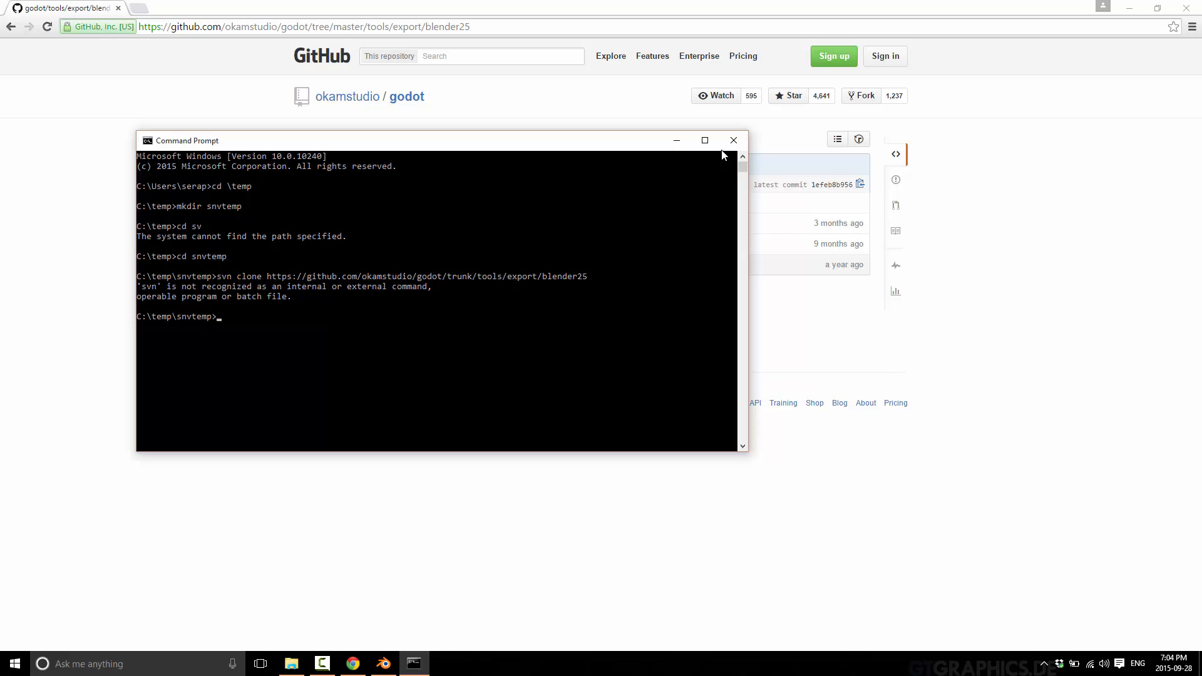
mouse_move(228, 338)
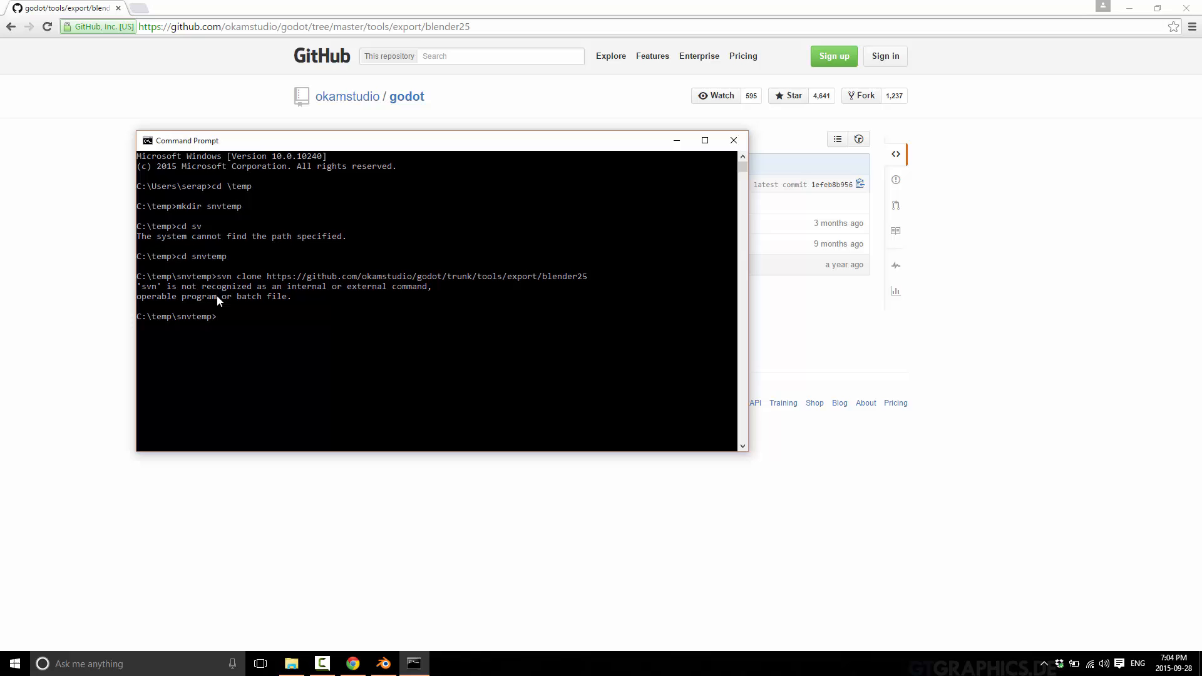
mouse_move(574, 183)
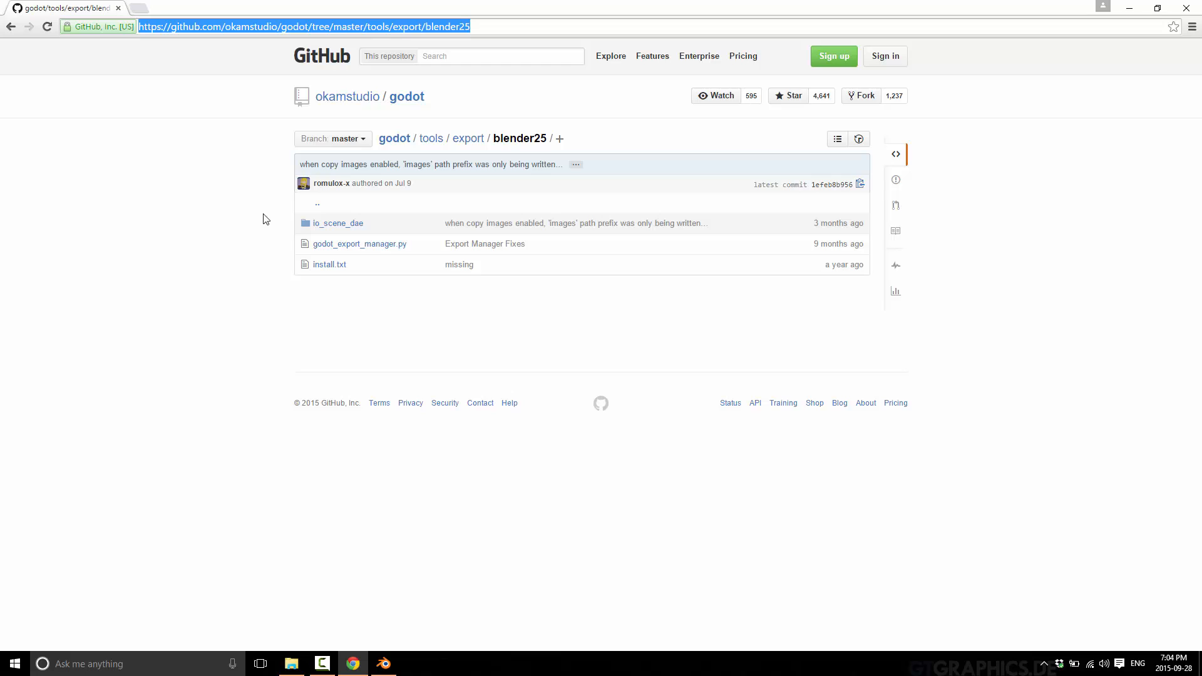
mouse_move(426, 224)
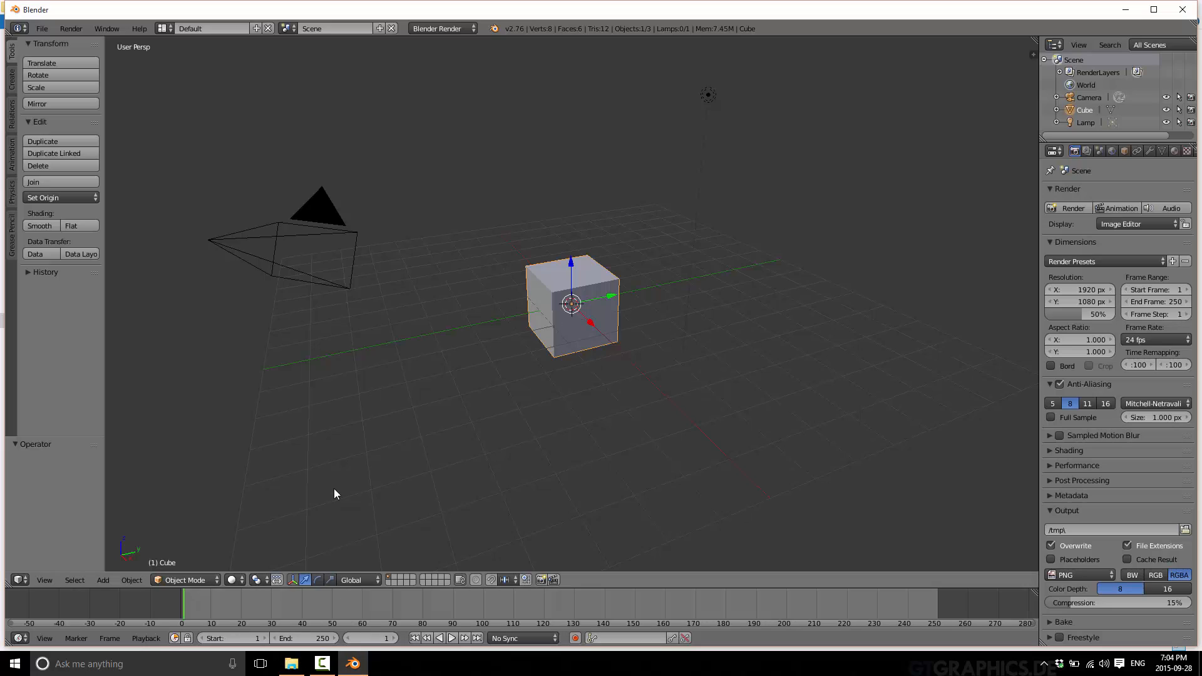
mouse_move(324, 480)
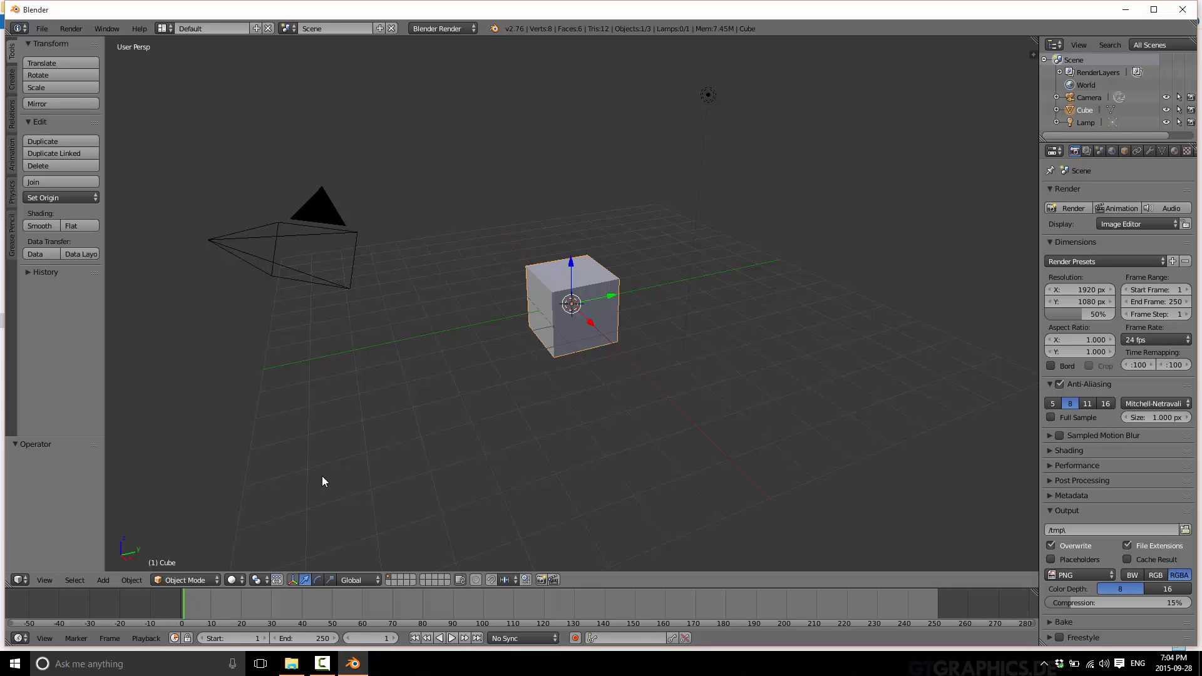
left_click(41, 29)
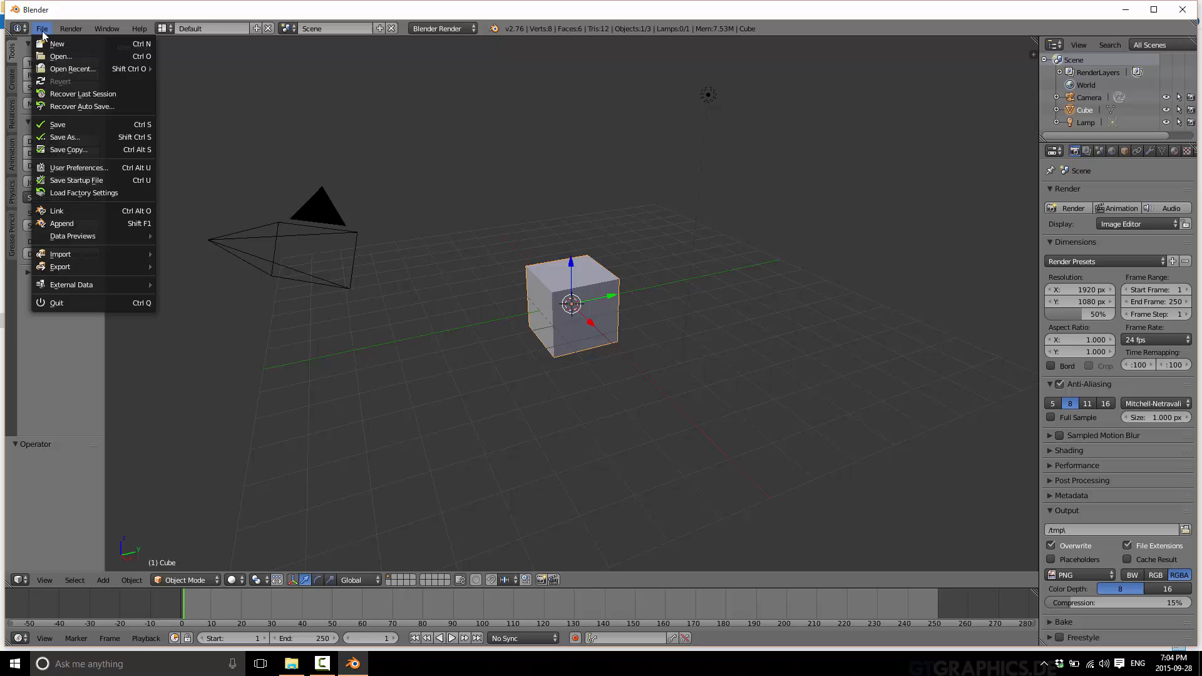
left_click(77, 168)
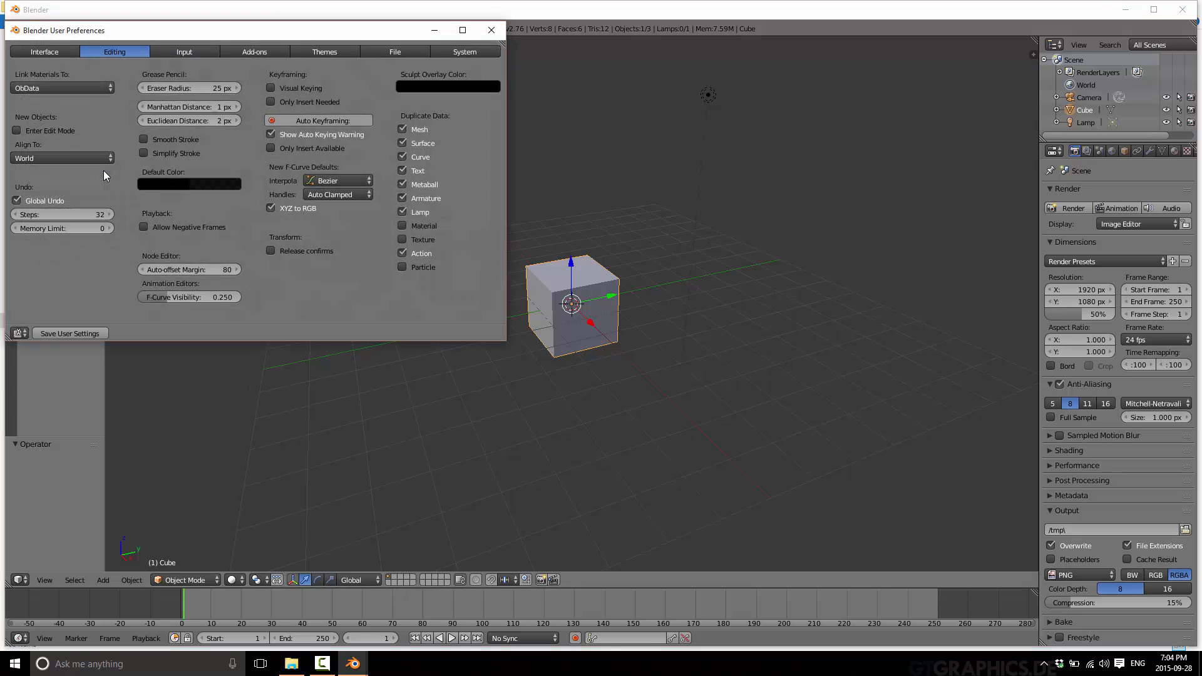
left_click(247, 51)
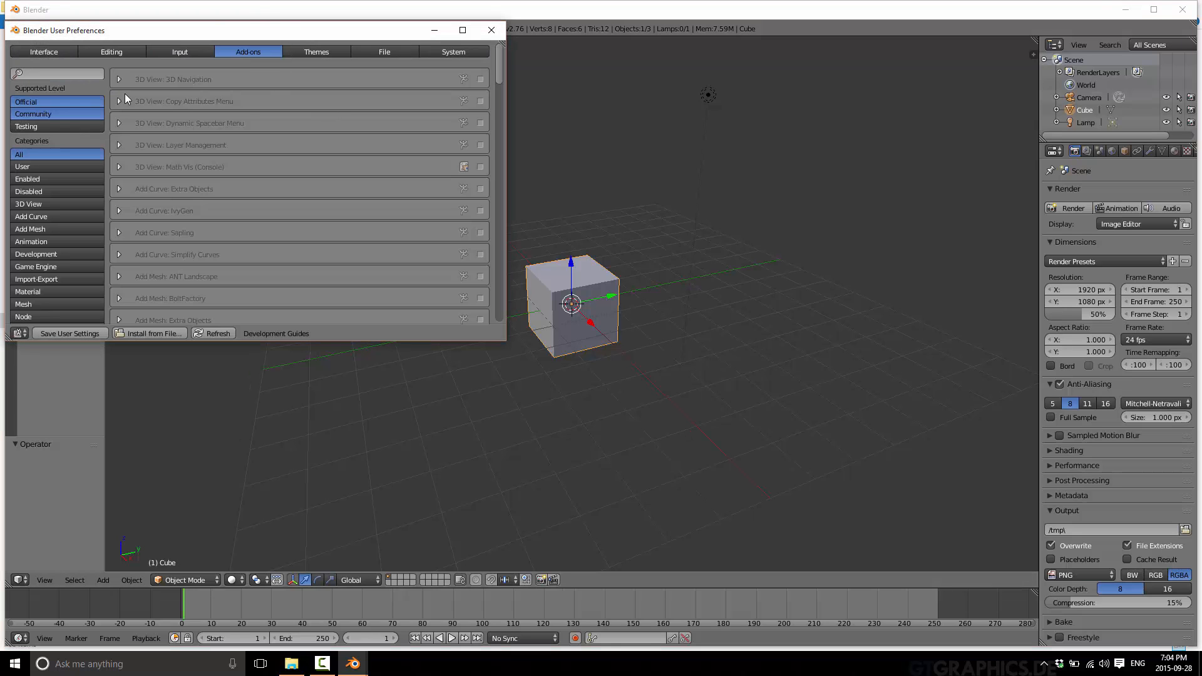
left_click(35, 278)
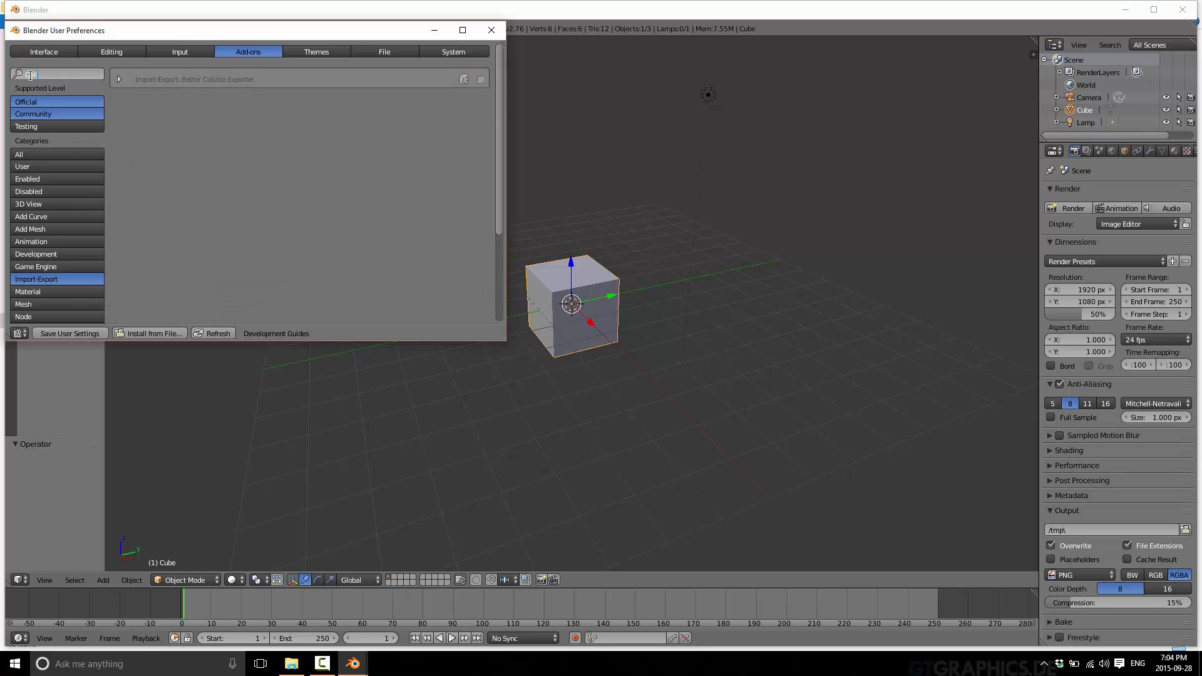
type("Coll")
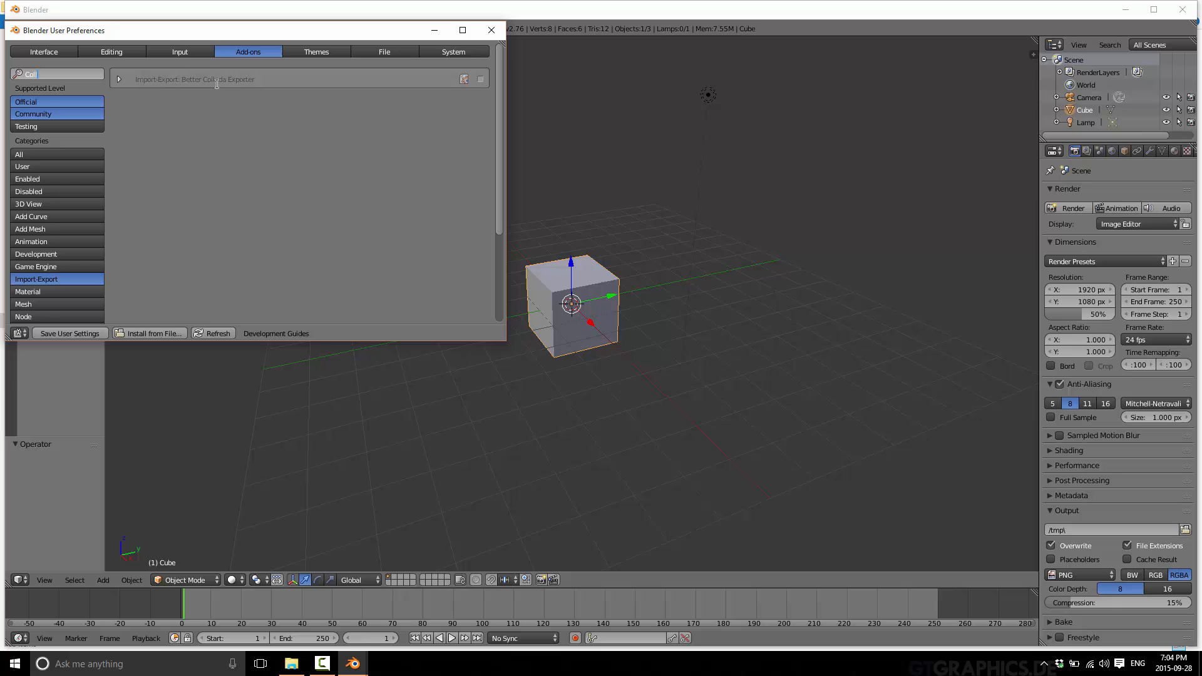
mouse_move(377, 76)
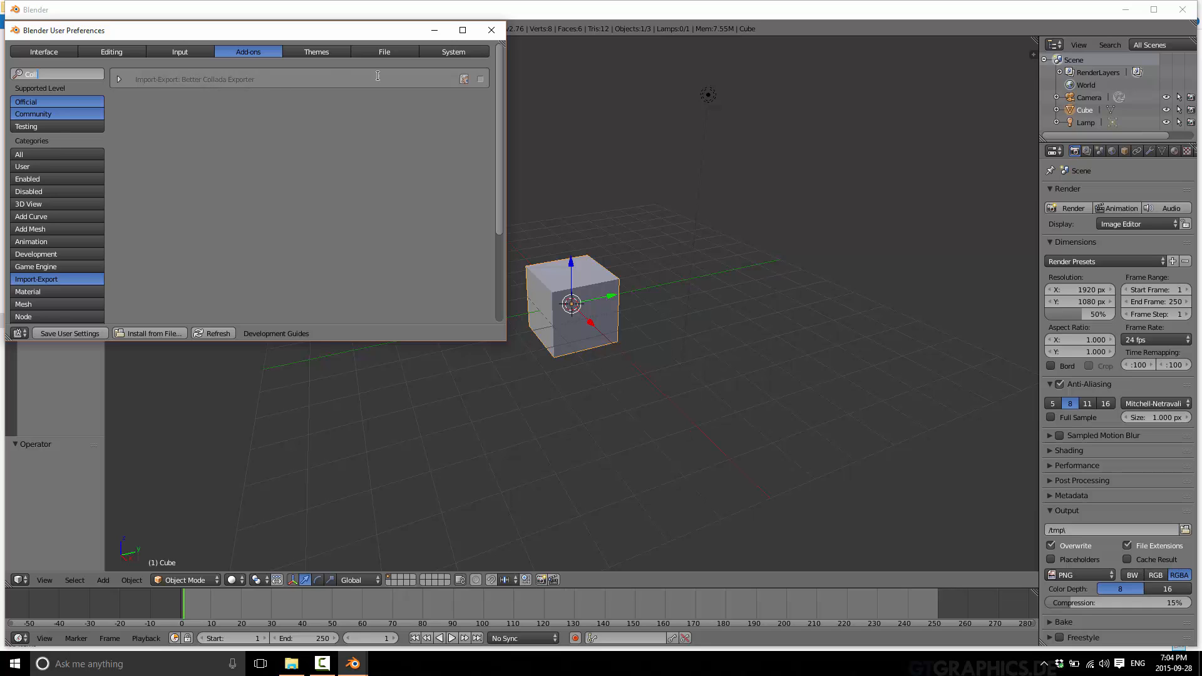
left_click(479, 78)
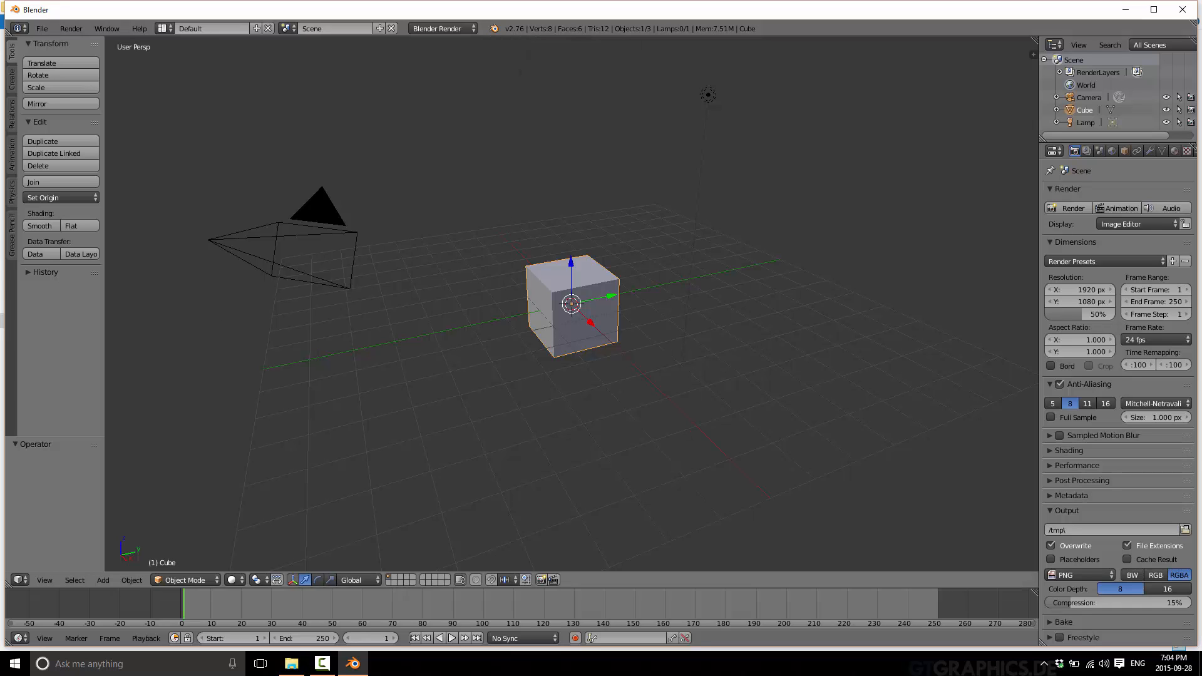
mouse_move(514, 226)
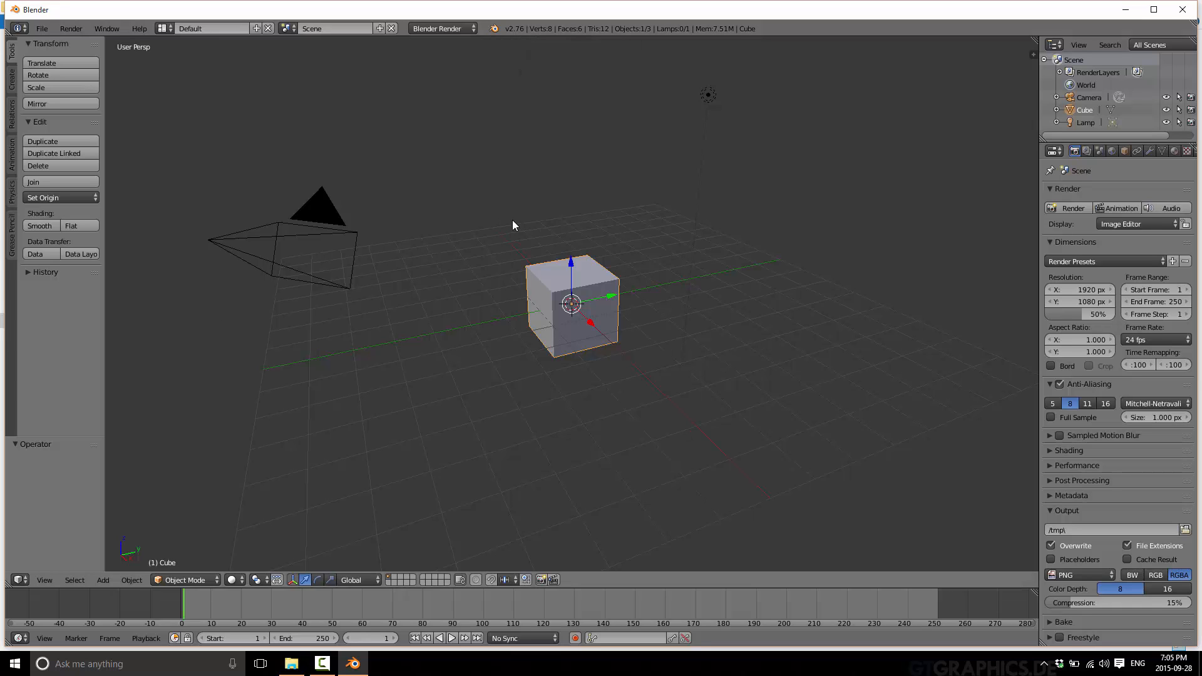
Edit the cube's vertices into a long box, subdivide its faces densely, and view it side-on.
key("Tab")
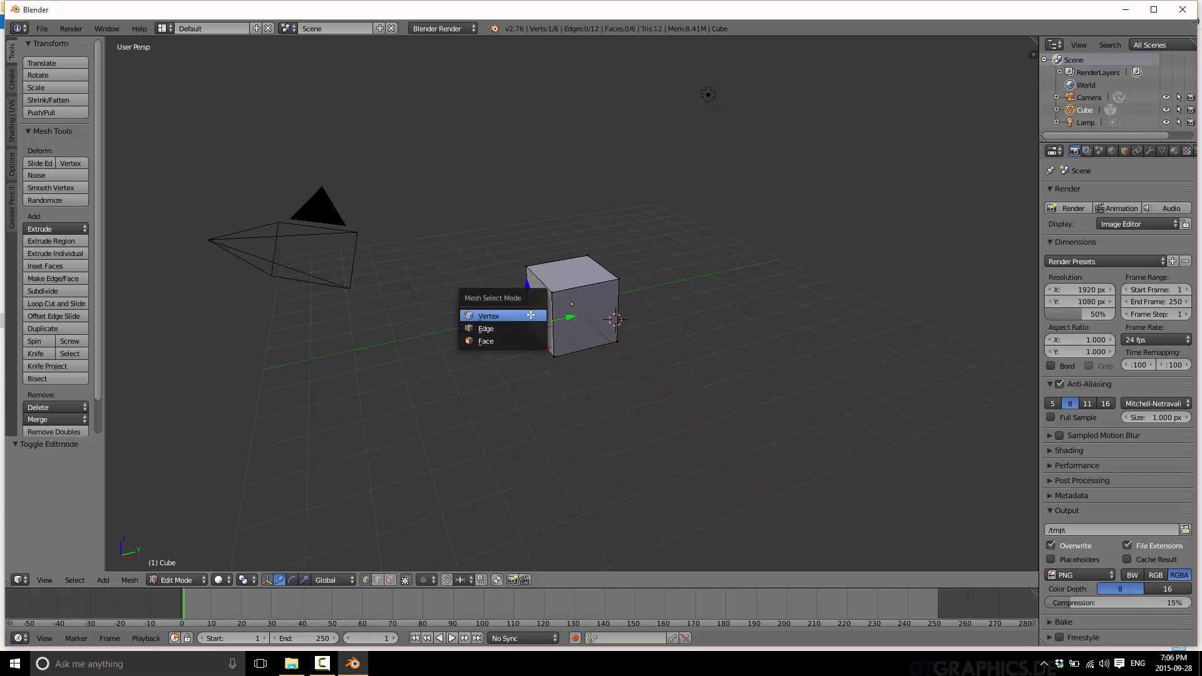
left_click(486, 340)
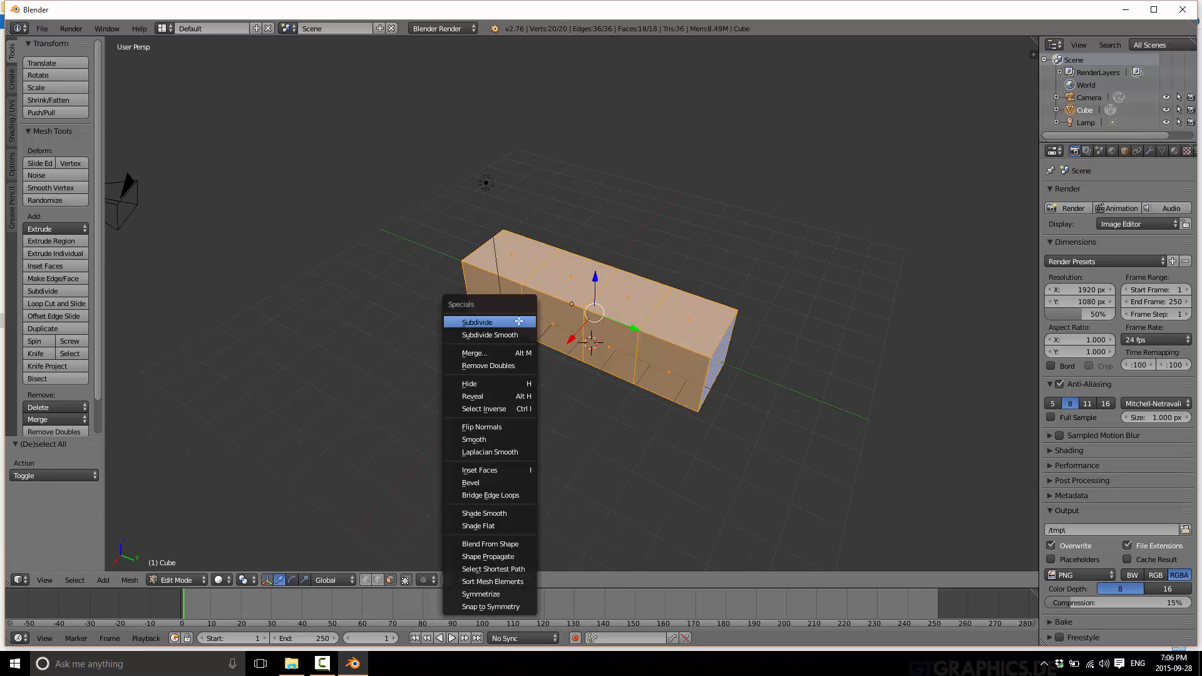
left_click(476, 321)
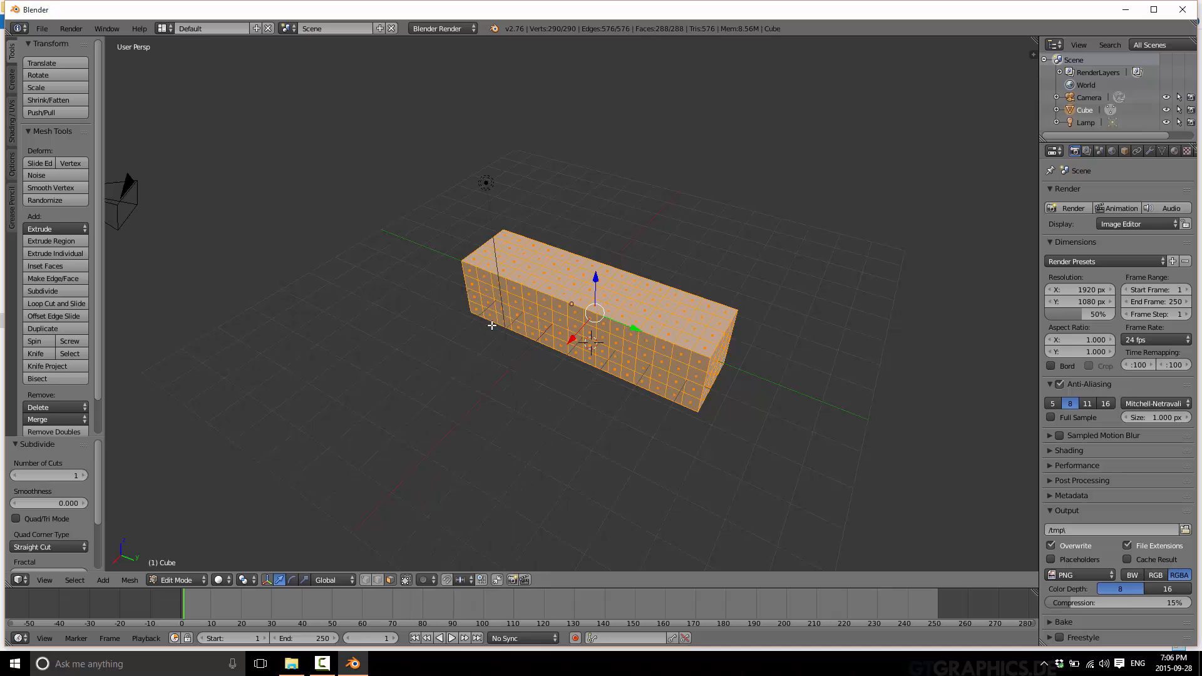
left_click(43, 290)
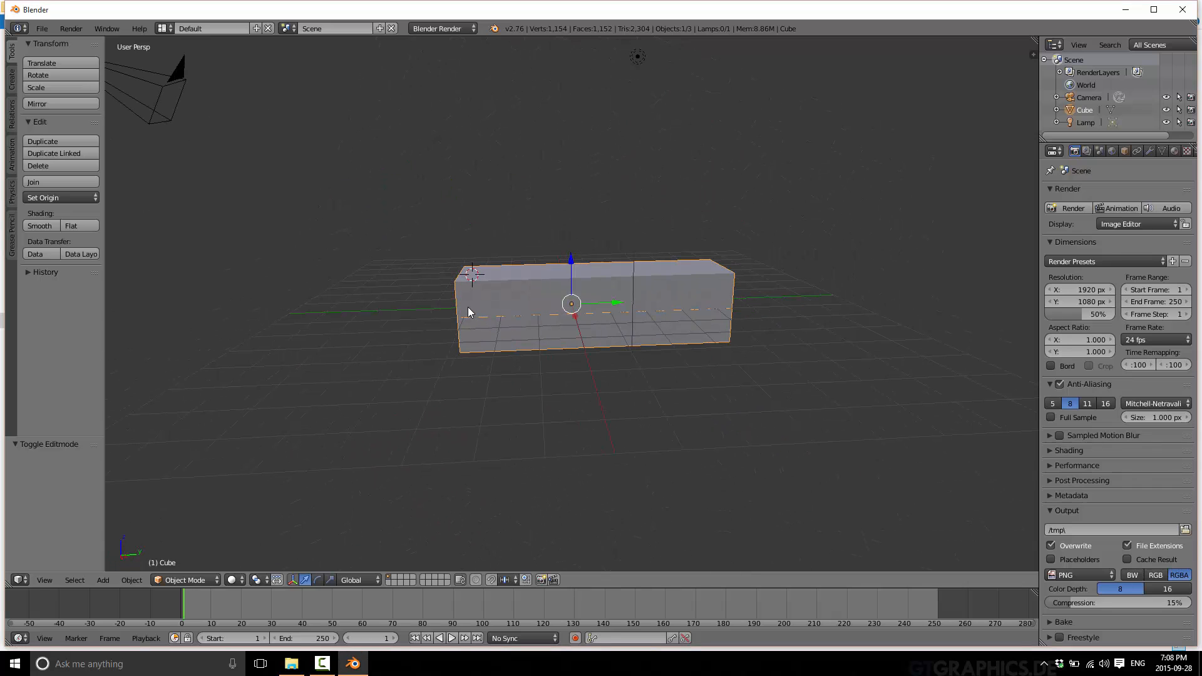
left_click_drag(470, 311, 640, 392)
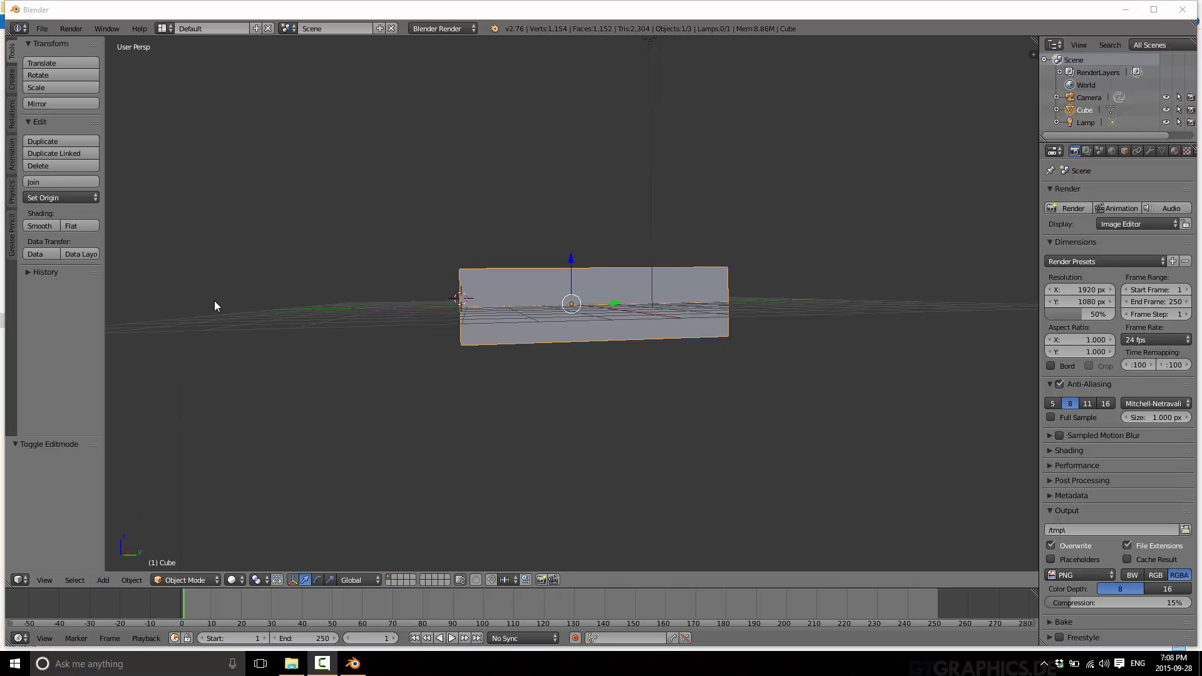
Add an armature and edit its bone joints so the three-bone chain runs along the box.
left_click(102, 579)
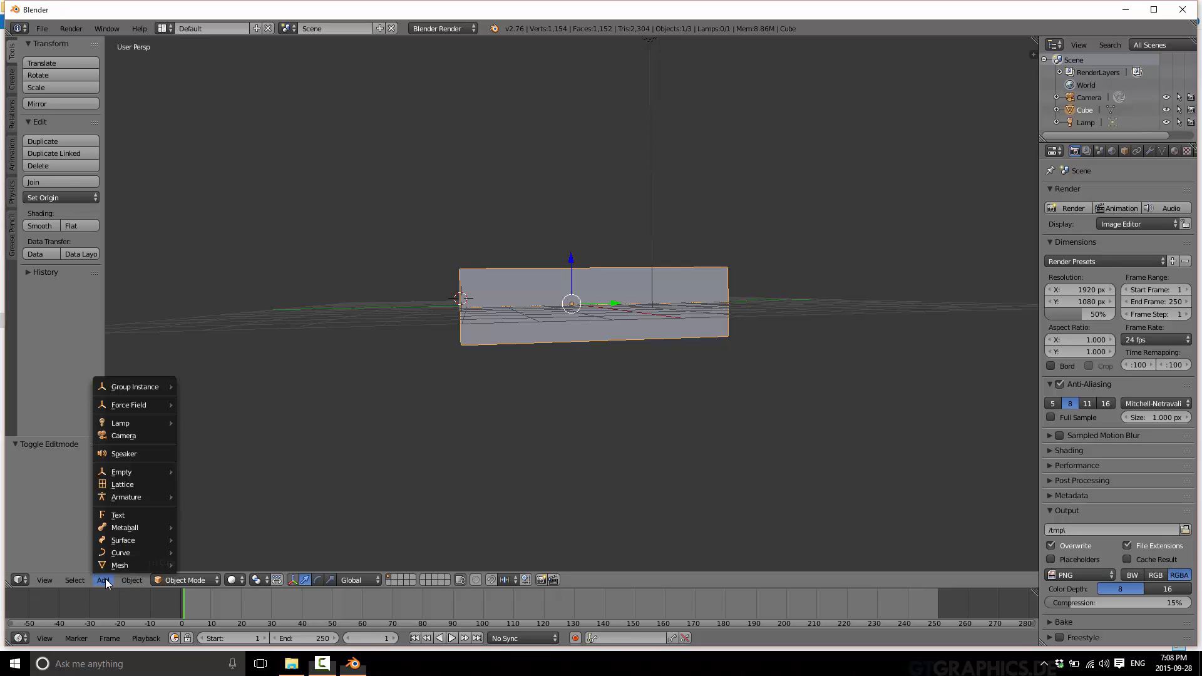
mouse_move(143, 496)
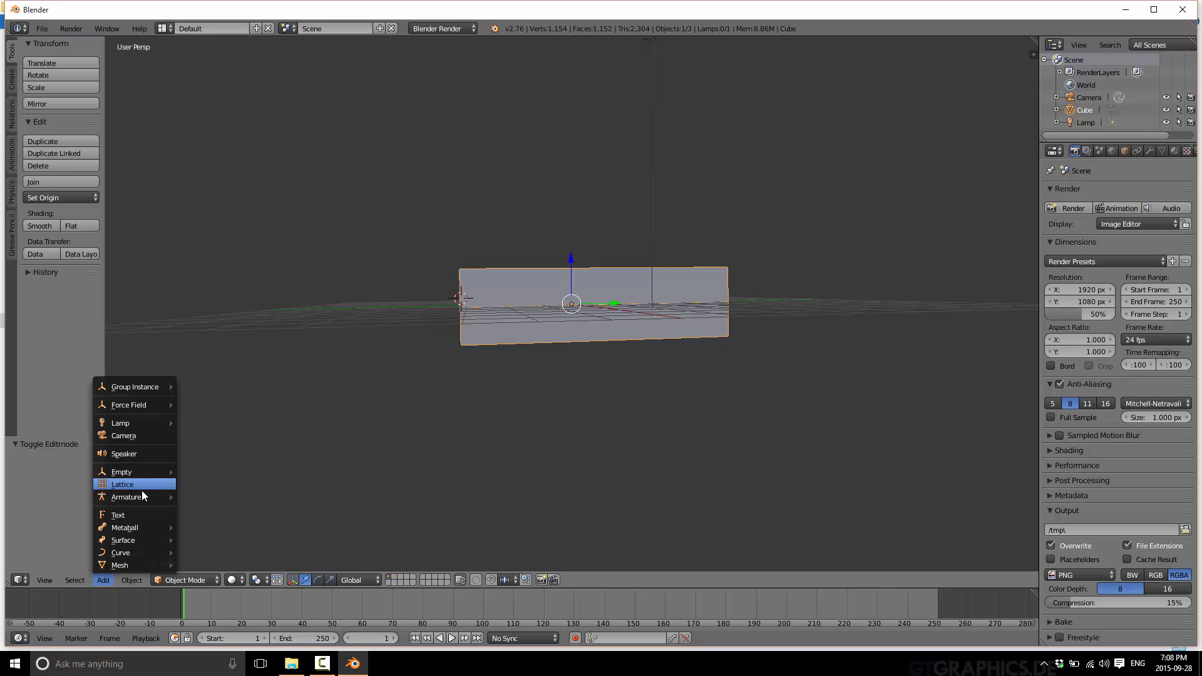
left_click(125, 497)
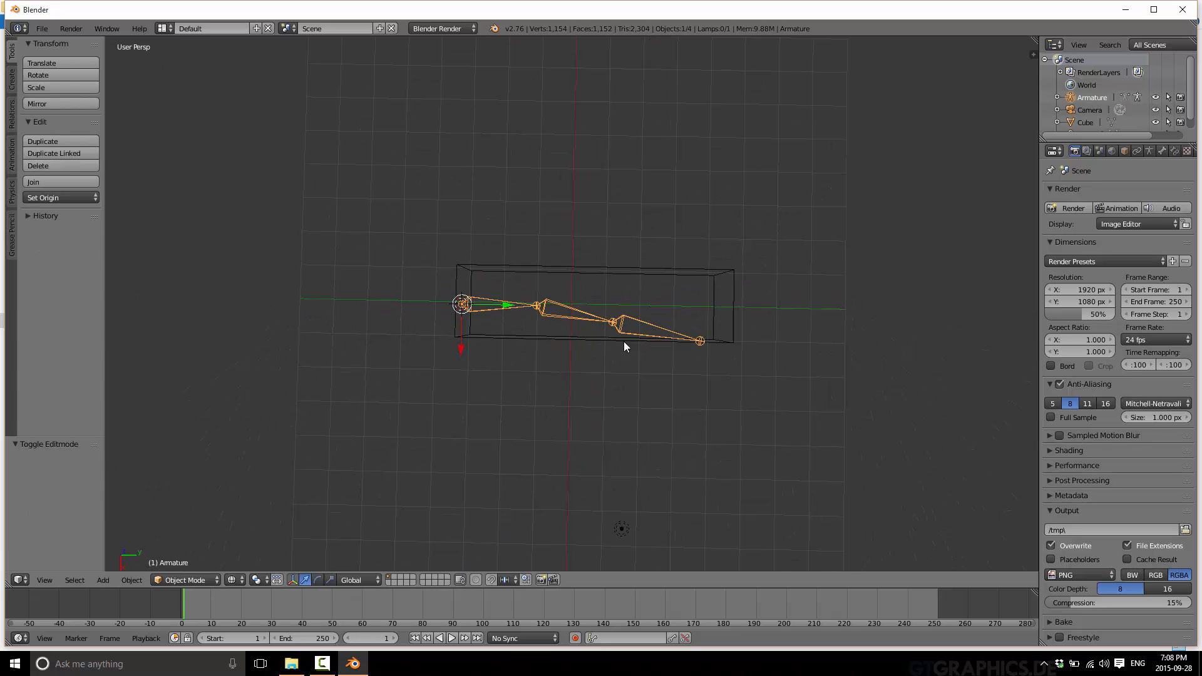
key("Tab")
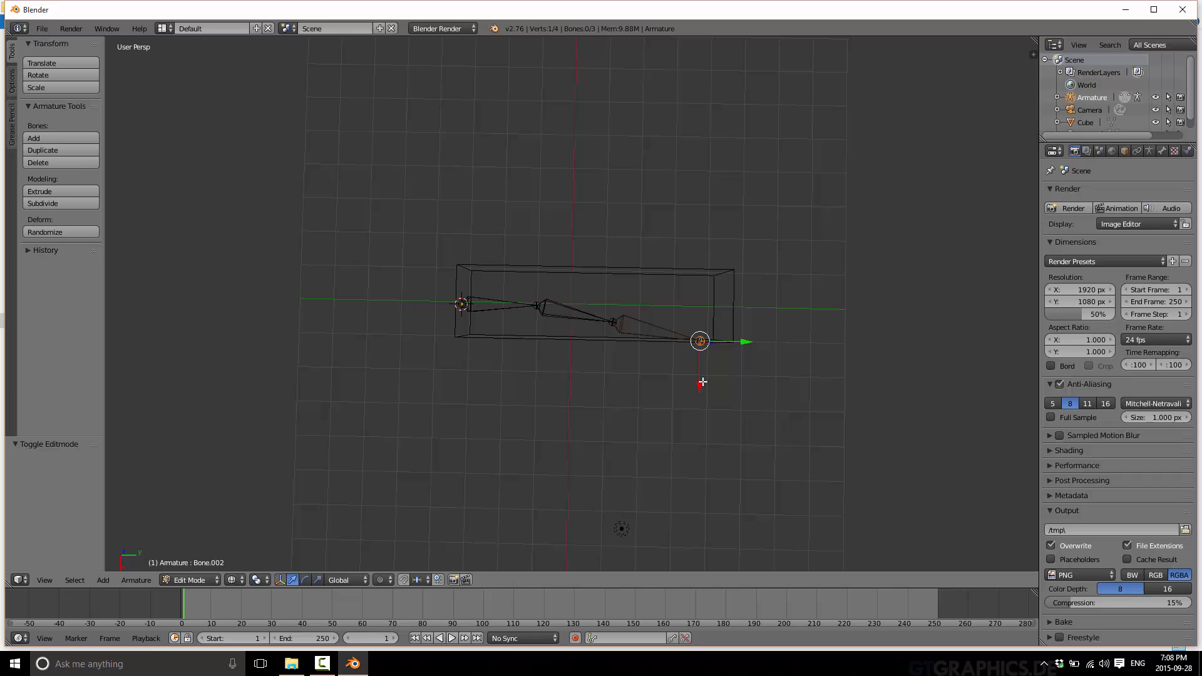
left_click_drag(698, 340, 614, 320)
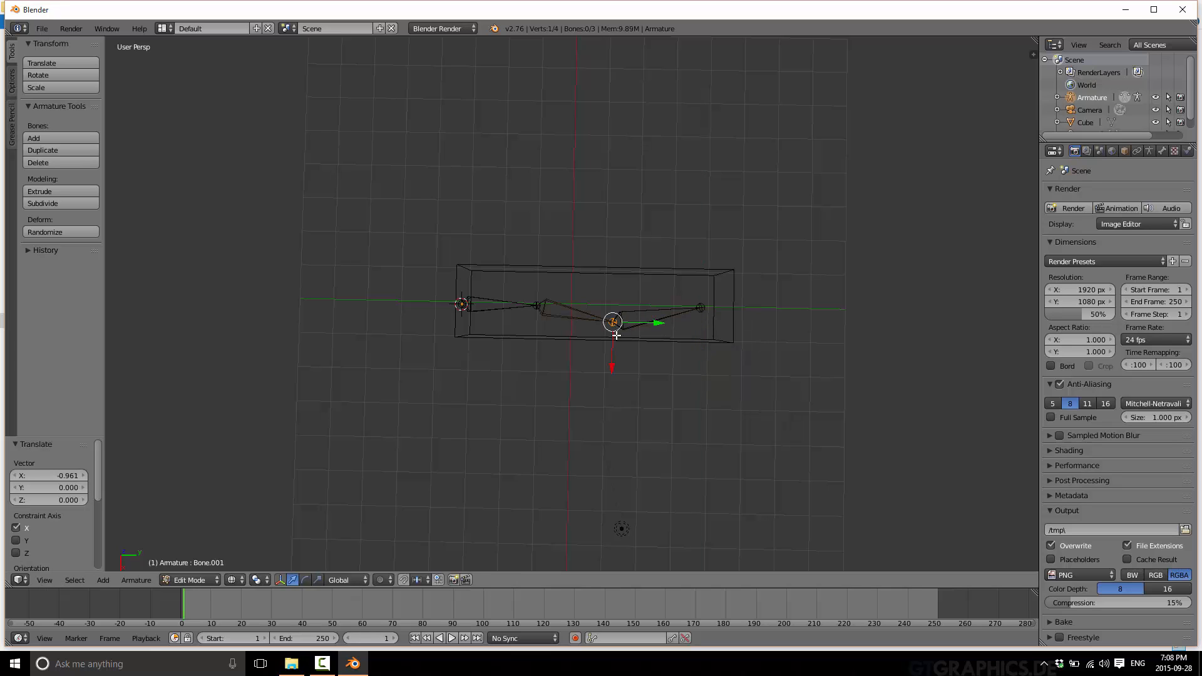
left_click_drag(614, 322, 614, 308)
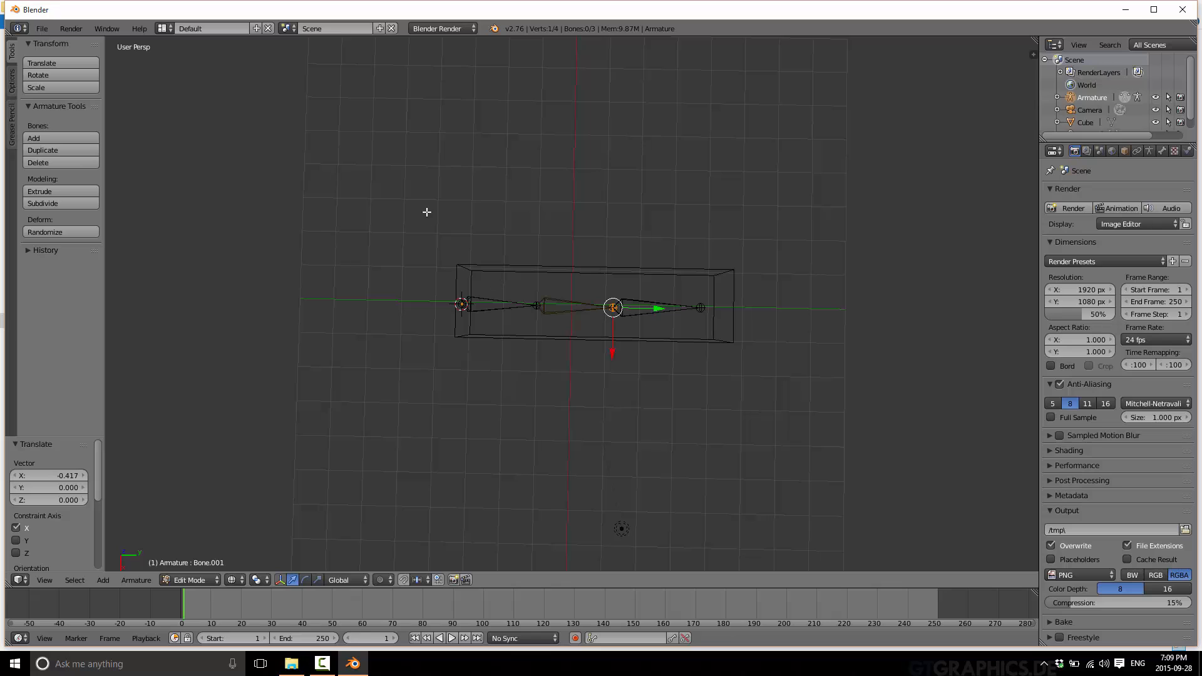
mouse_move(525, 334)
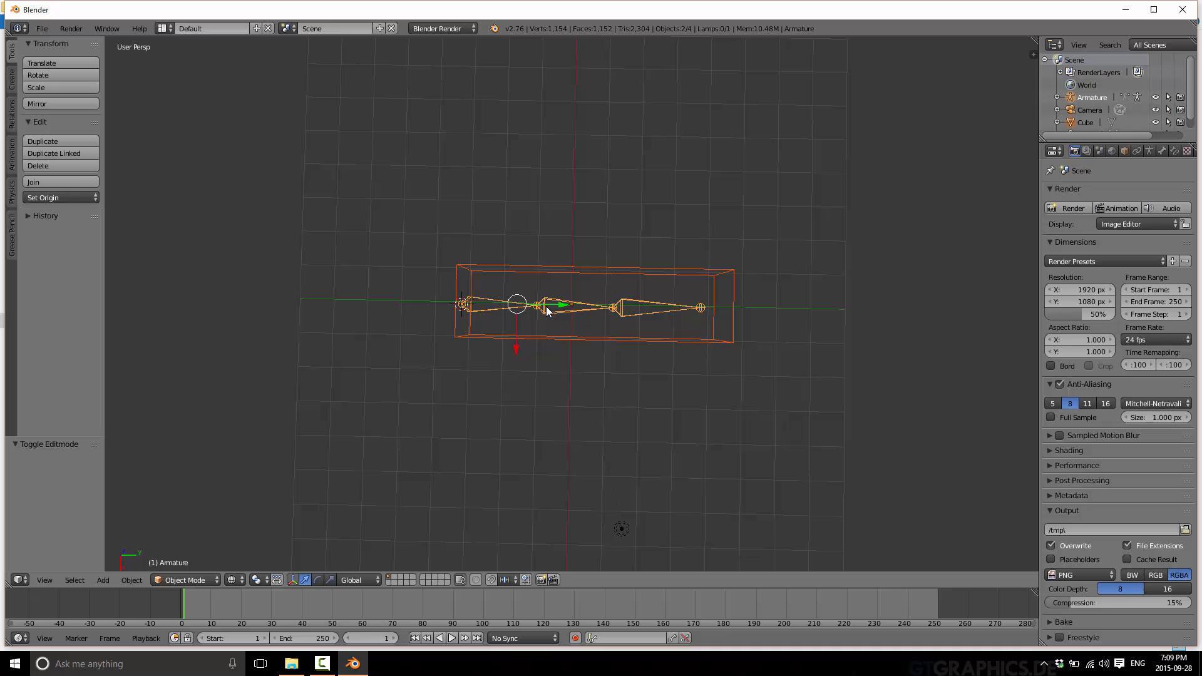
Parent the box to the armature using Armature Deform with Automatic Weights.
key("ctrl+p")
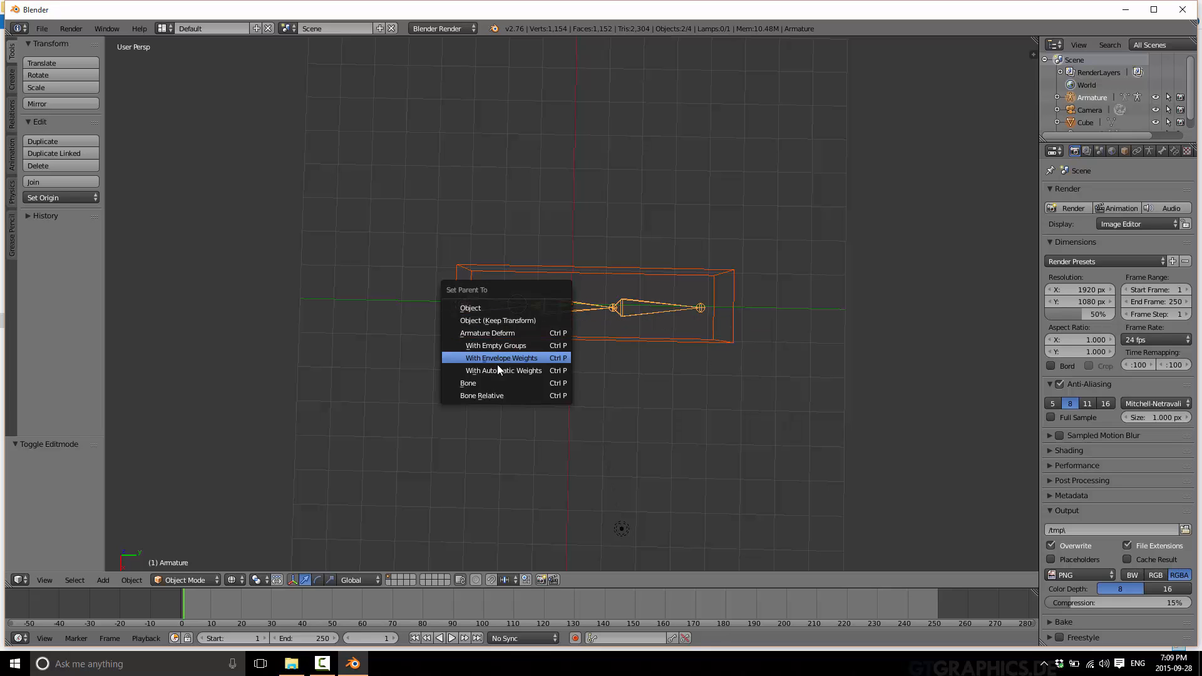
left_click(504, 371)
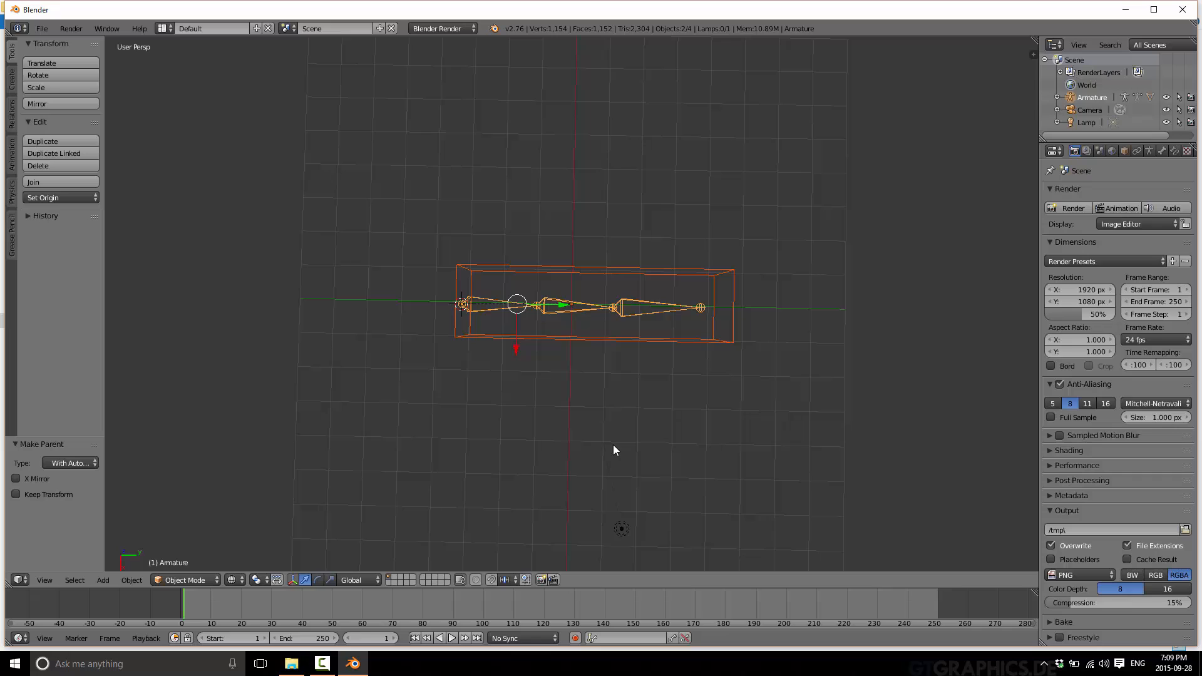
mouse_move(586, 377)
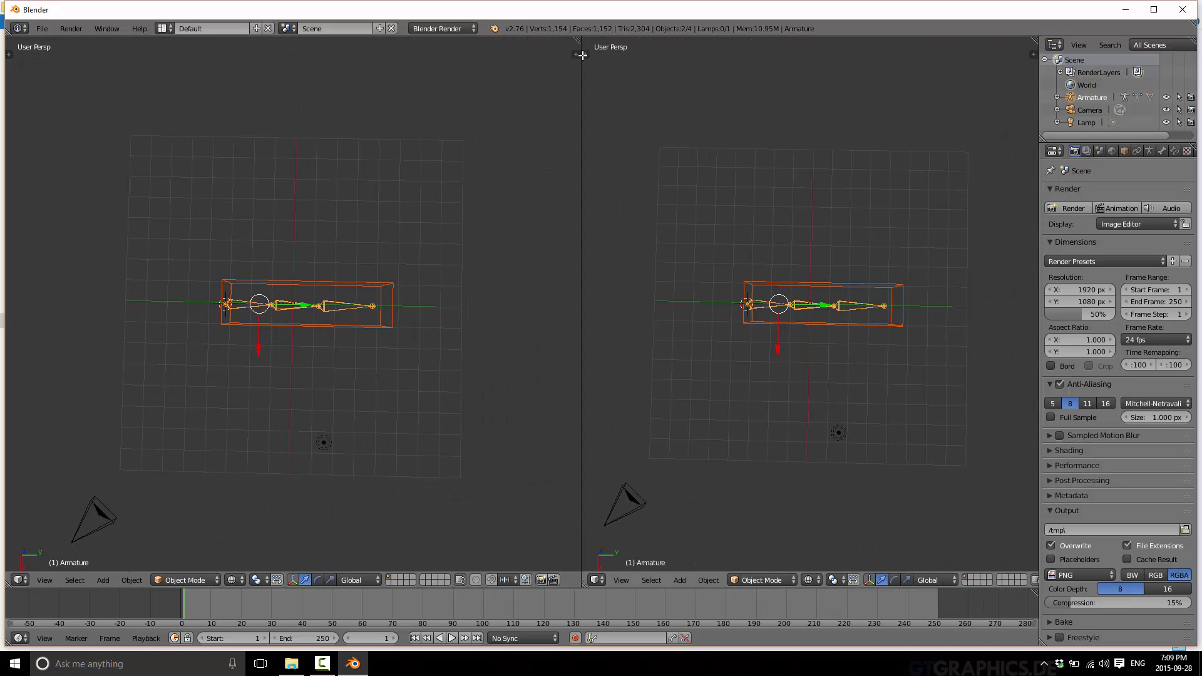
Make the right half of the split workspace a Dope Sheet in Action Editor mode.
left_click(594, 580)
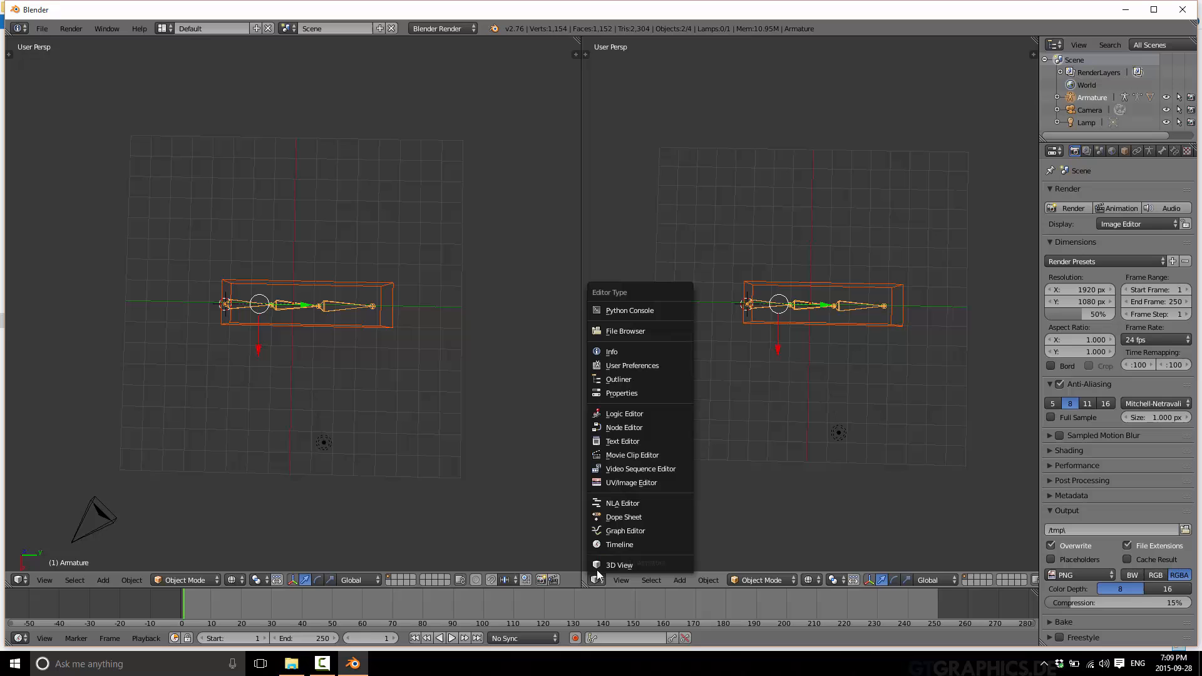
mouse_move(632, 517)
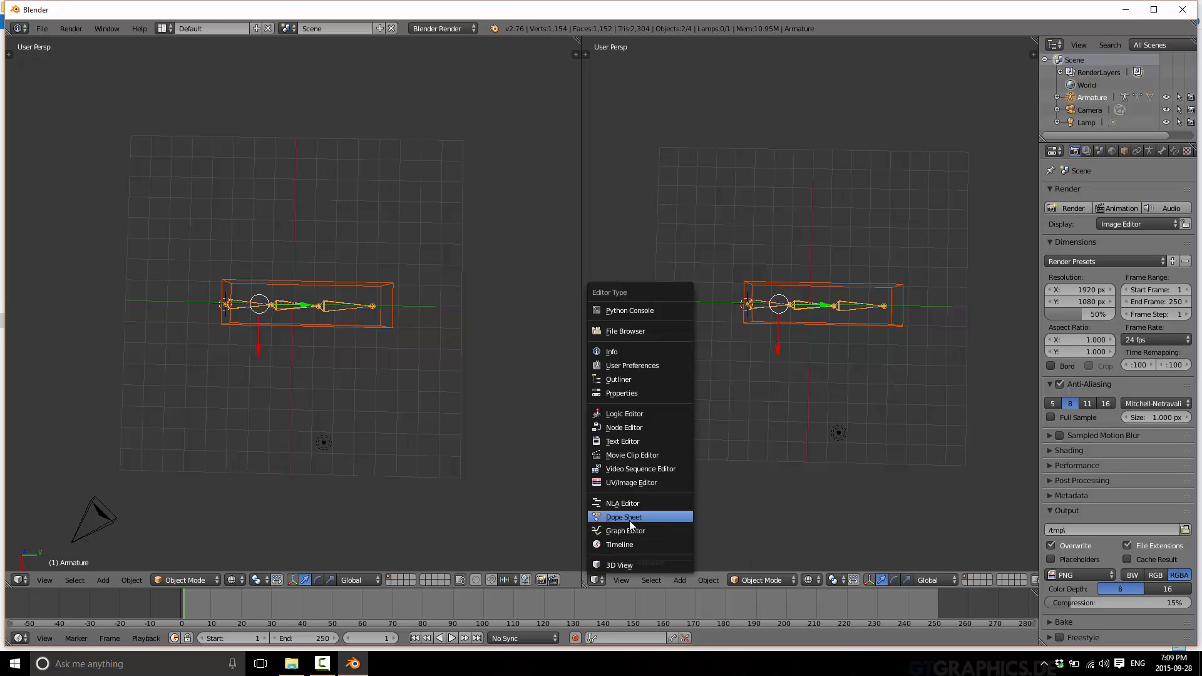
left_click(623, 516)
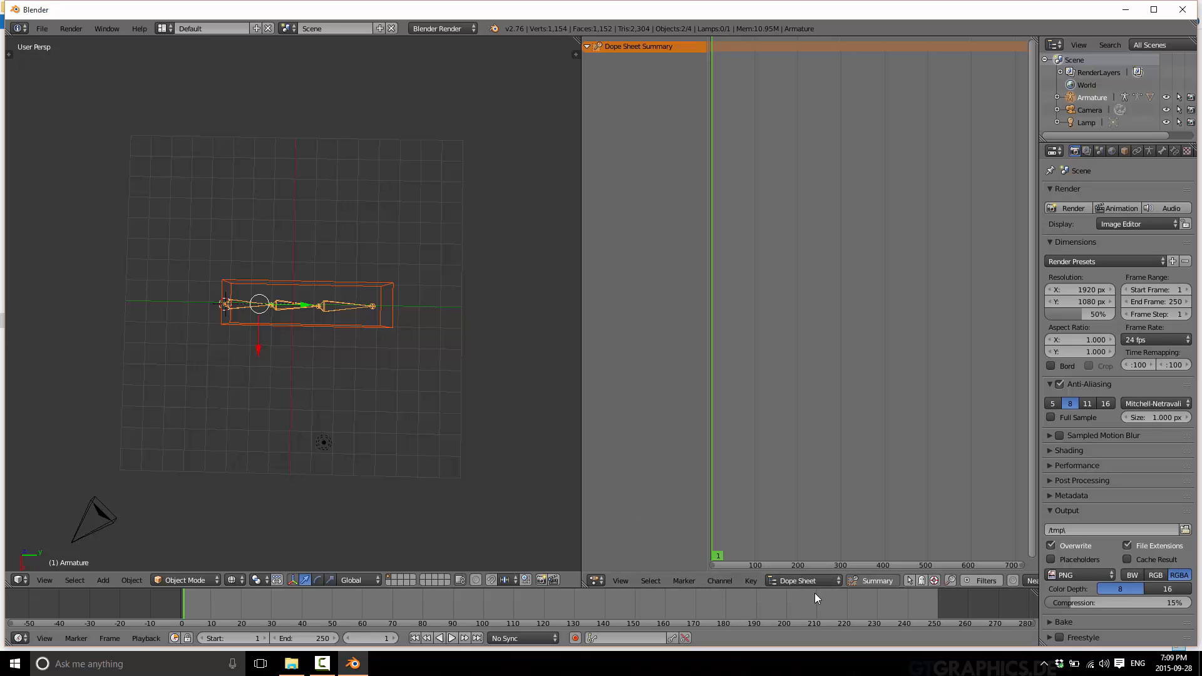
left_click(804, 581)
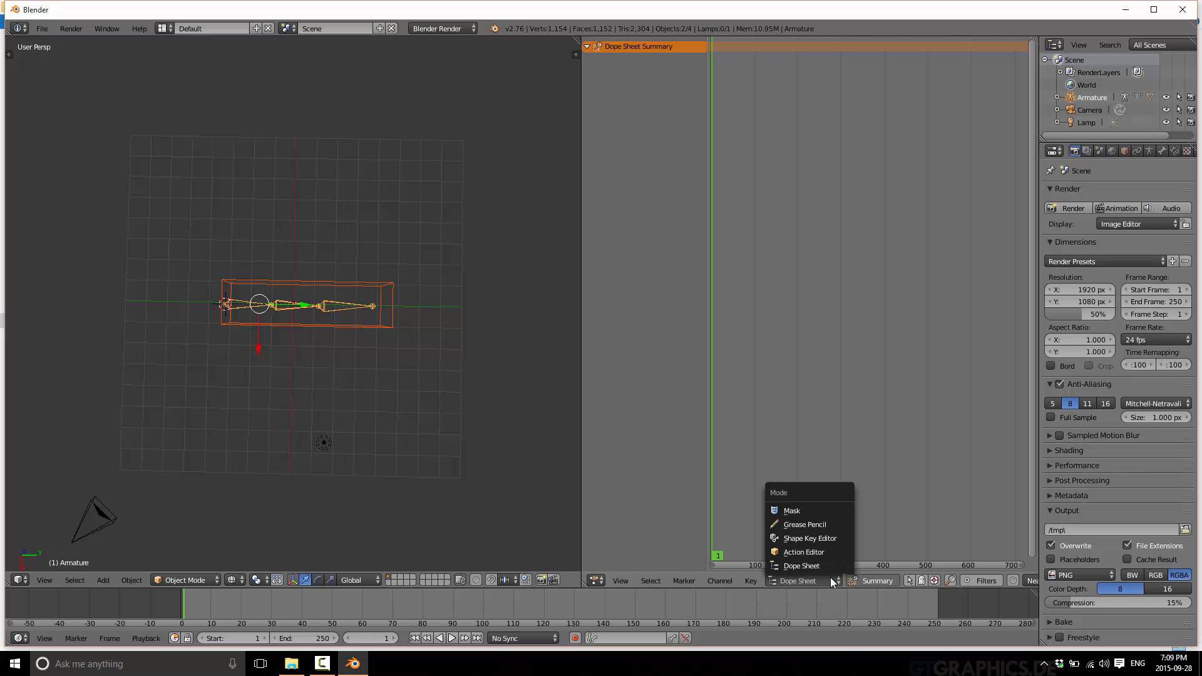
left_click(804, 552)
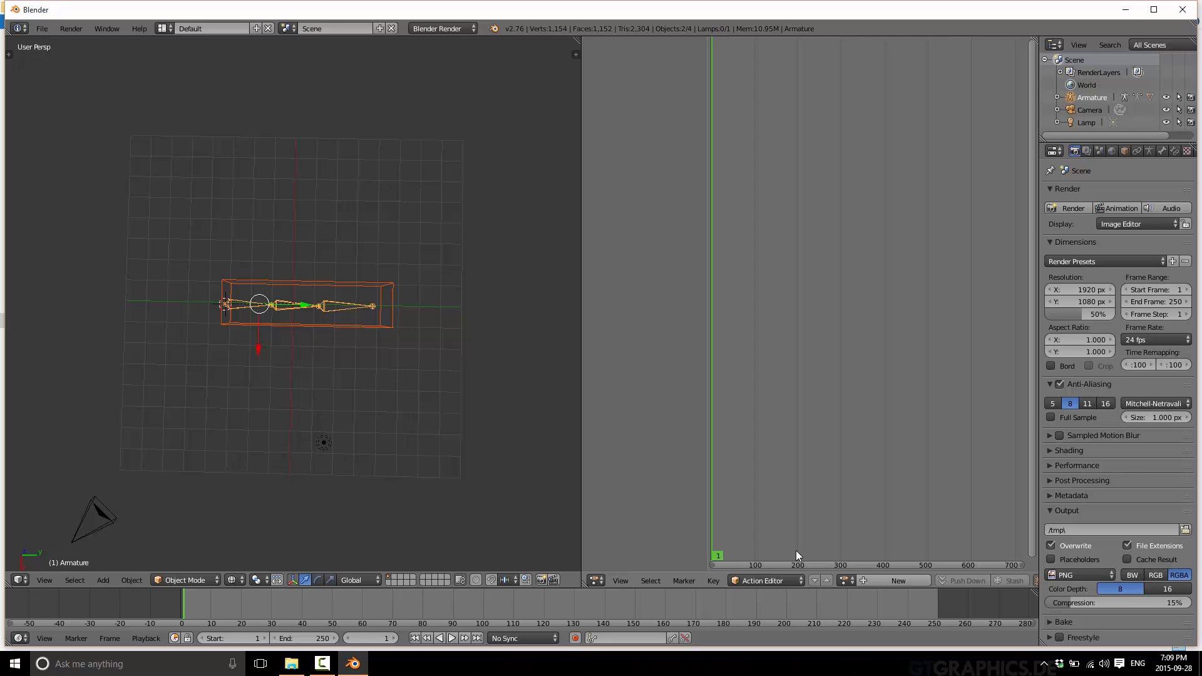
mouse_move(341, 336)
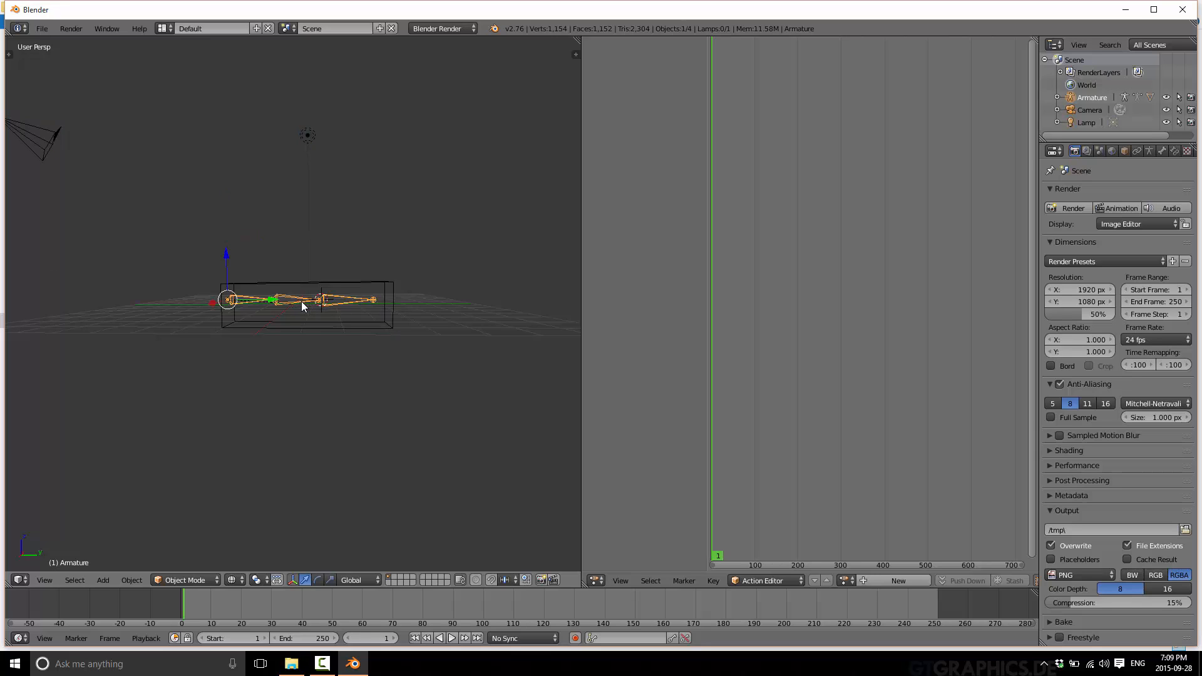
Enter Pose Mode and insert LocRotScale keyframes for all three bones at frame 0.
left_click(184, 580)
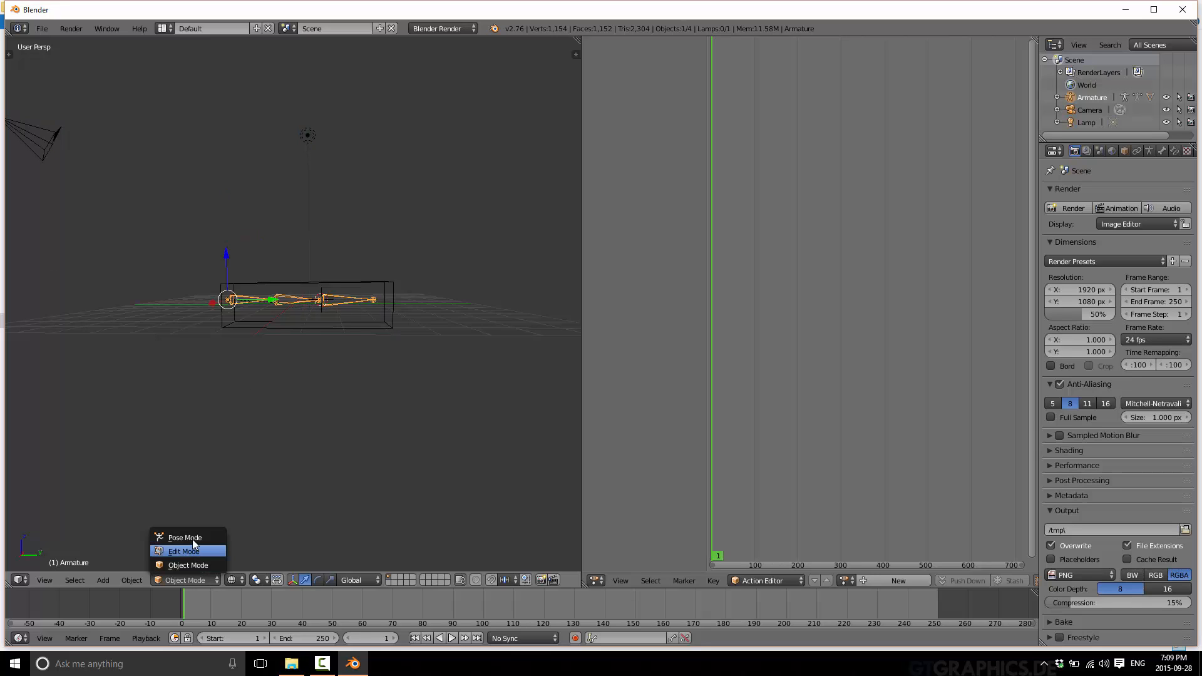
left_click(184, 538)
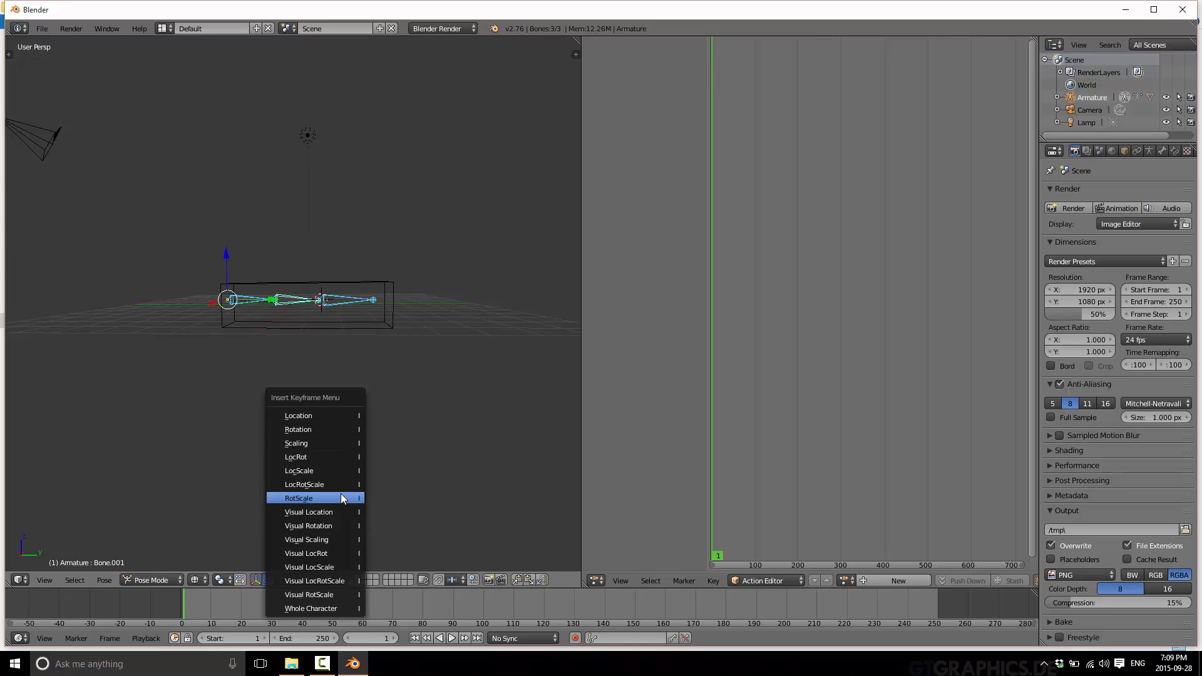
left_click(298, 498)
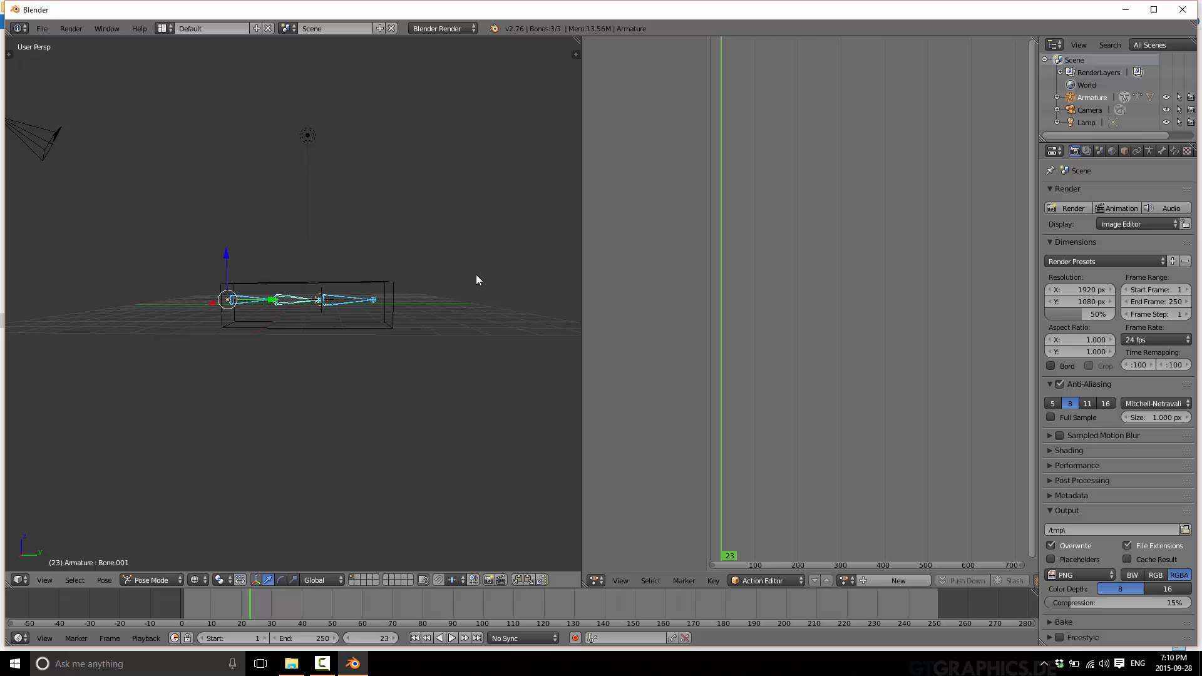
mouse_move(340, 644)
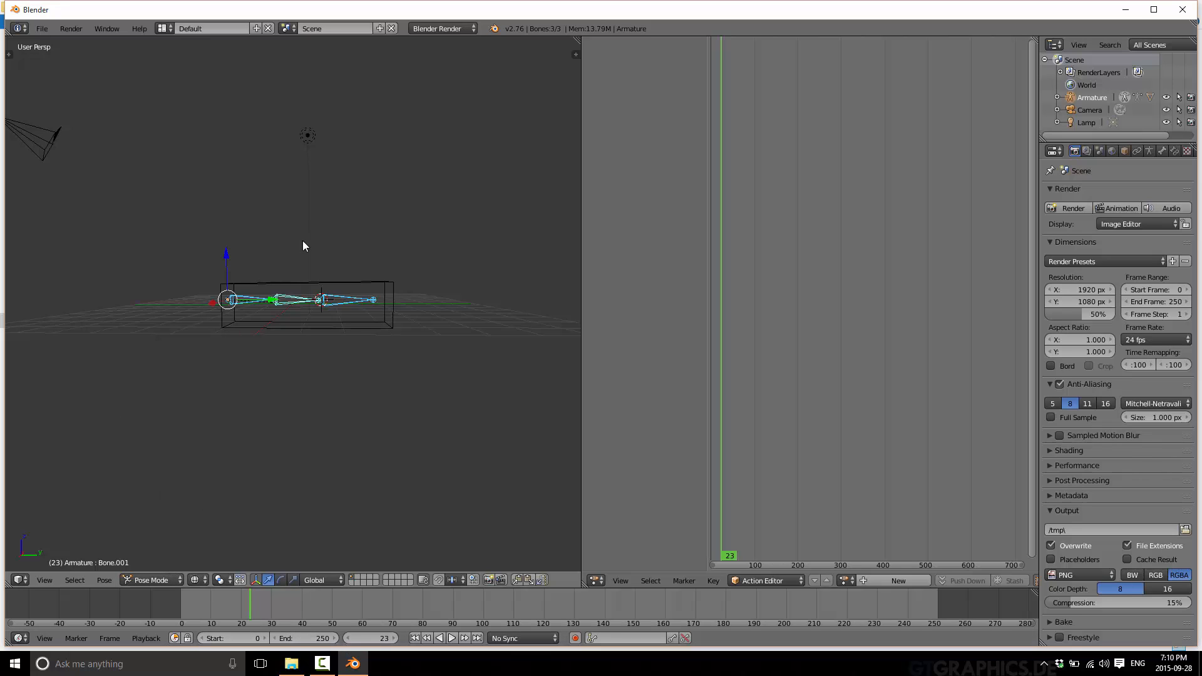
key("I")
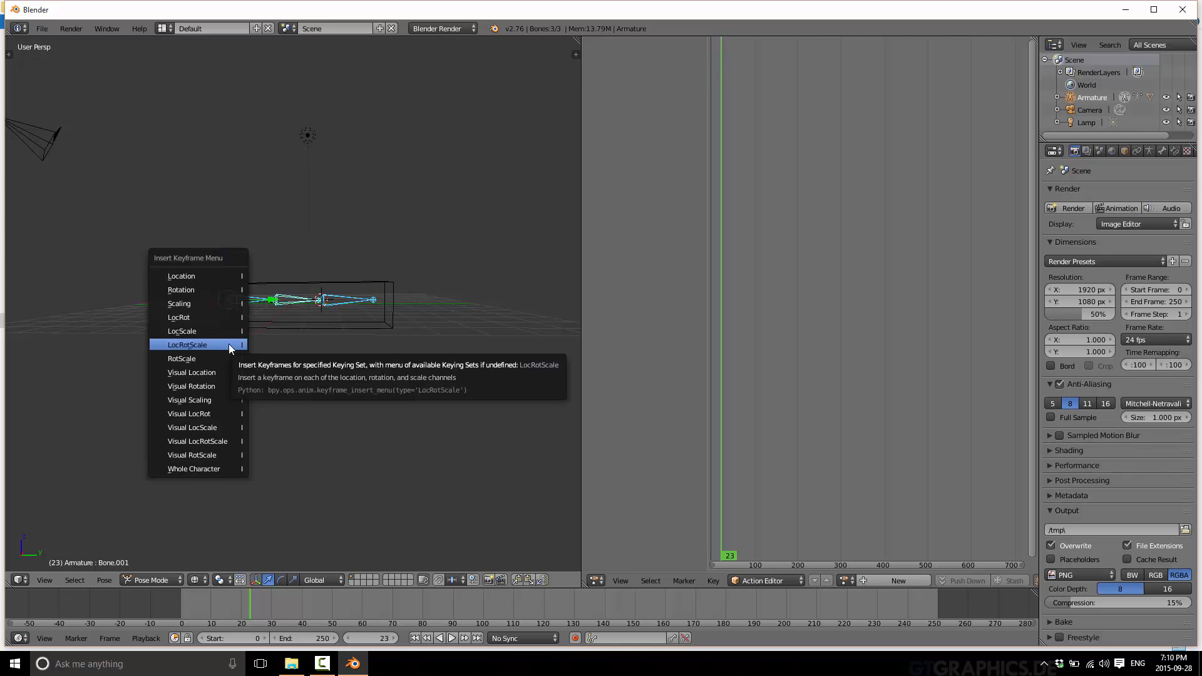
left_click(187, 344)
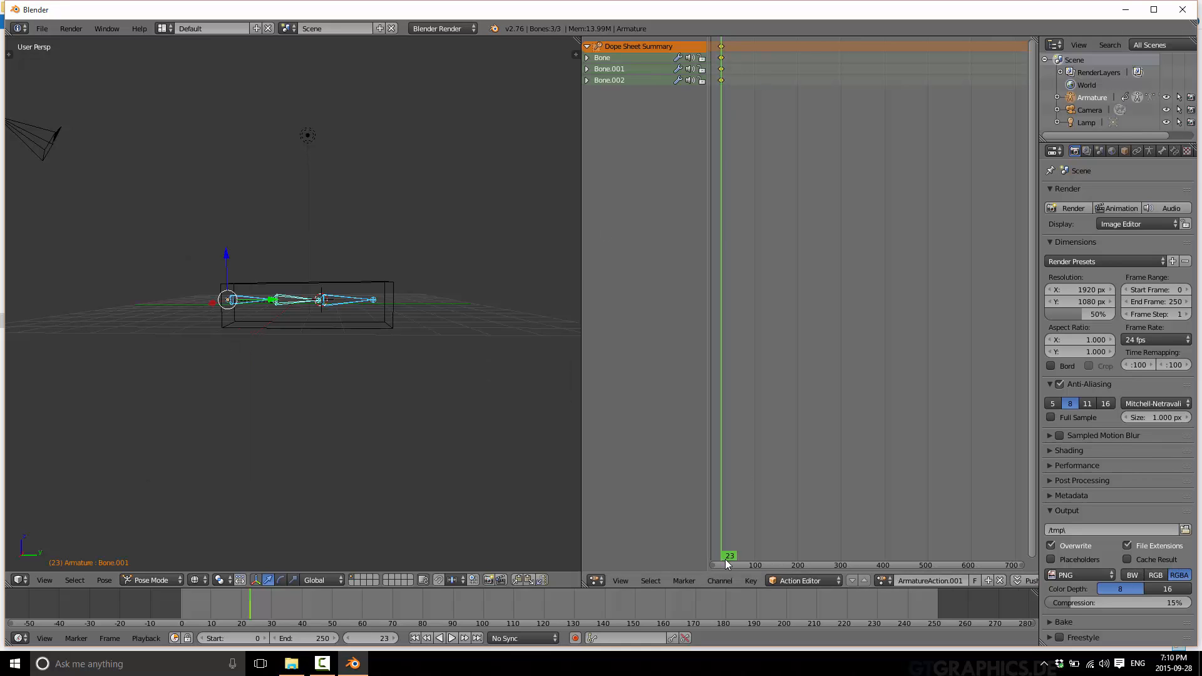
mouse_move(734, 553)
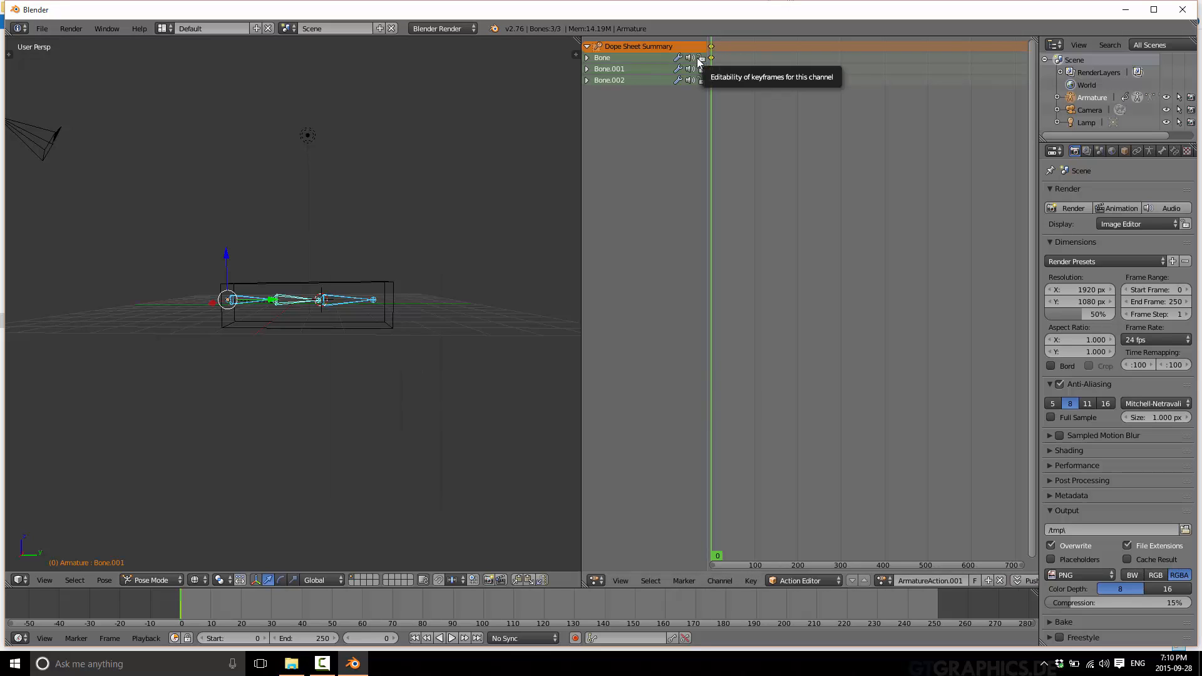
mouse_move(779, 534)
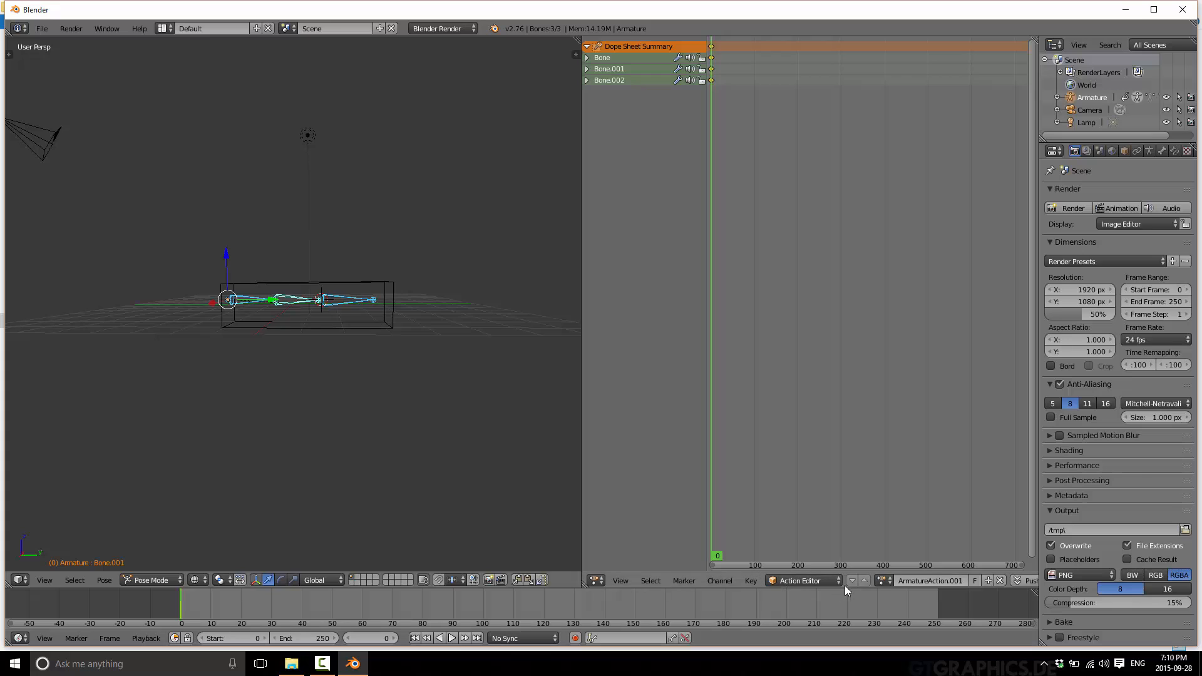
mouse_move(874, 583)
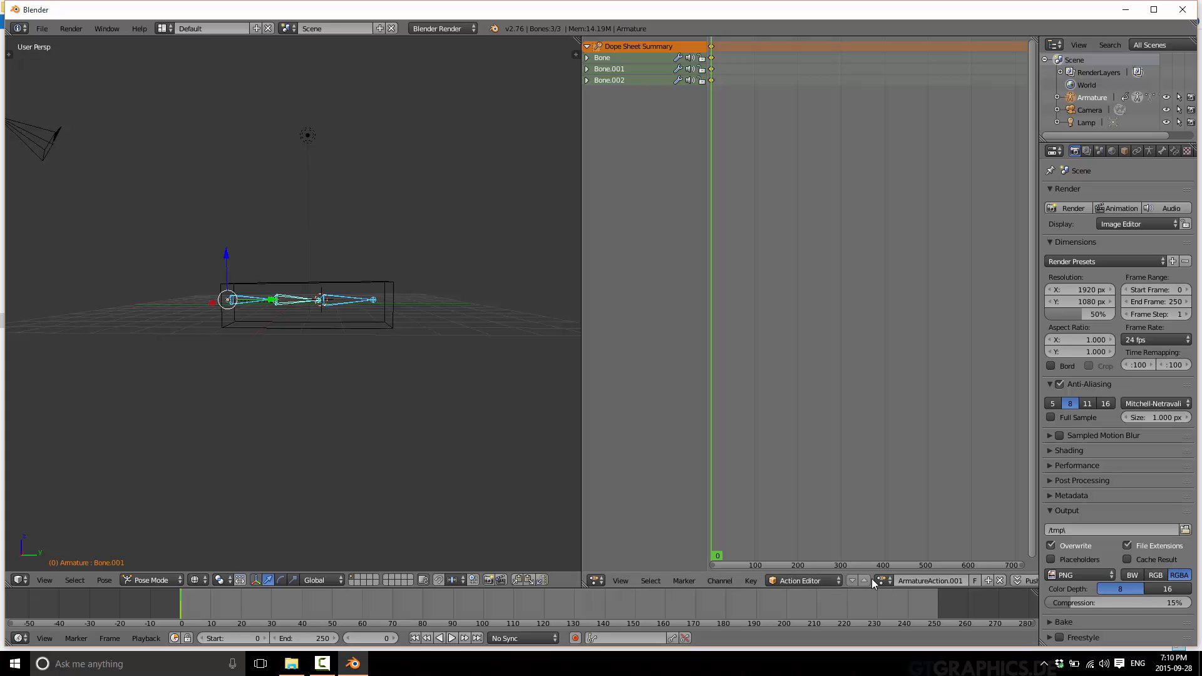
Name the empty action BendUp and the keyed one BendForward, leaving BendUp loaded.
left_click(883, 581)
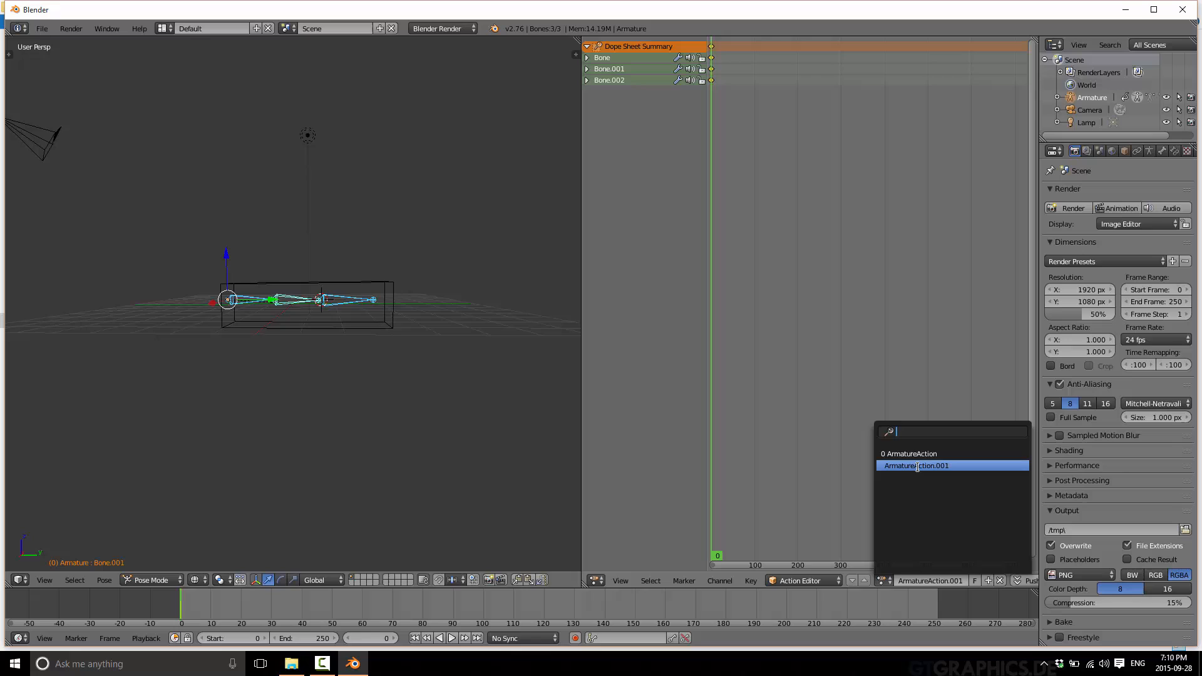
left_click(917, 466)
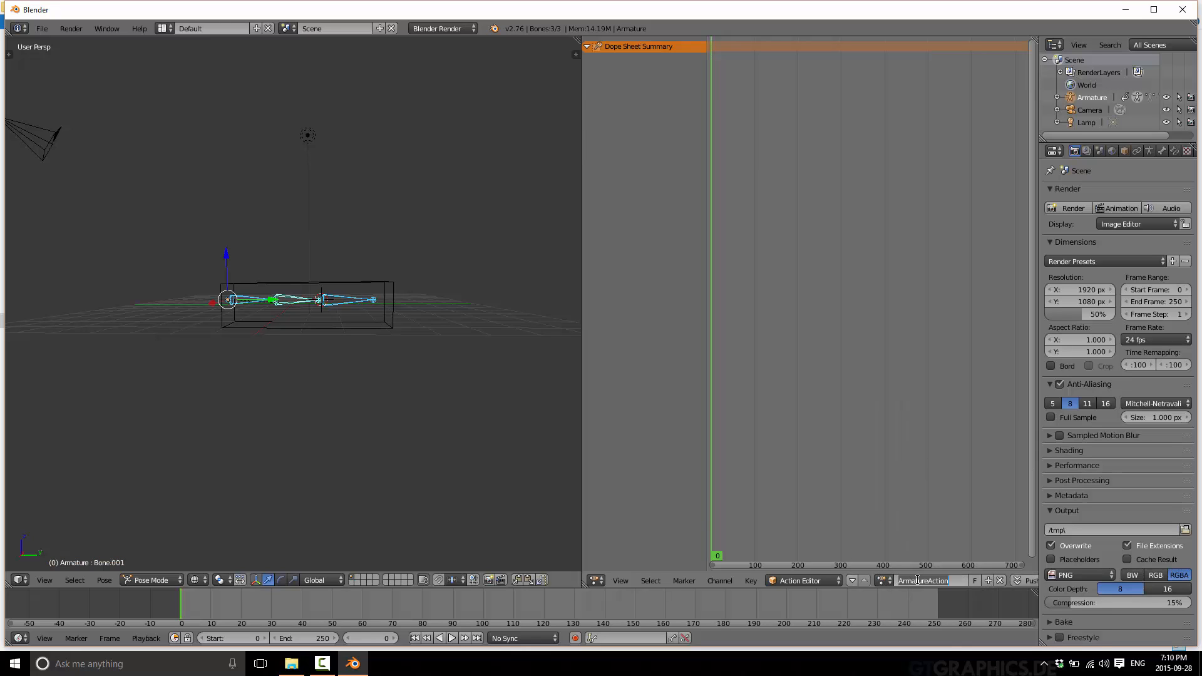
type("BendUp")
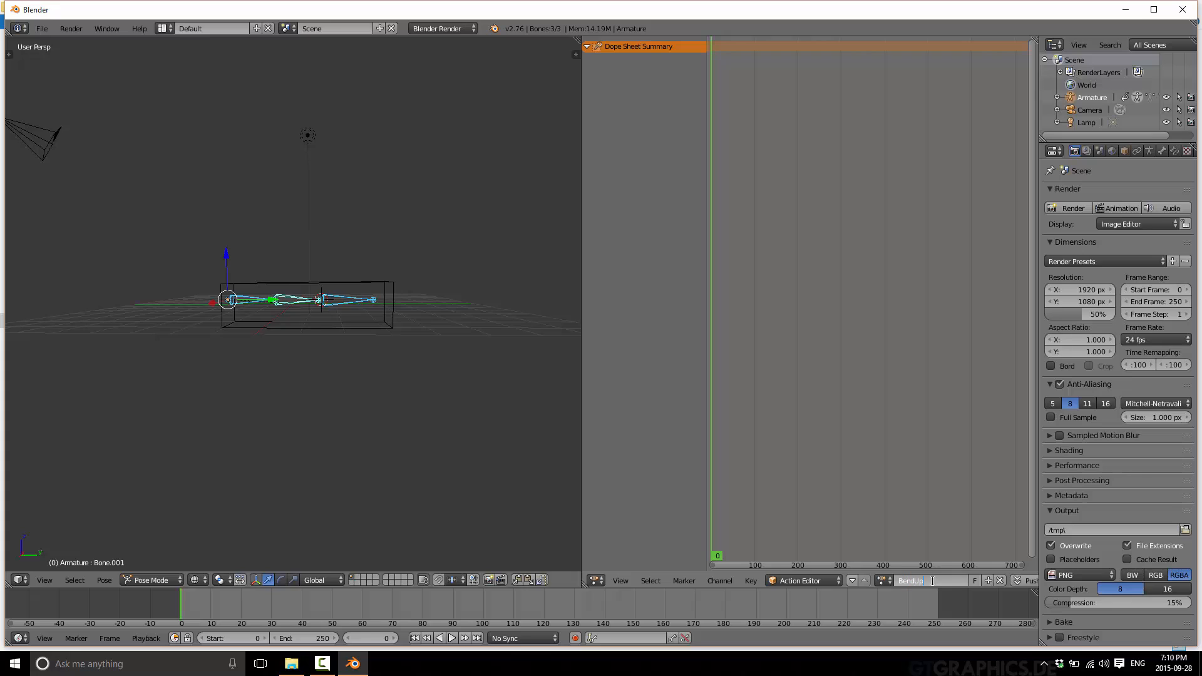
left_click(879, 581)
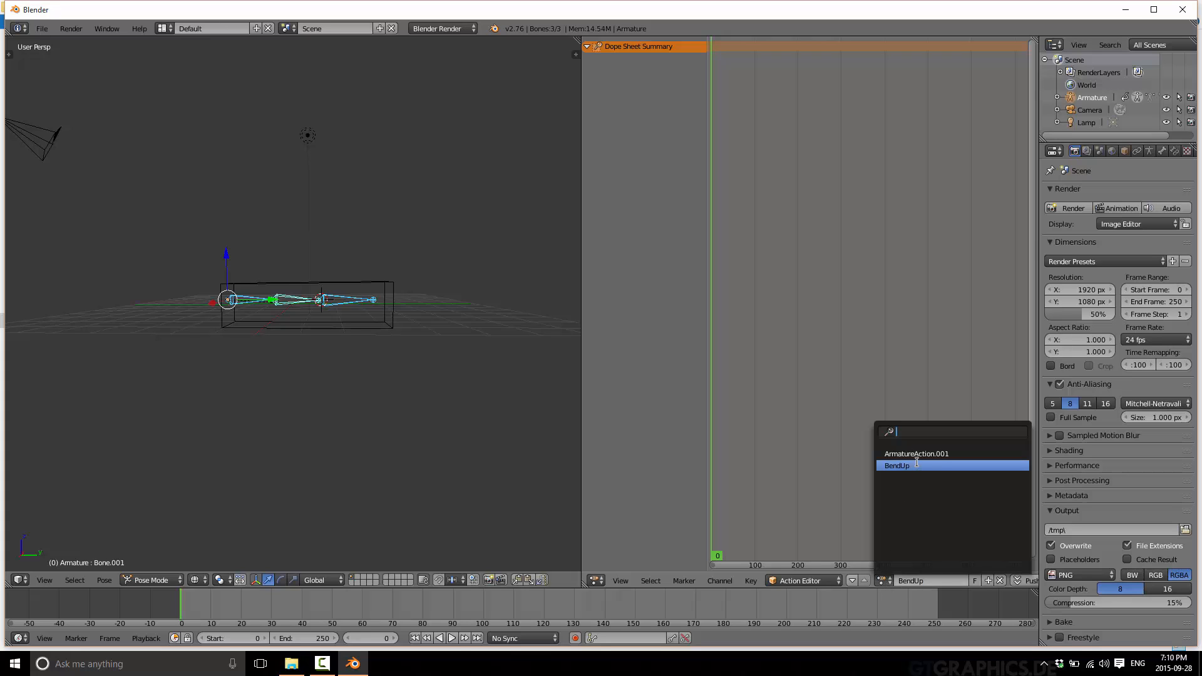
left_click(897, 465)
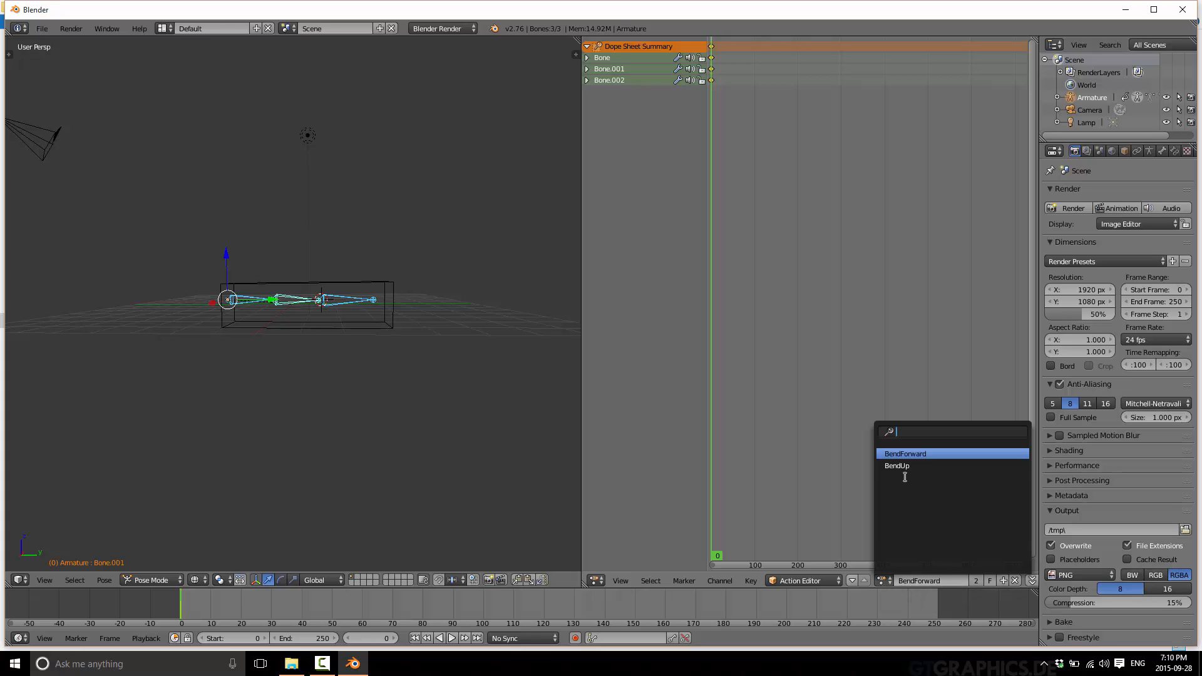
left_click(897, 465)
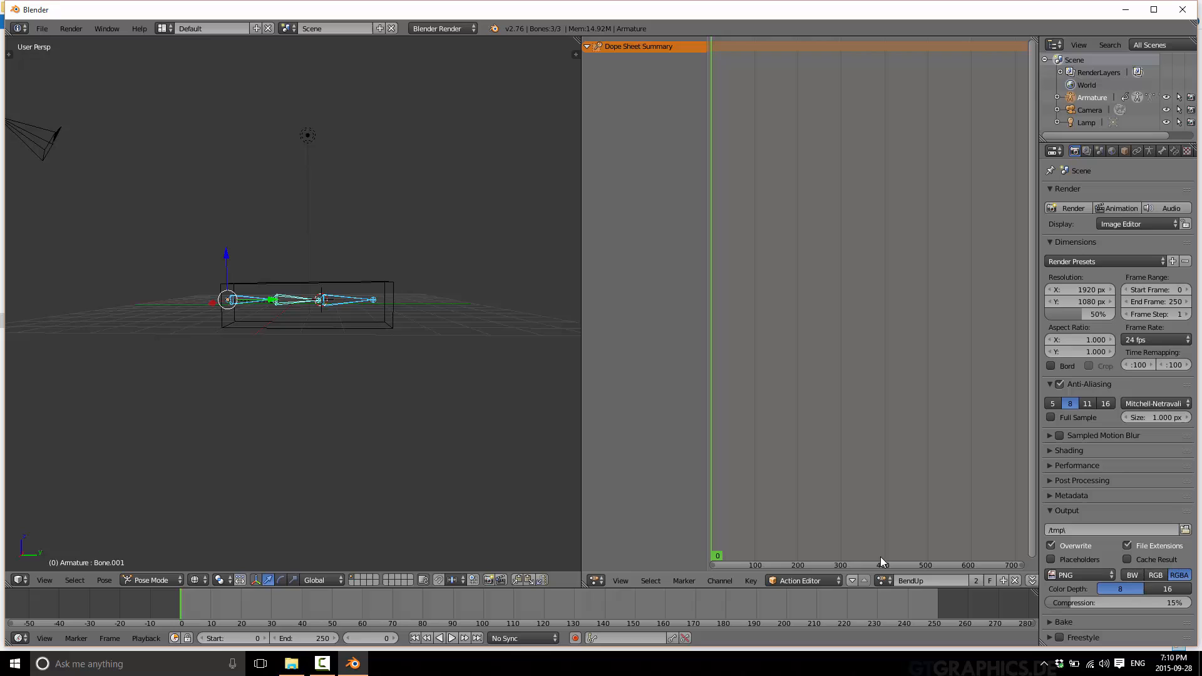
mouse_move(263, 606)
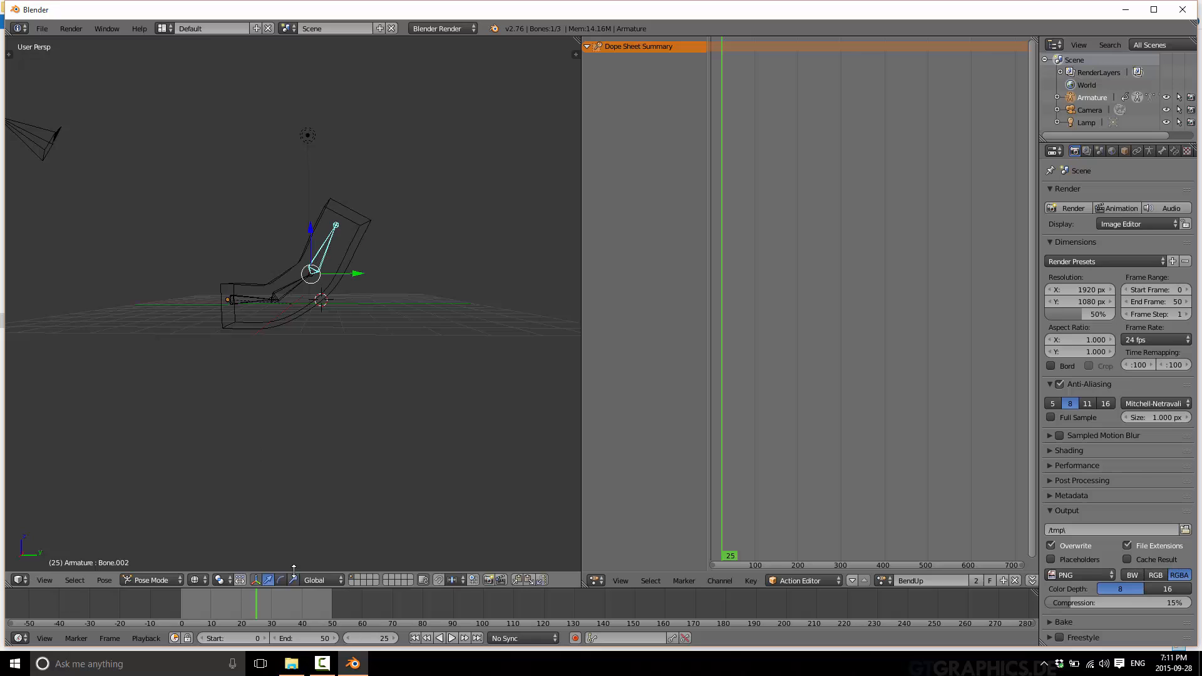
Insert LocRotScale keys for the upward bend at frames 25 and 50, then a cleared pose at frame 0.
key("i")
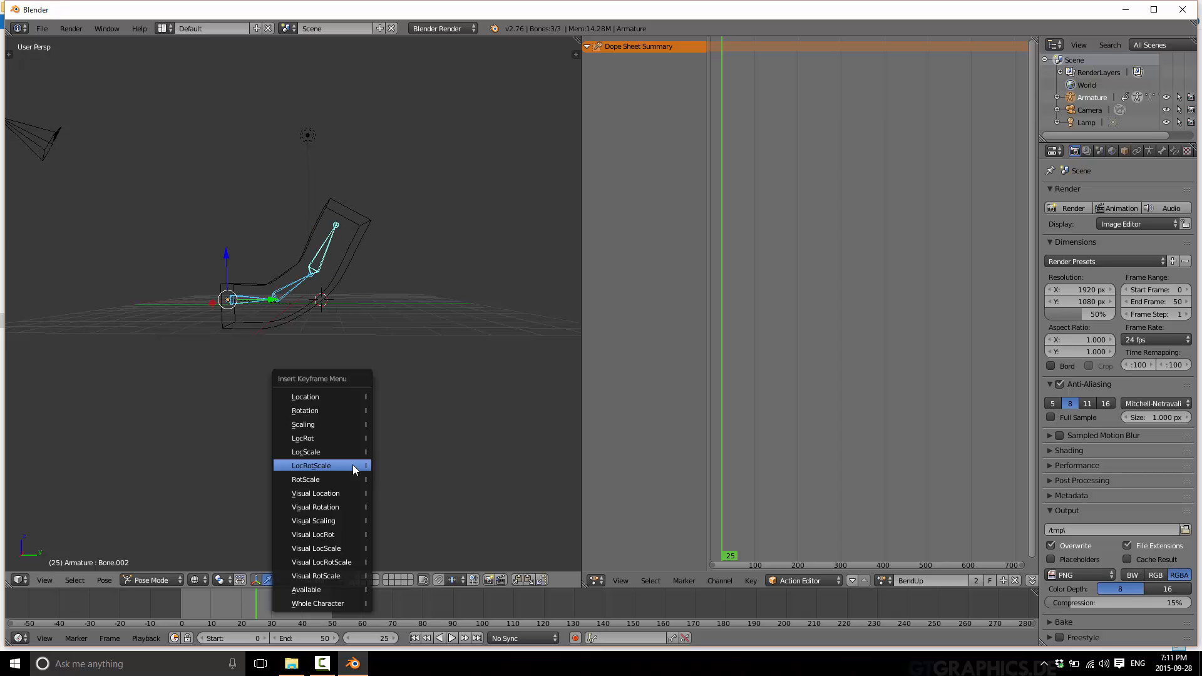
left_click(310, 465)
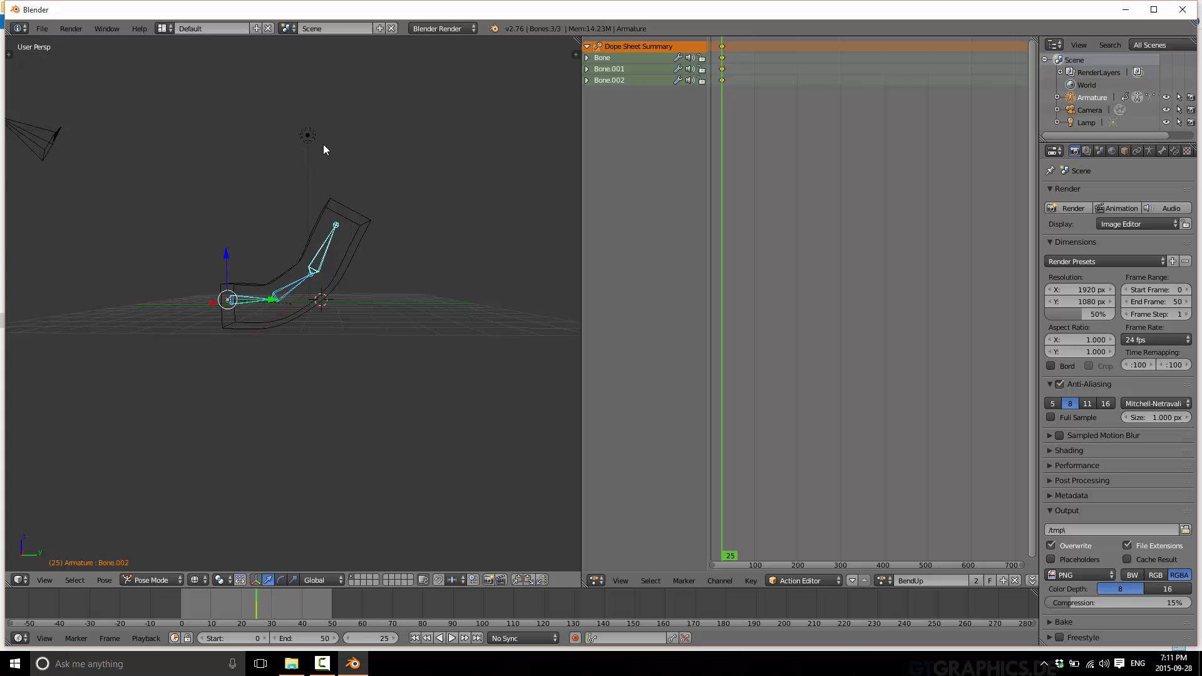
mouse_move(329, 587)
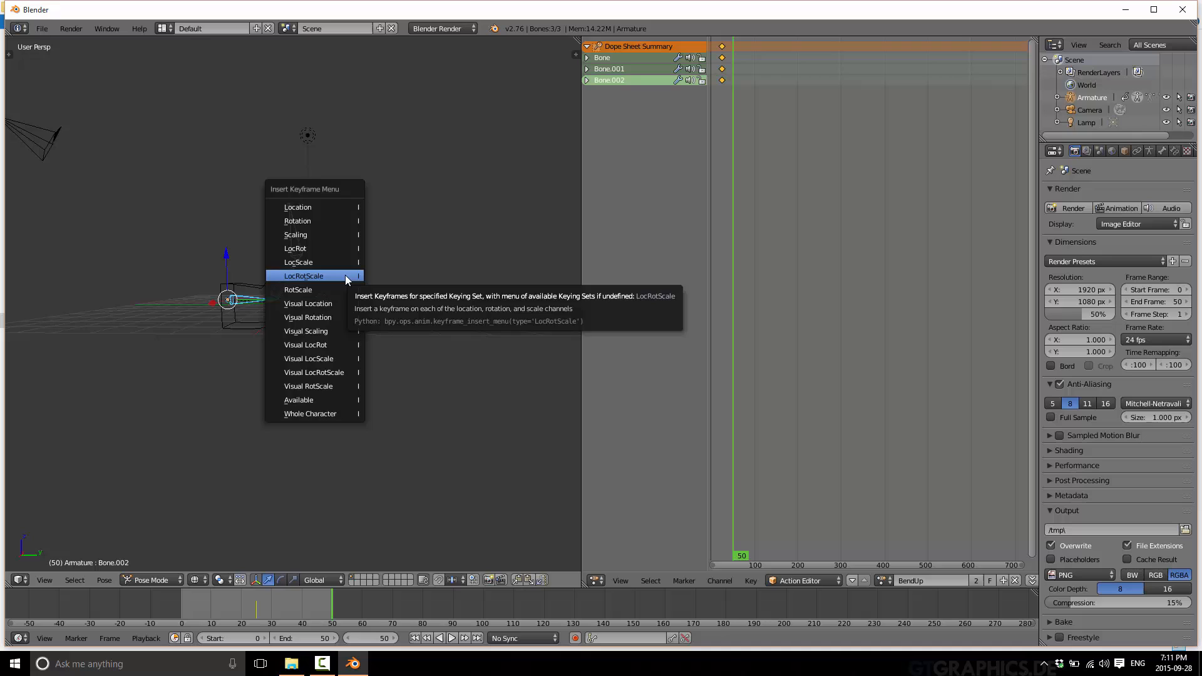
left_click(303, 276)
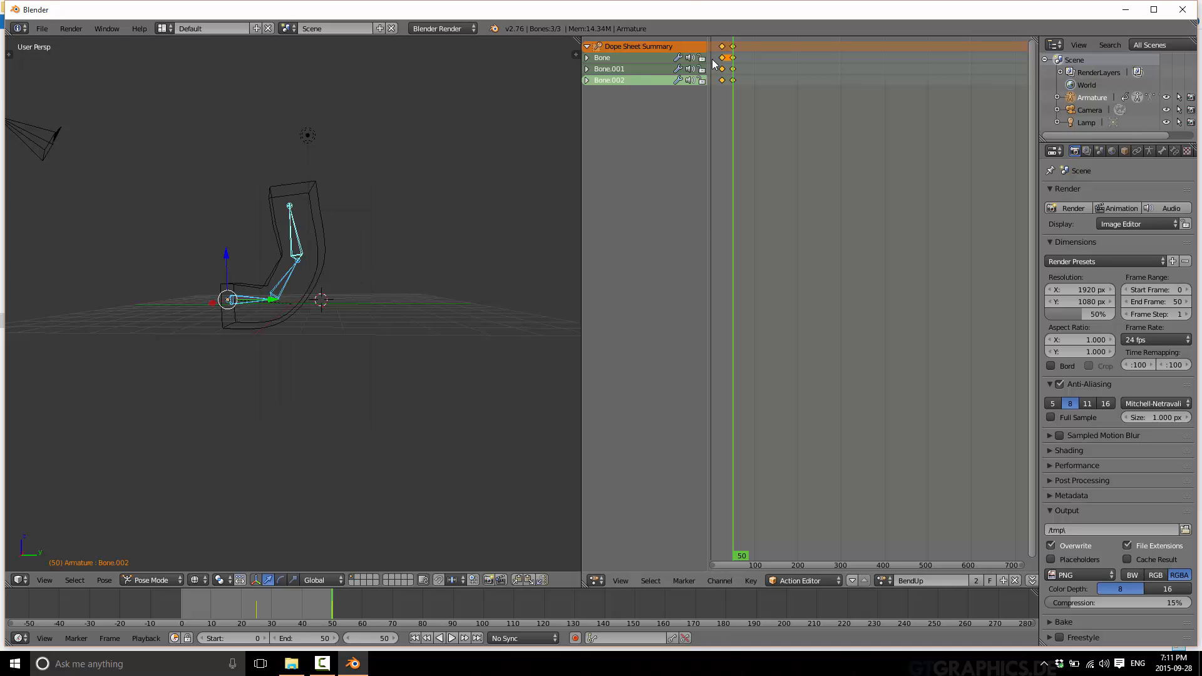
mouse_move(173, 546)
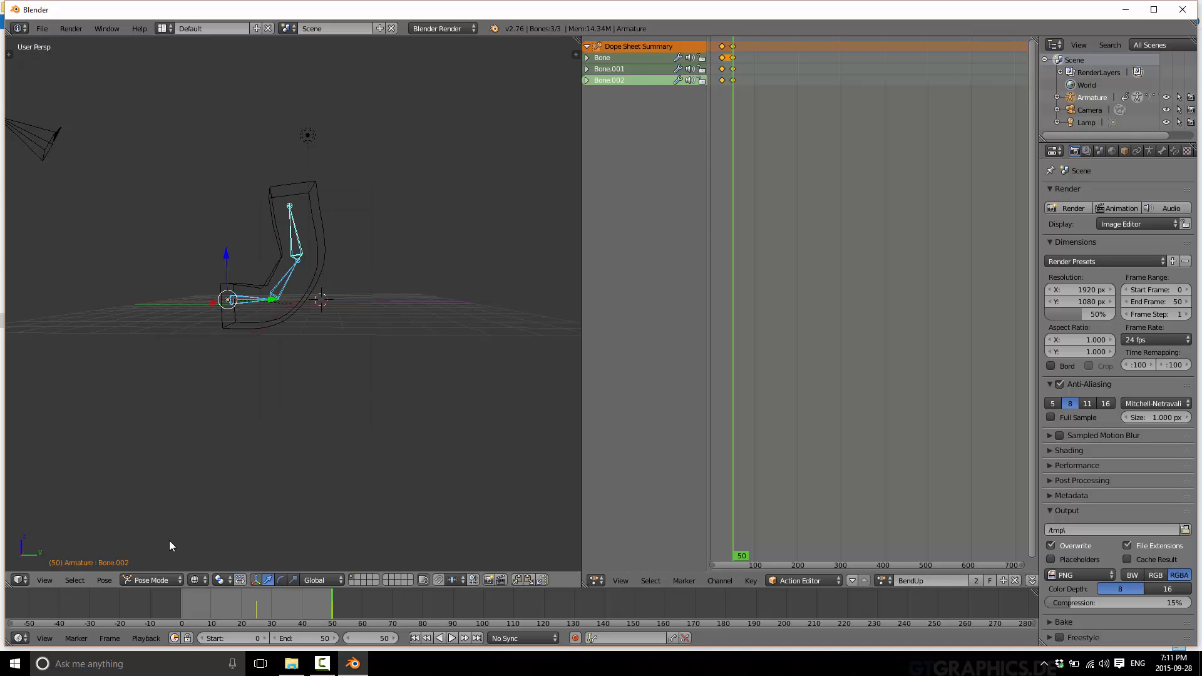
left_click(180, 606)
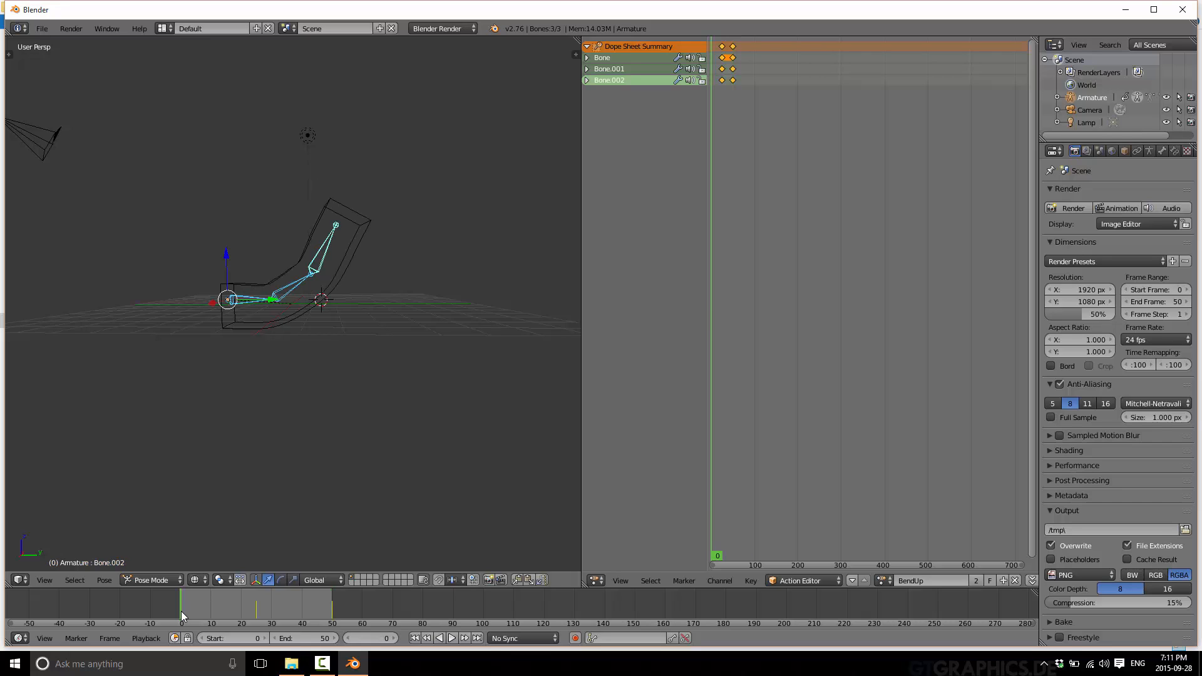
left_click(104, 579)
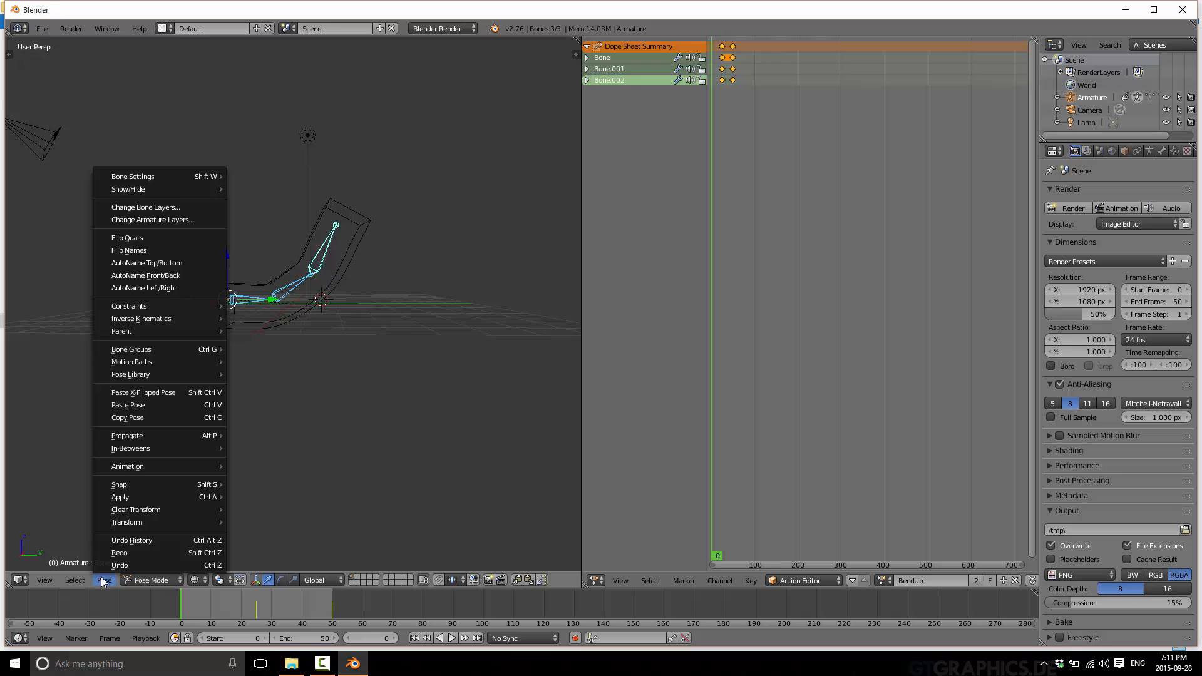
mouse_move(135, 509)
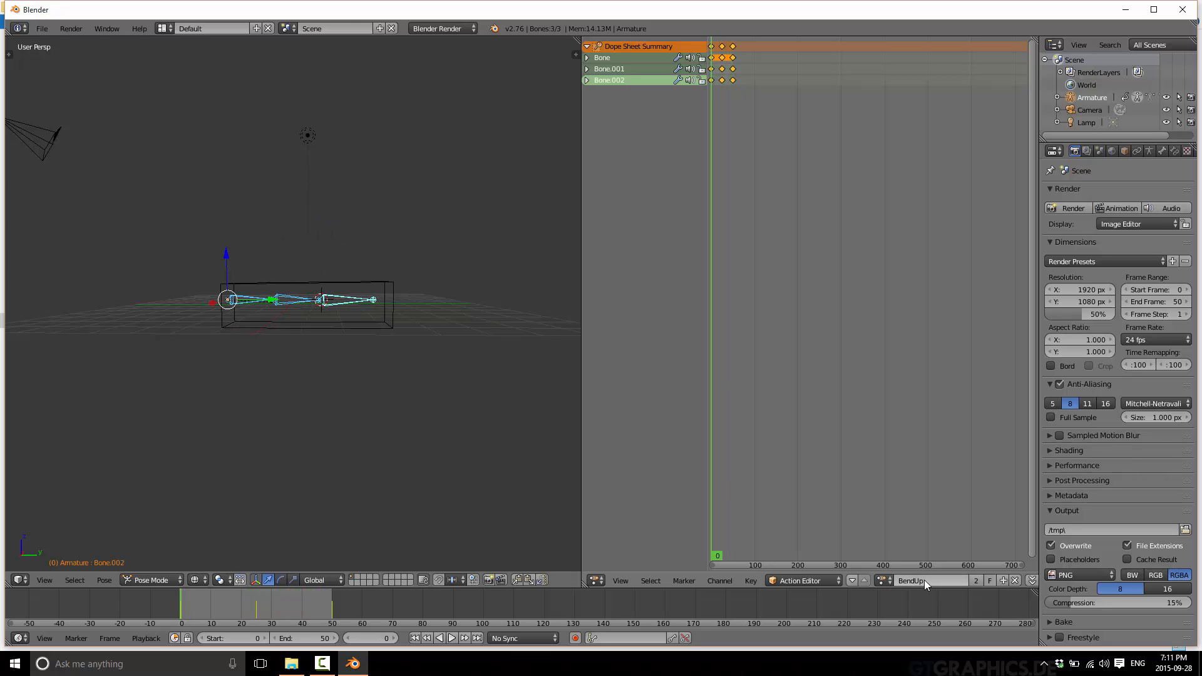
left_click(917, 581)
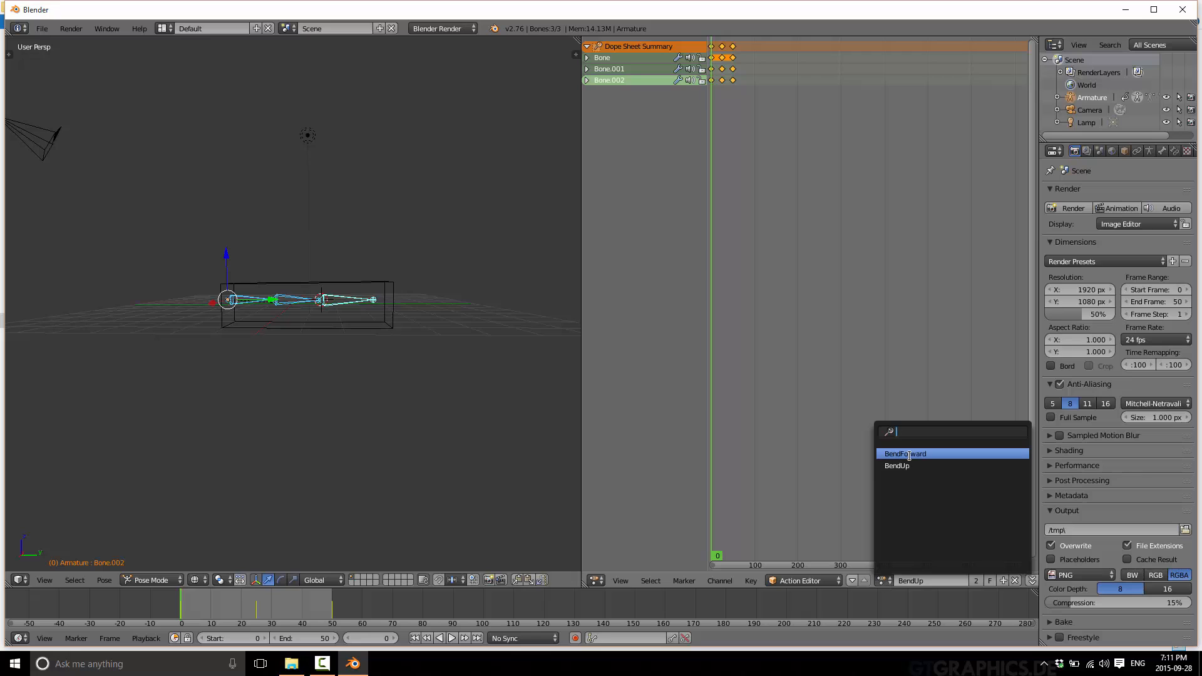
Load BendForward and key the forward-bent pose with LocRotScale at frames 25 and 50.
left_click(904, 453)
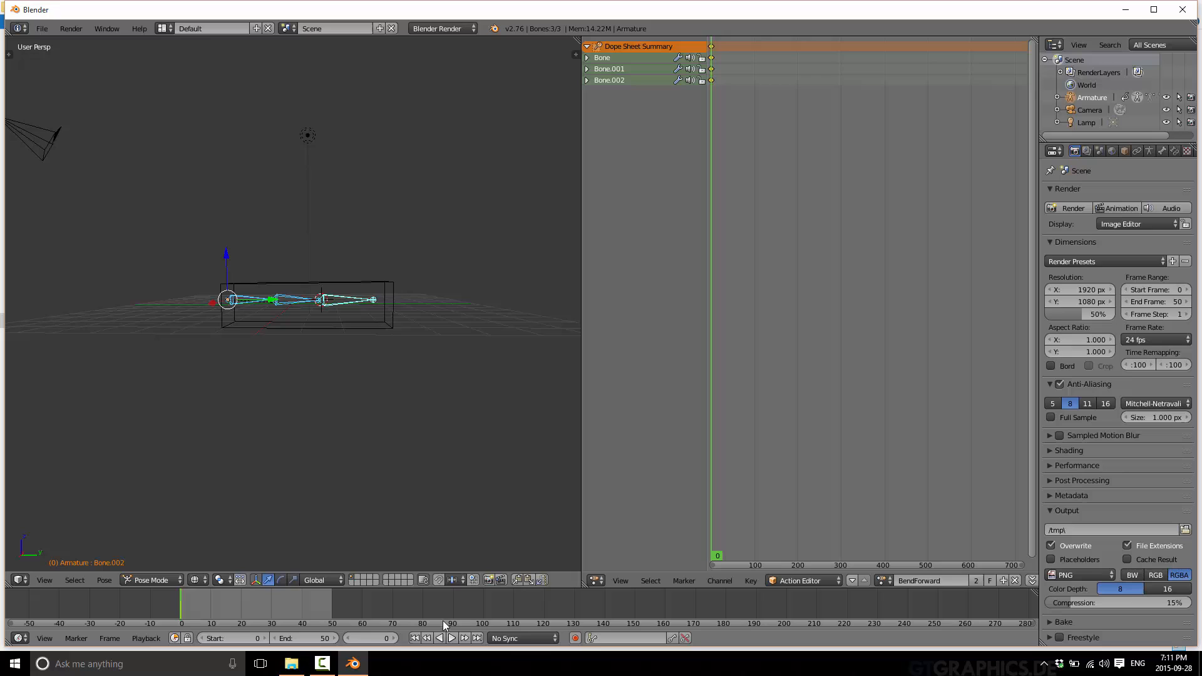
left_click(451, 638)
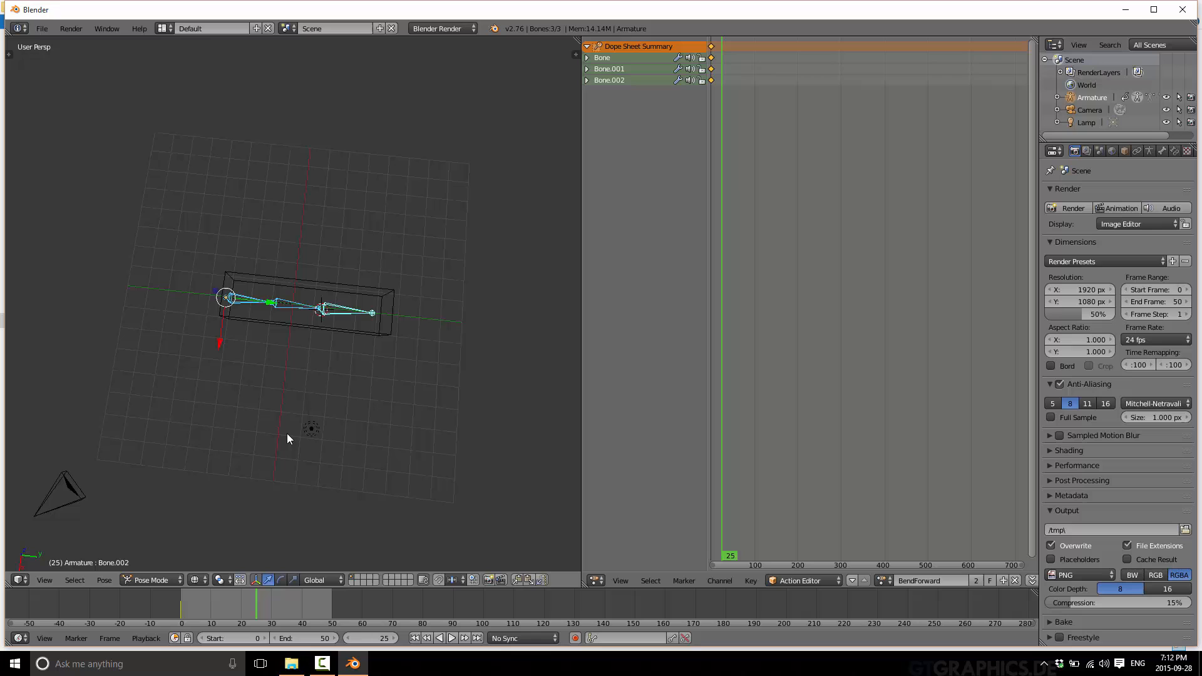
left_click(276, 313)
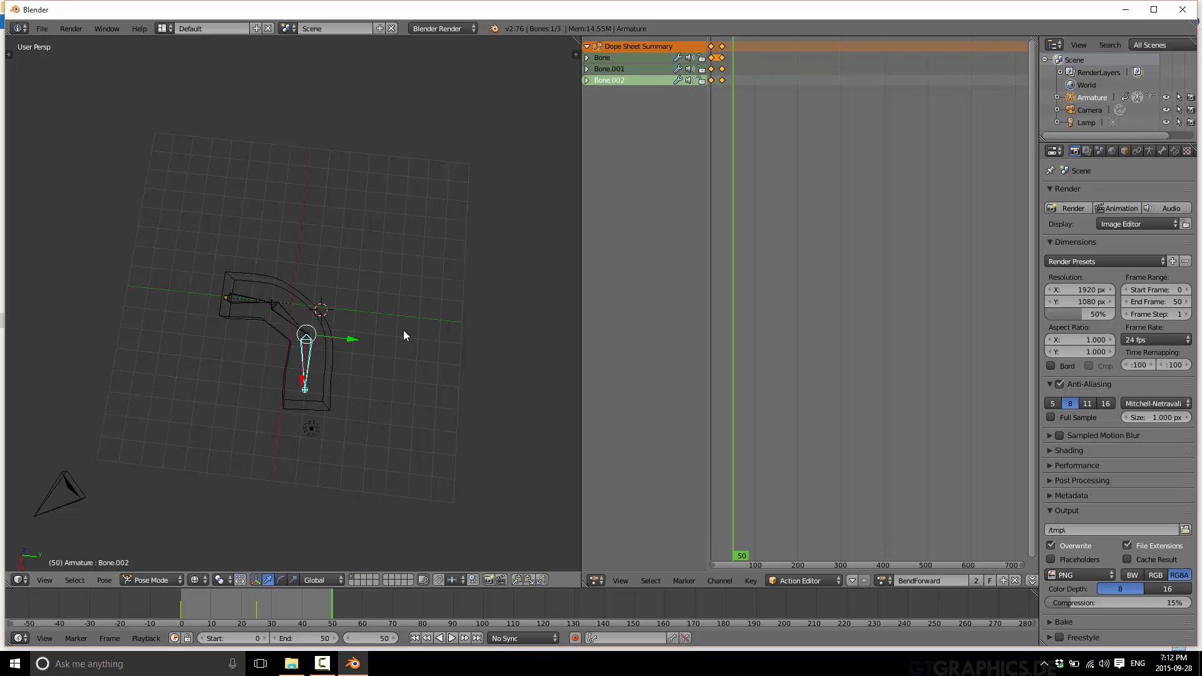
key("i")
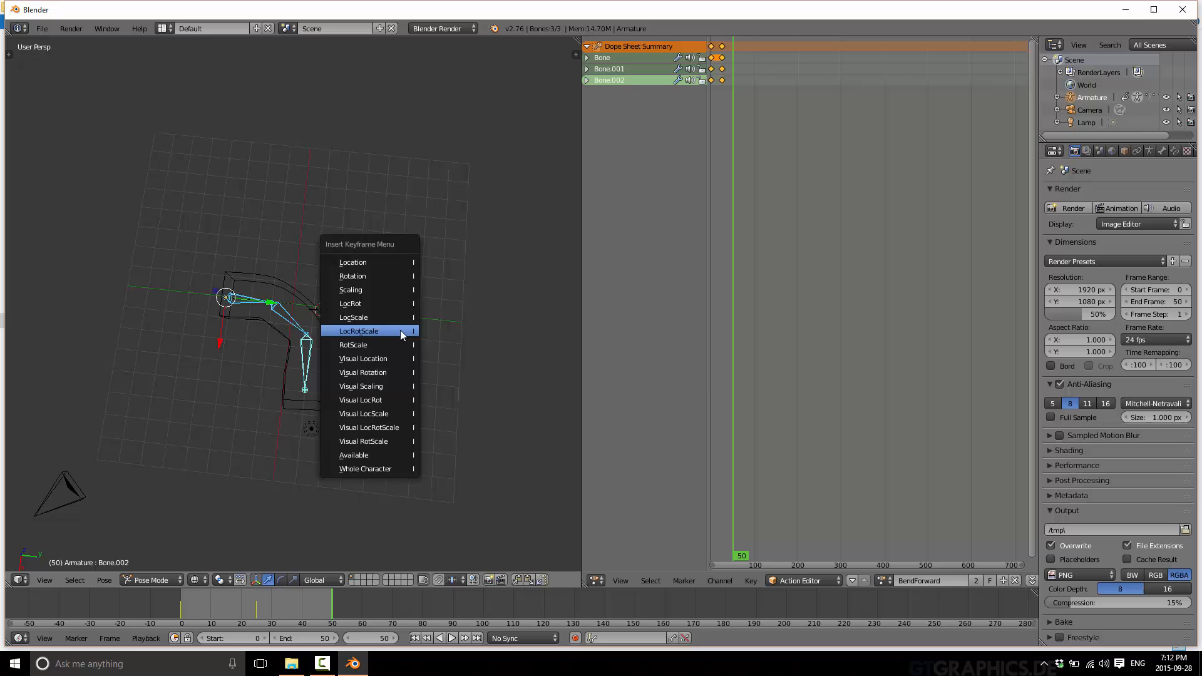
left_click(358, 330)
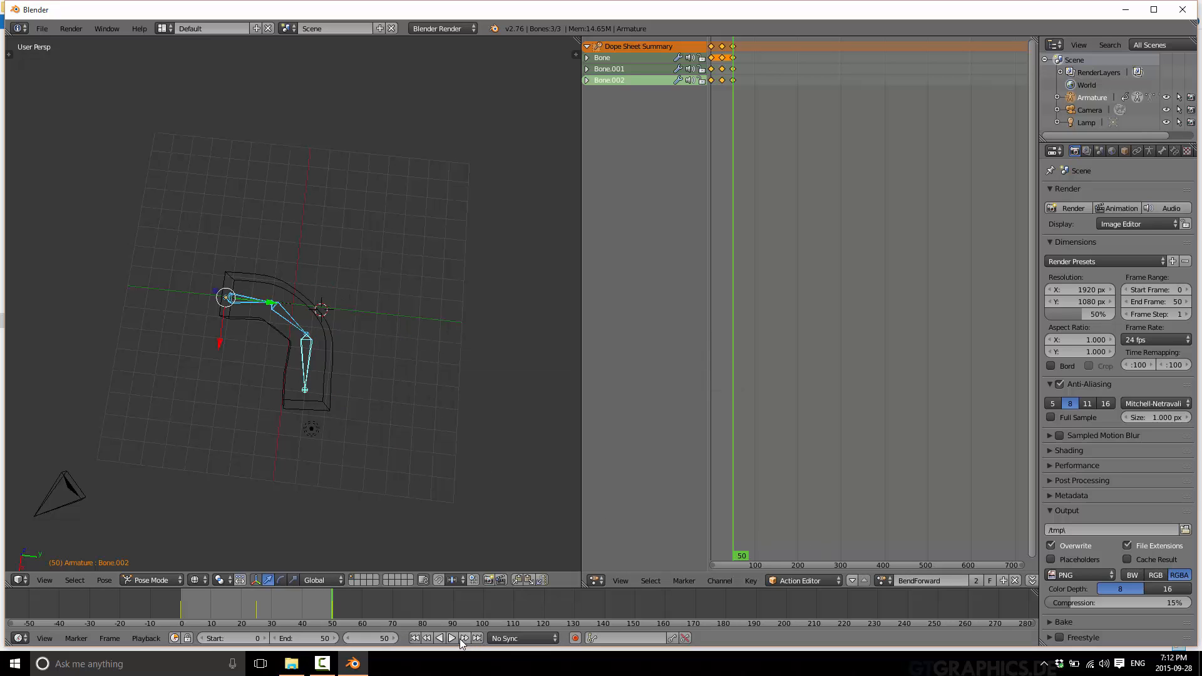
Play back BendForward, then BendUp, and stop the playback.
left_click(451, 638)
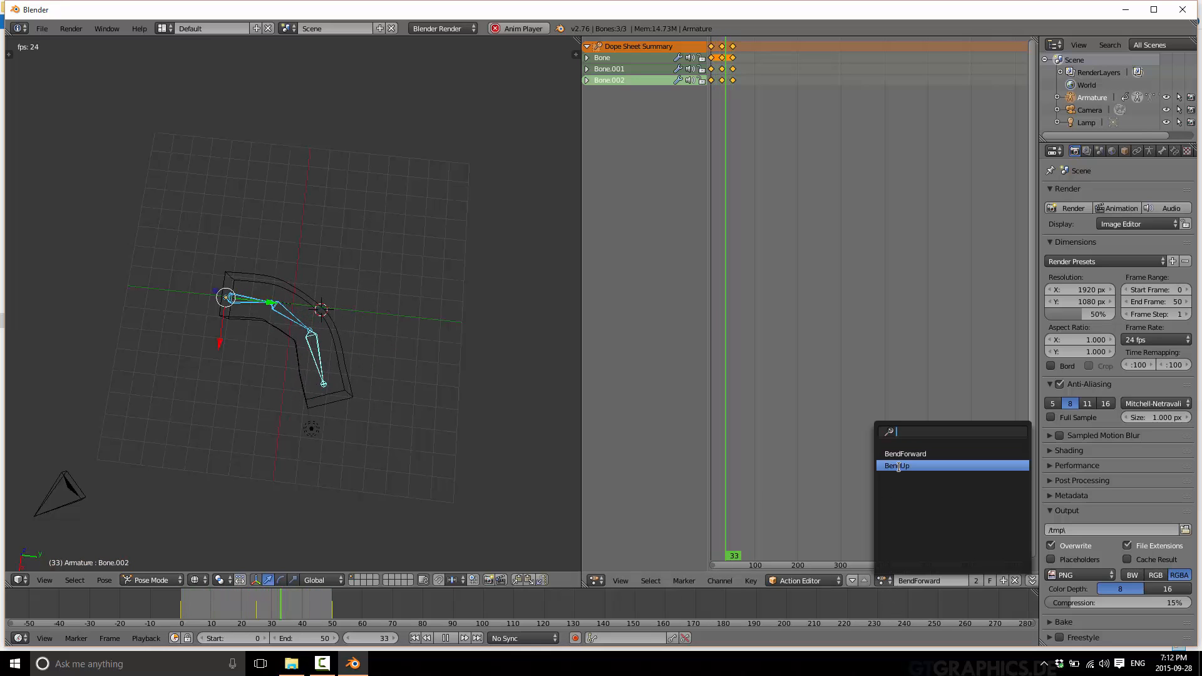
left_click(897, 466)
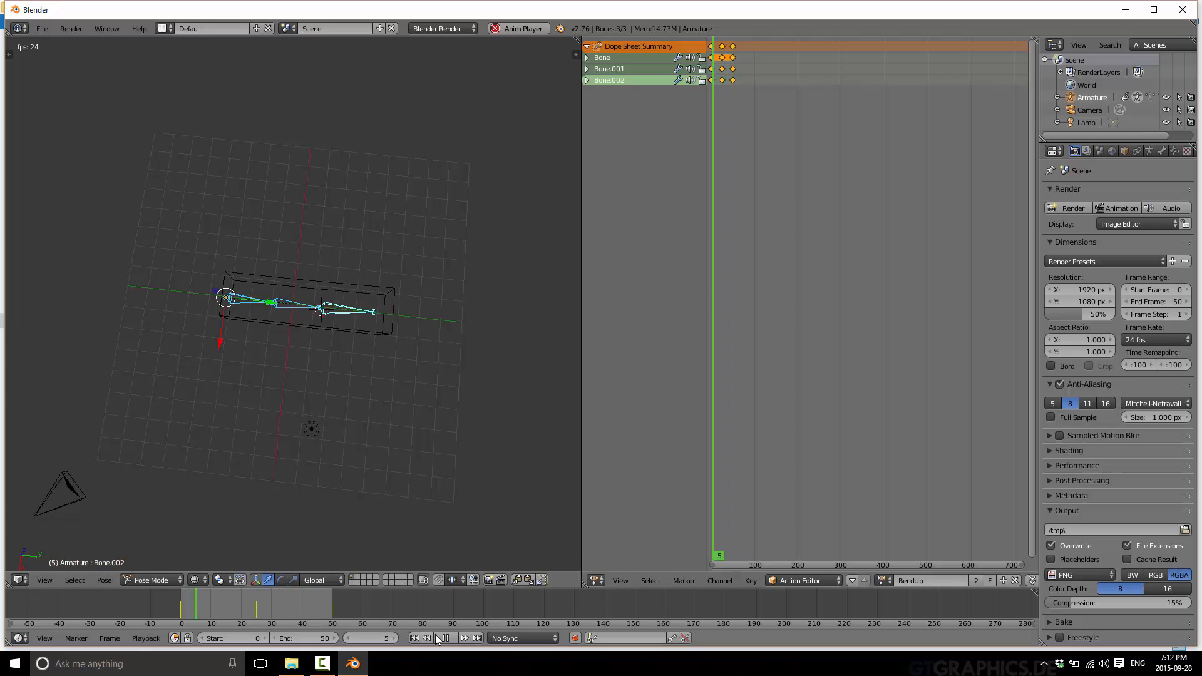
left_click(451, 637)
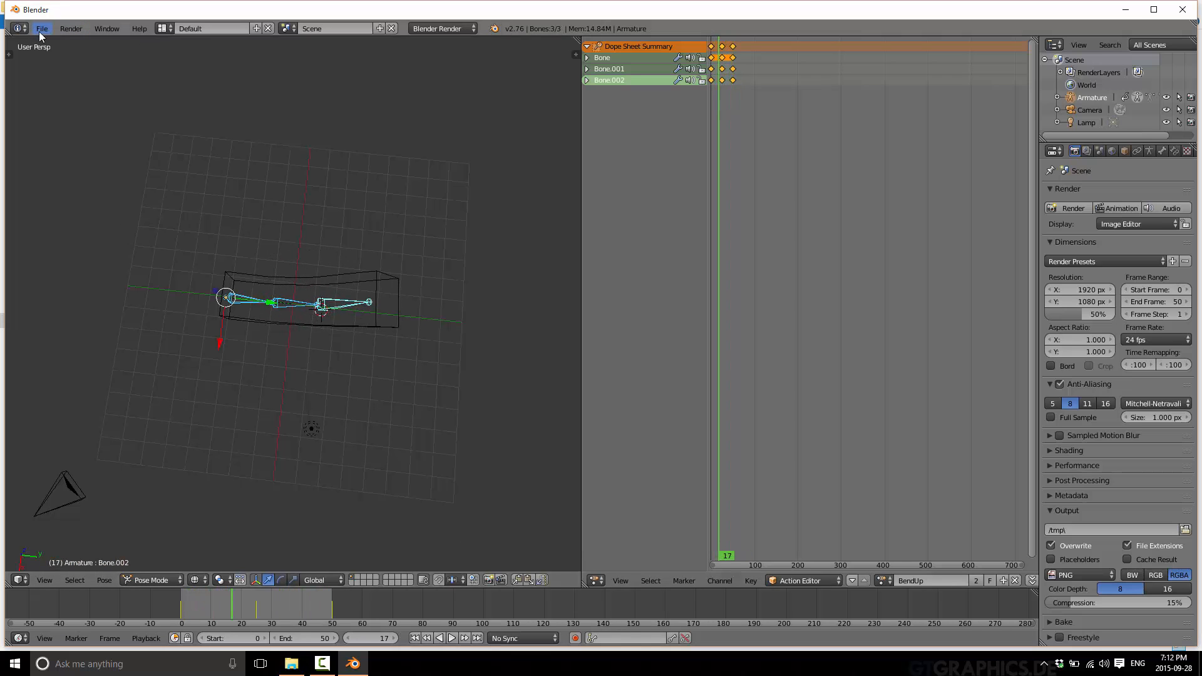
Choose File > Export > Better Collada (.dae), showing its file browser on the Desktop.
left_click(41, 29)
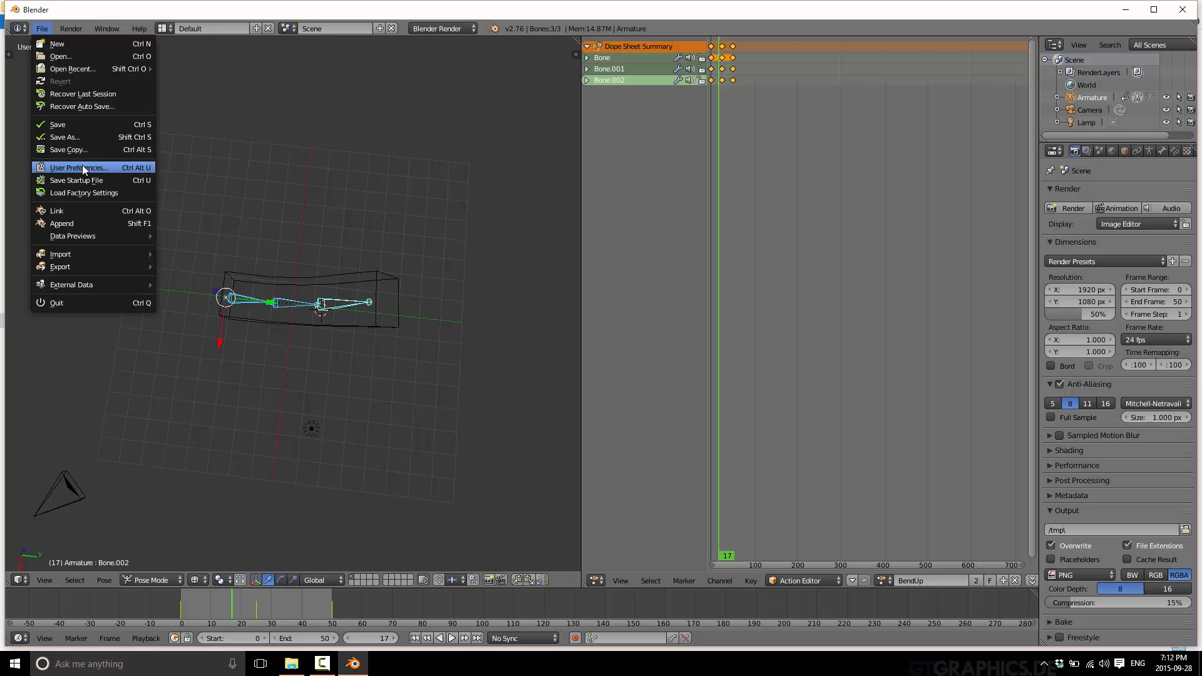
mouse_move(85, 266)
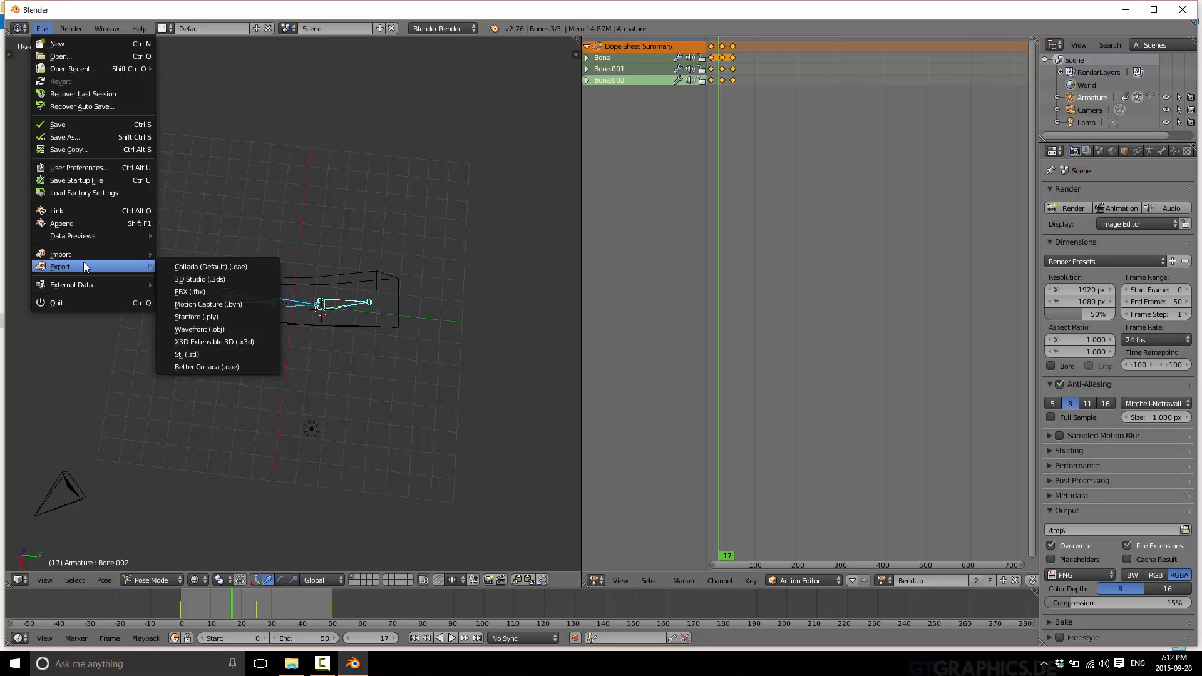
mouse_move(102, 270)
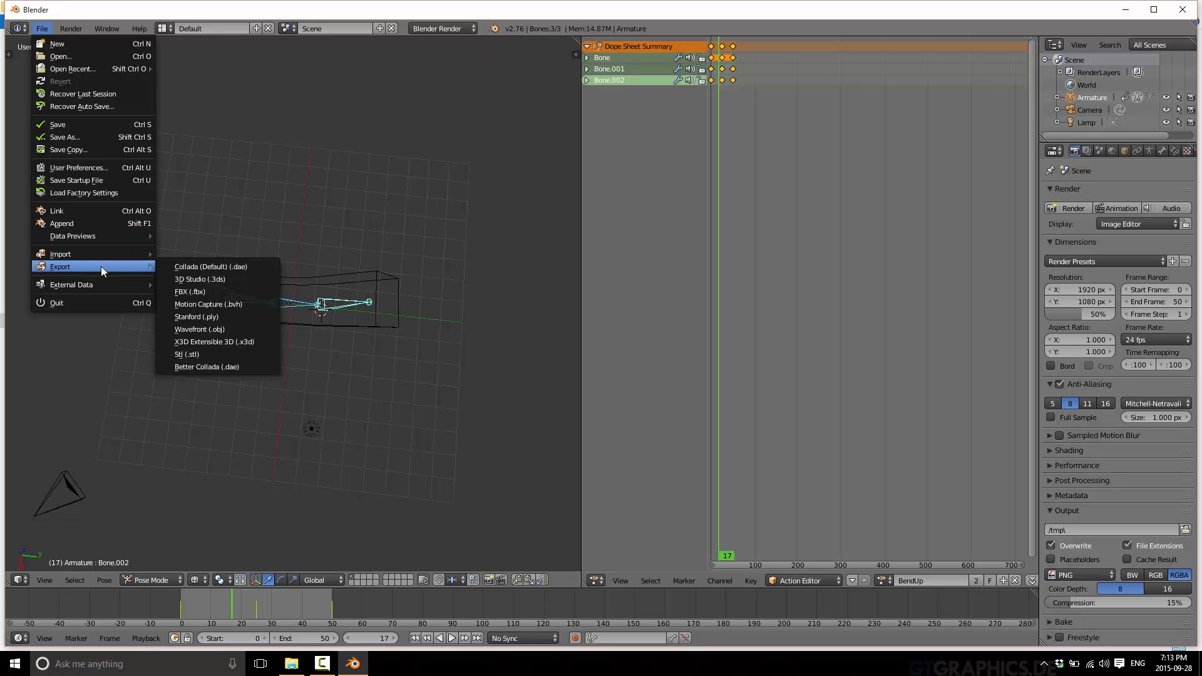
mouse_move(213, 365)
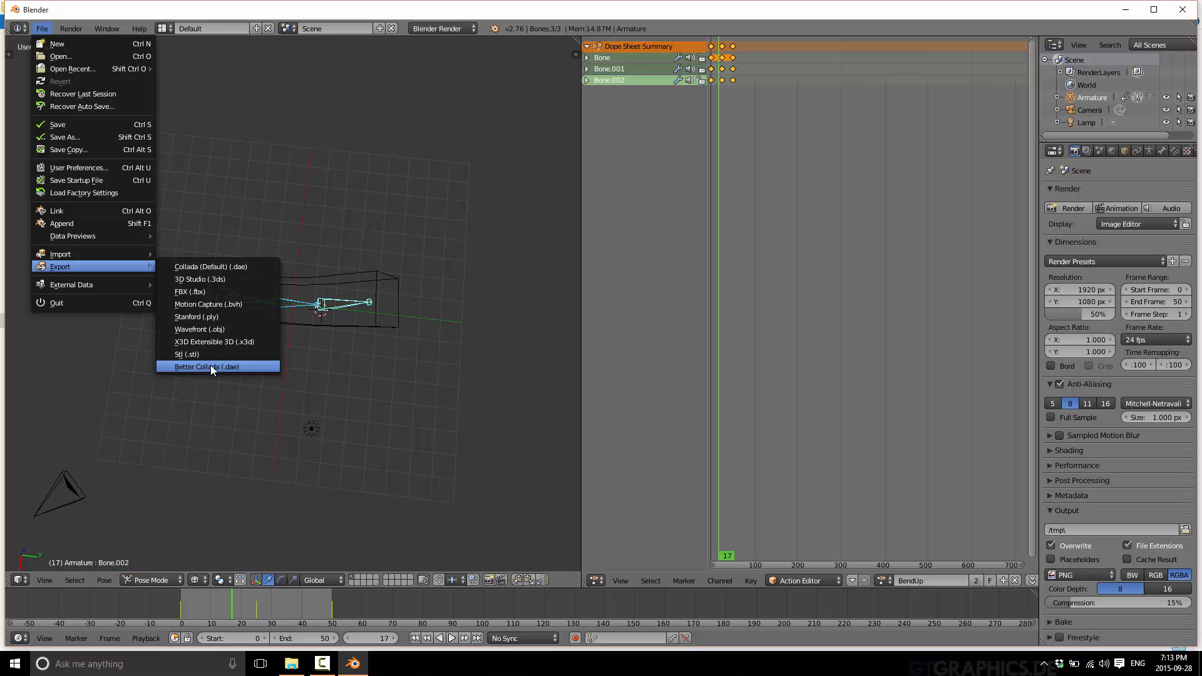
mouse_move(213, 367)
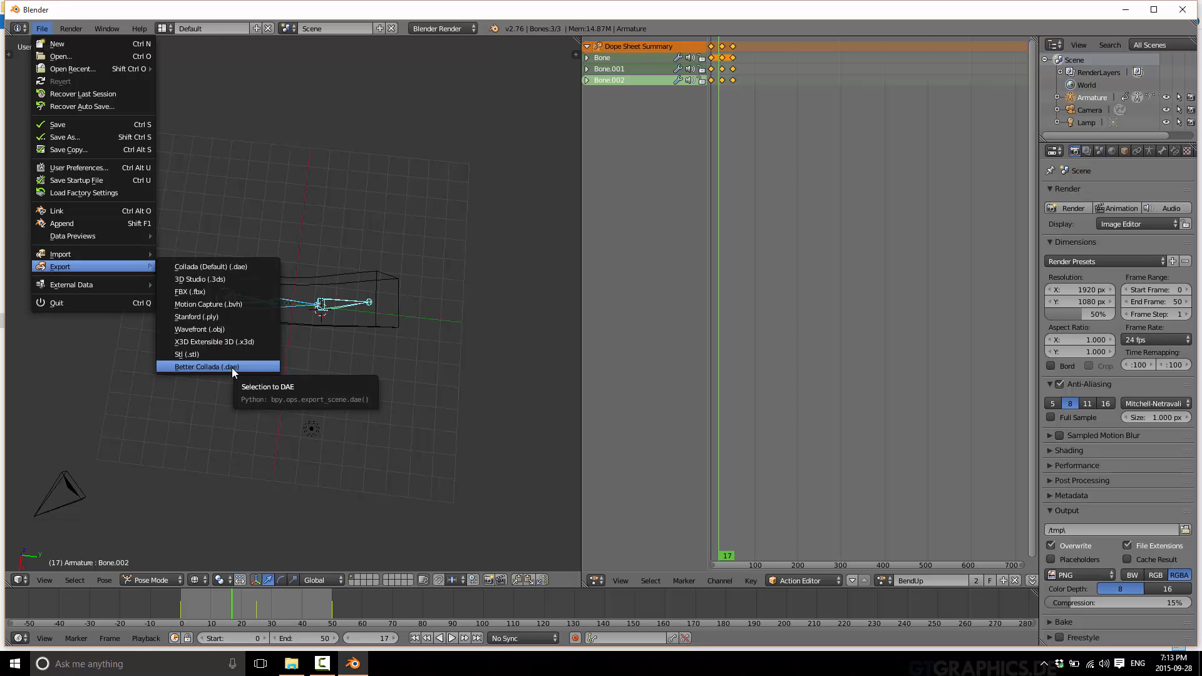
left_click(206, 367)
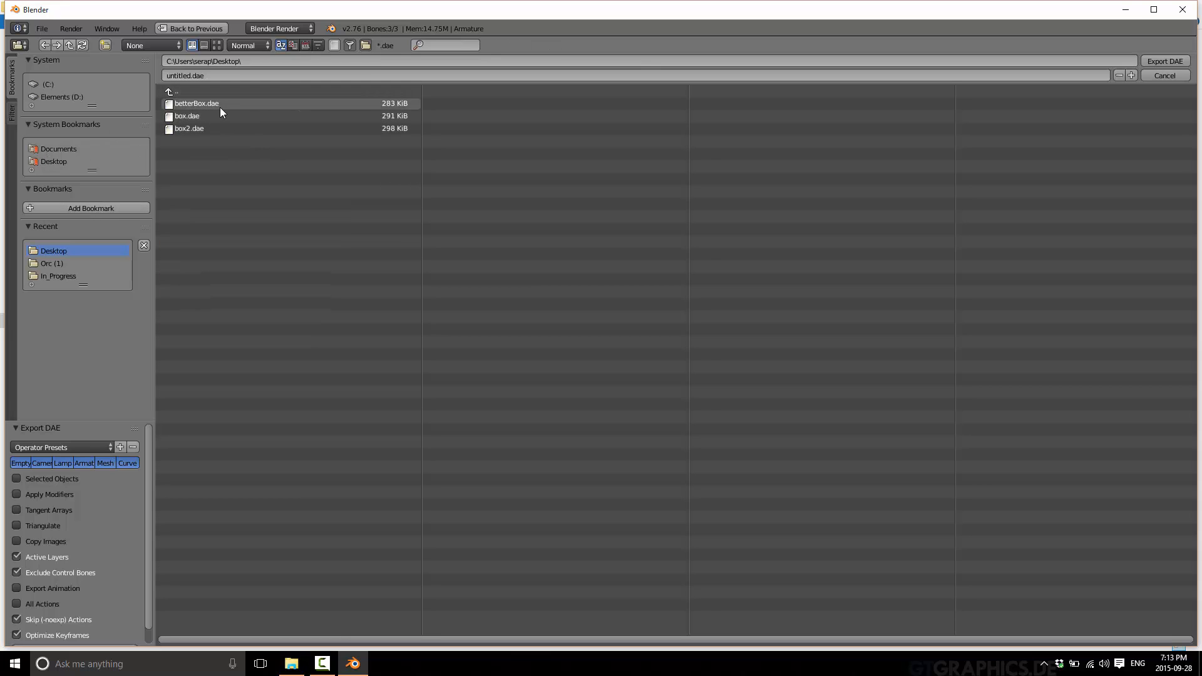
Export betterBox2.dae to the Desktop with Export Animation and All Actions enabled, then switch to File Explorer.
left_click(195, 103)
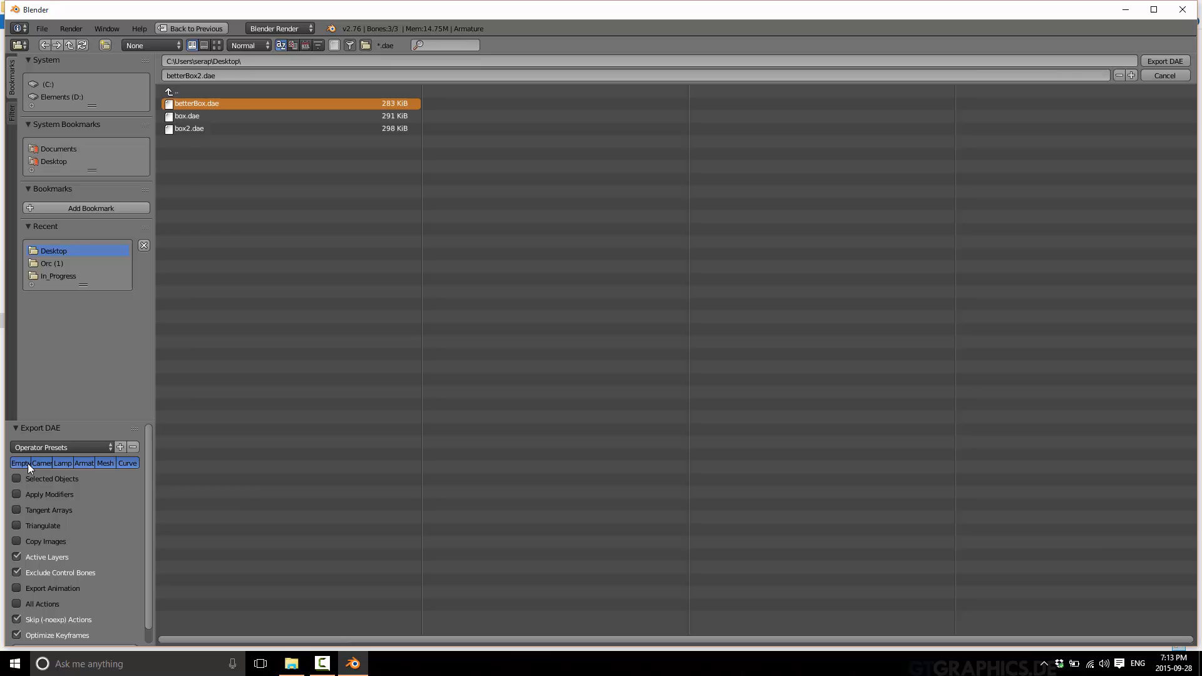
mouse_move(91, 468)
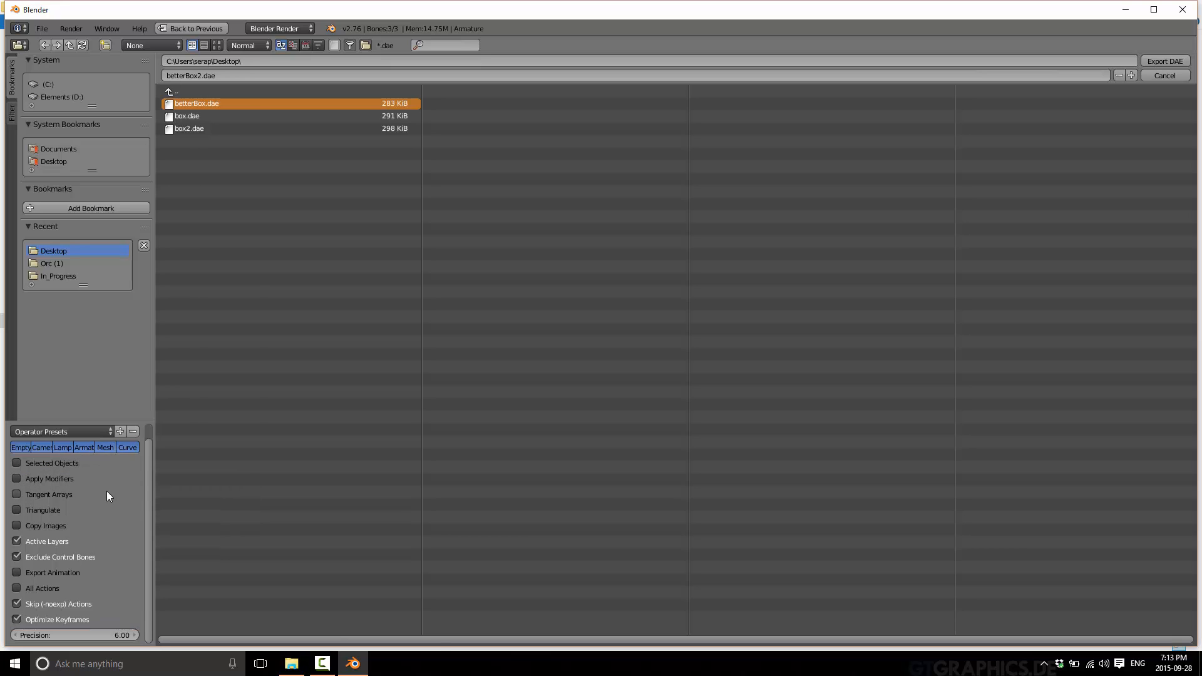
mouse_move(17, 574)
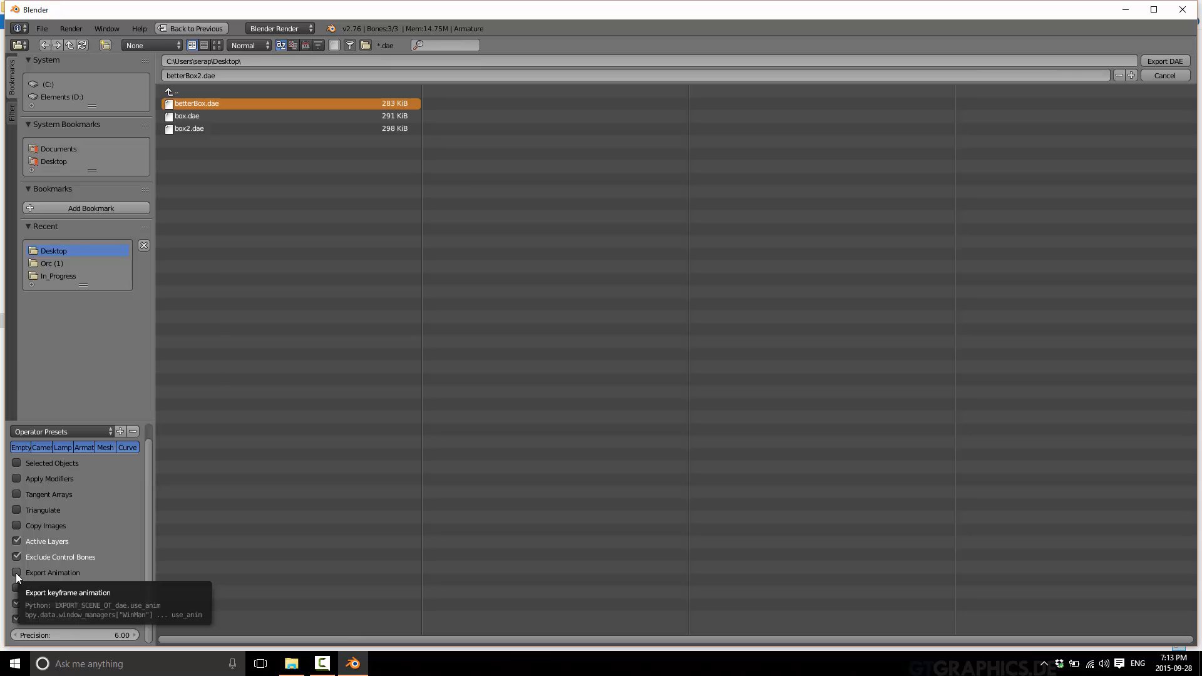
left_click(16, 573)
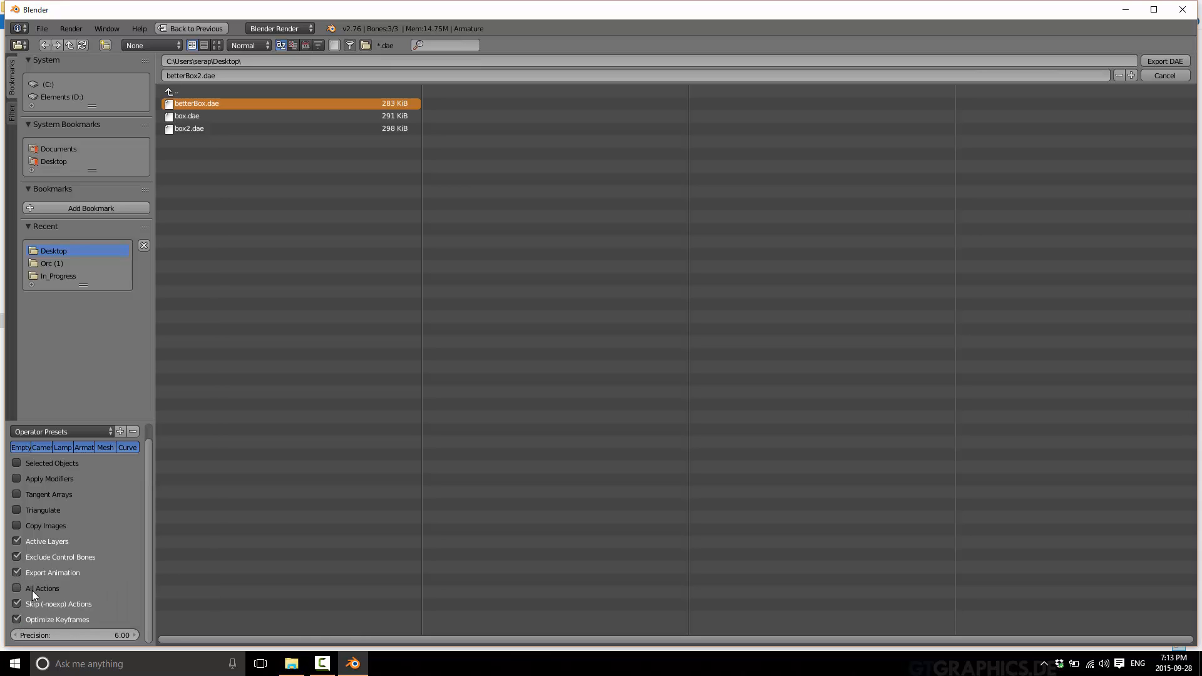
mouse_move(34, 596)
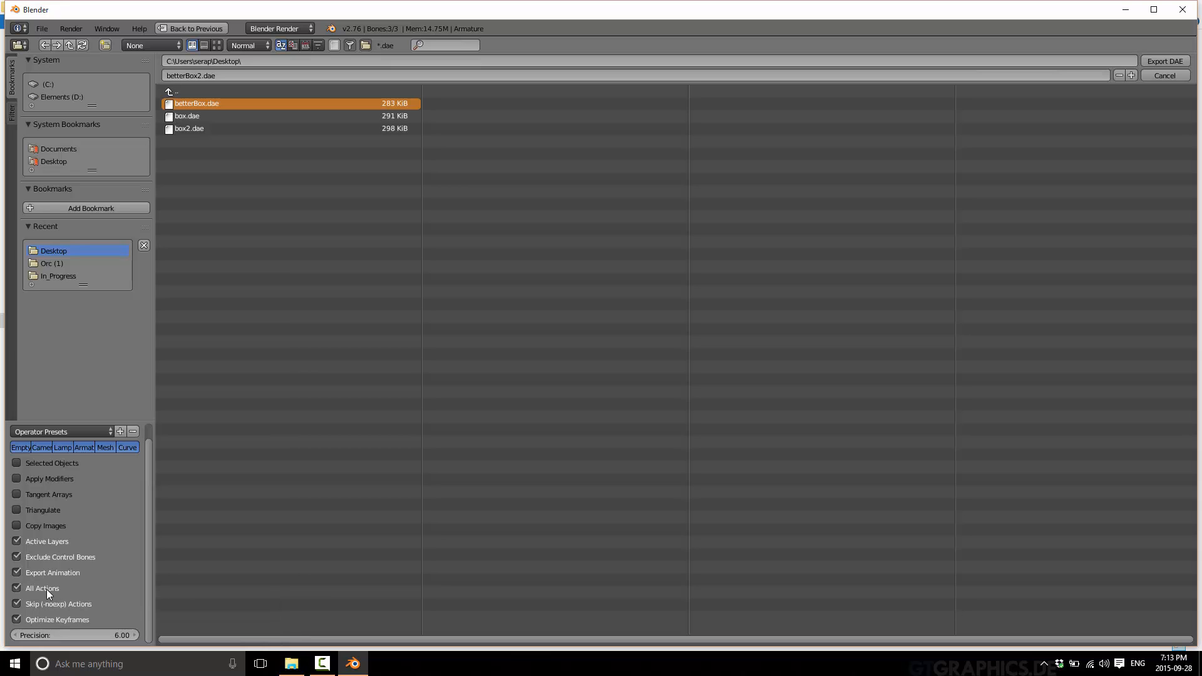
mouse_move(527, 313)
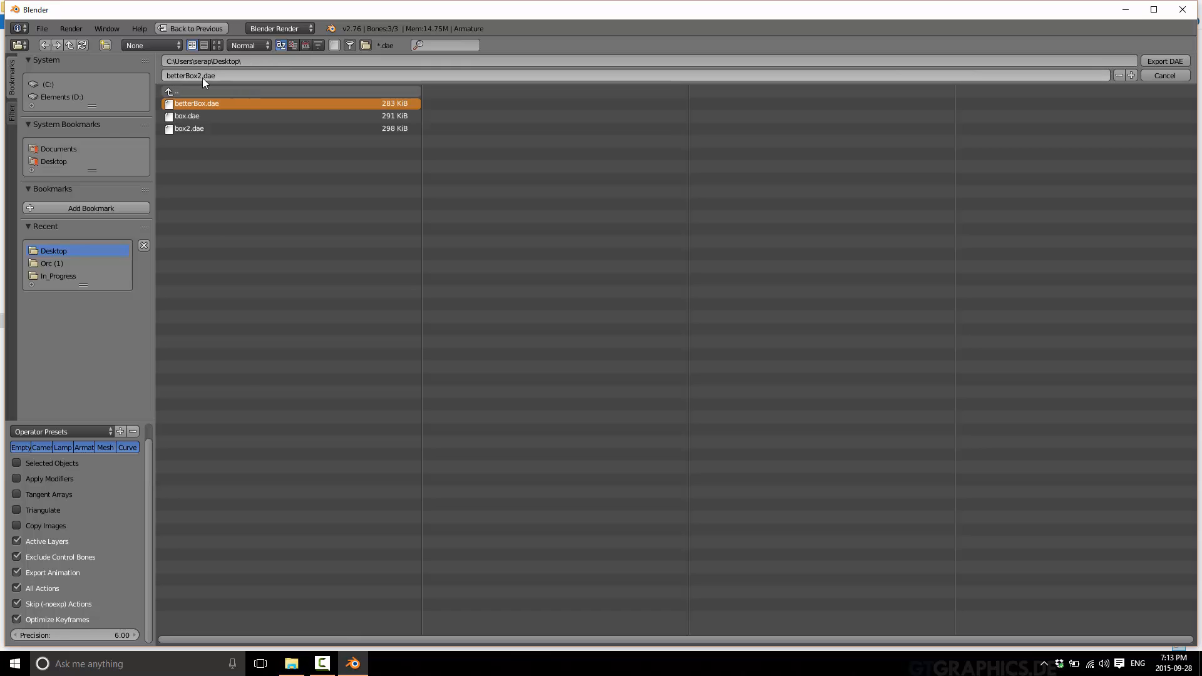
left_click(1166, 61)
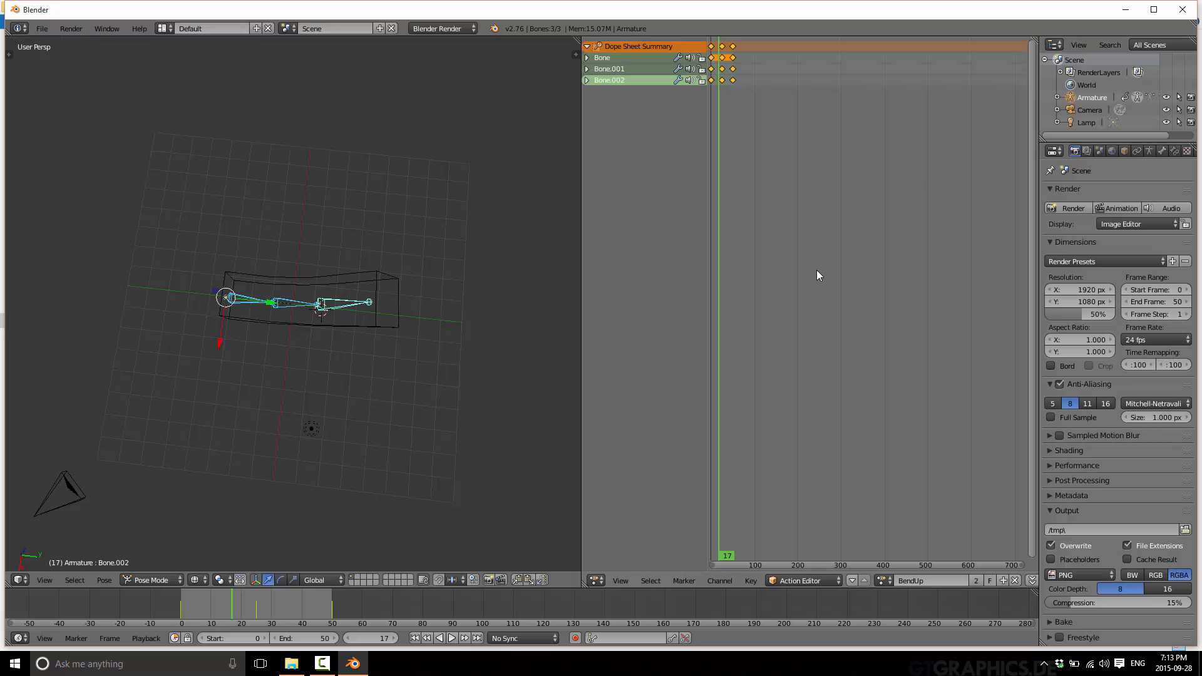
mouse_move(196, 544)
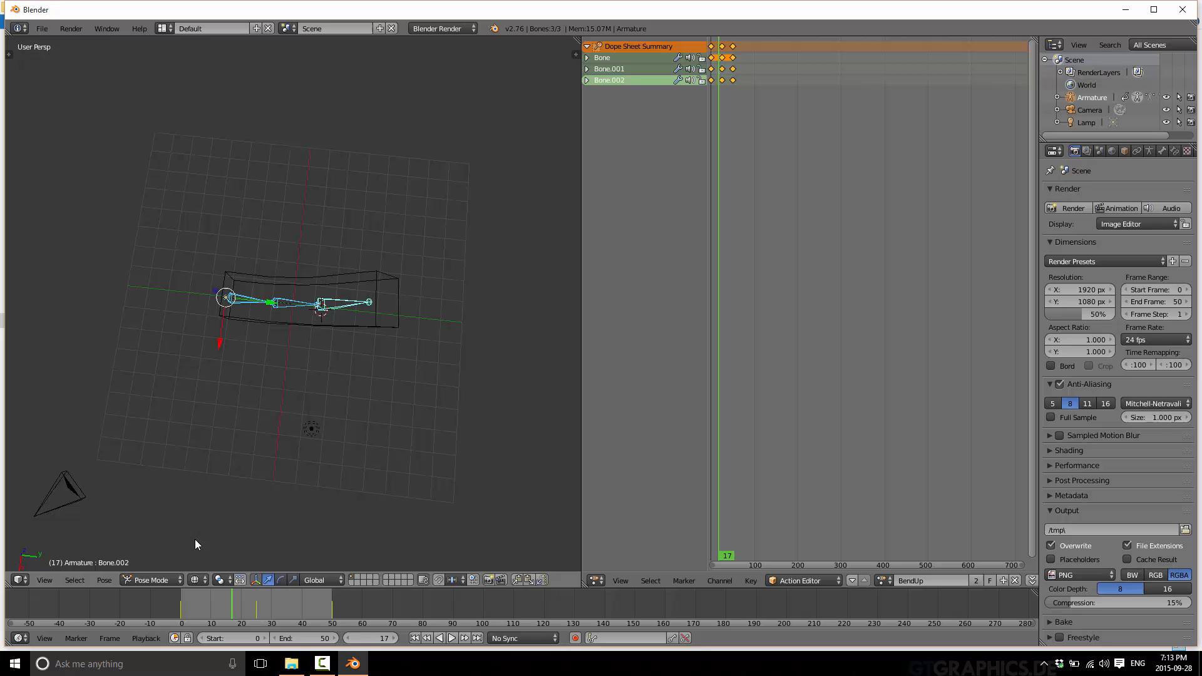
left_click(290, 664)
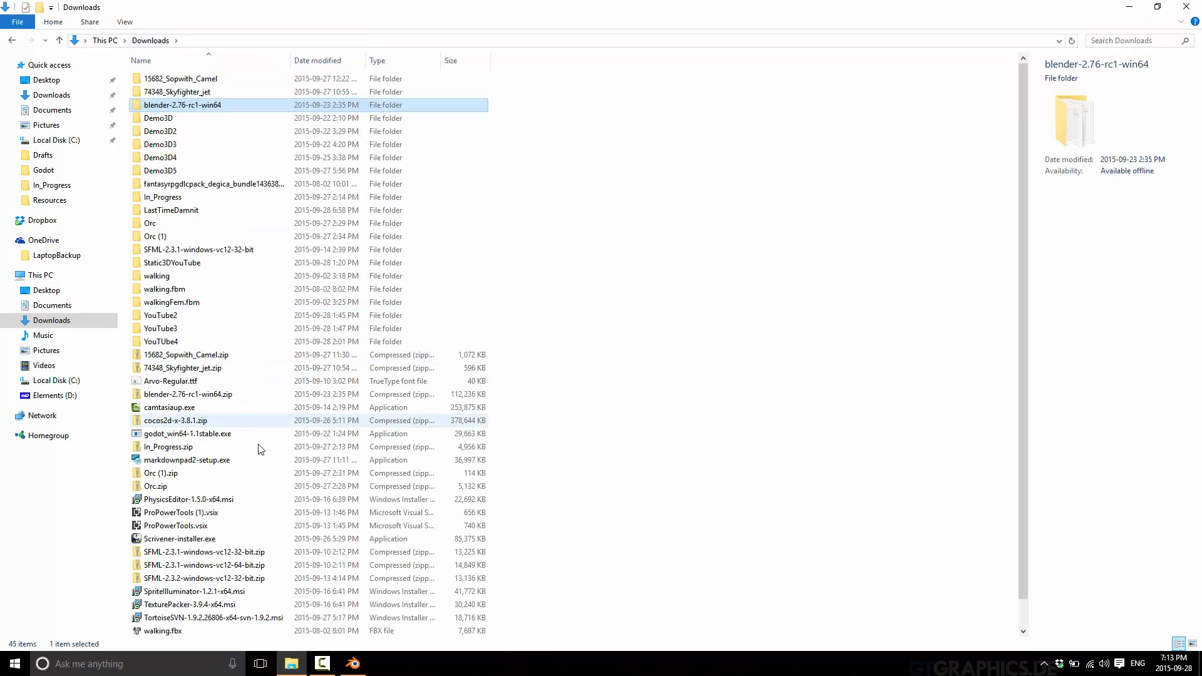
Run godot_win64-1.1stable.exe and open the LastTimeDamnit project.
double_click(187, 433)
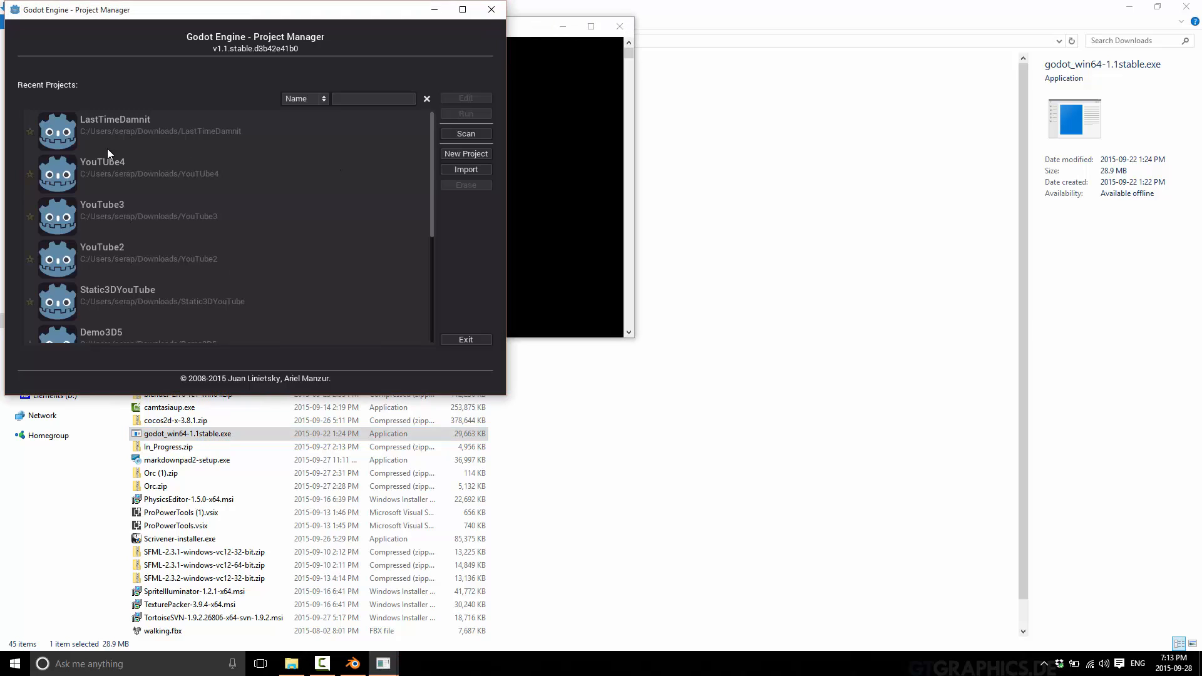
double_click(115, 126)
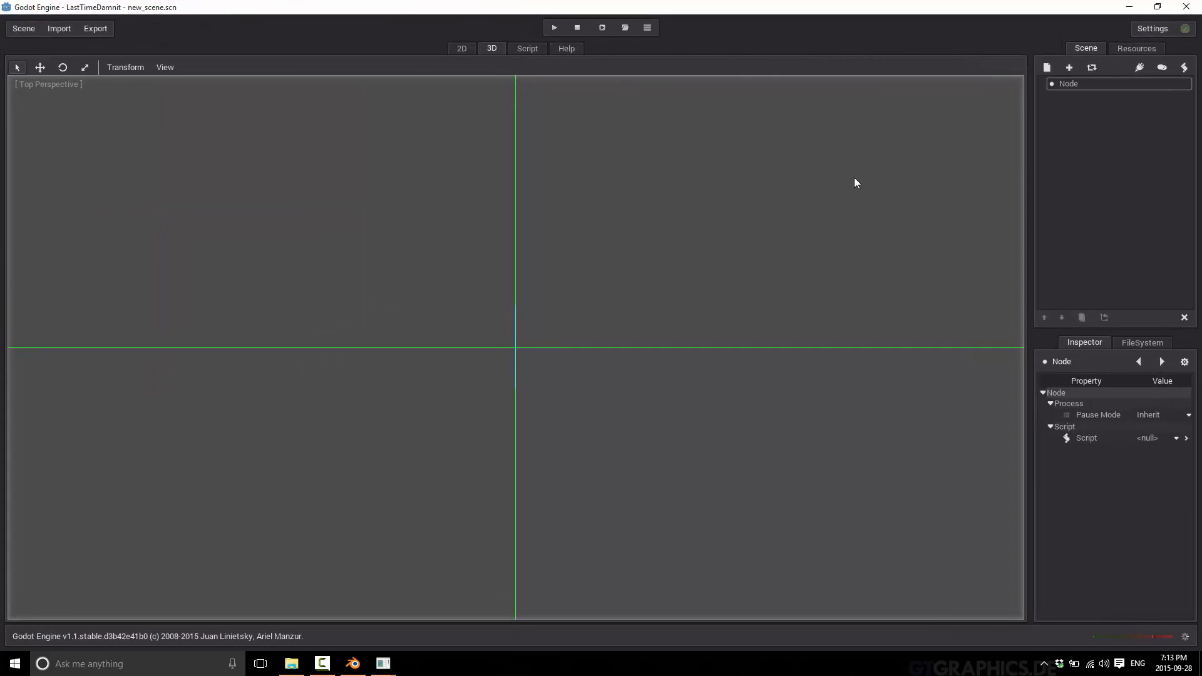
Import Desktop/betterBox2.dae as a 3D scene and open it with its Armature and AnimationPlayer.
left_click(58, 27)
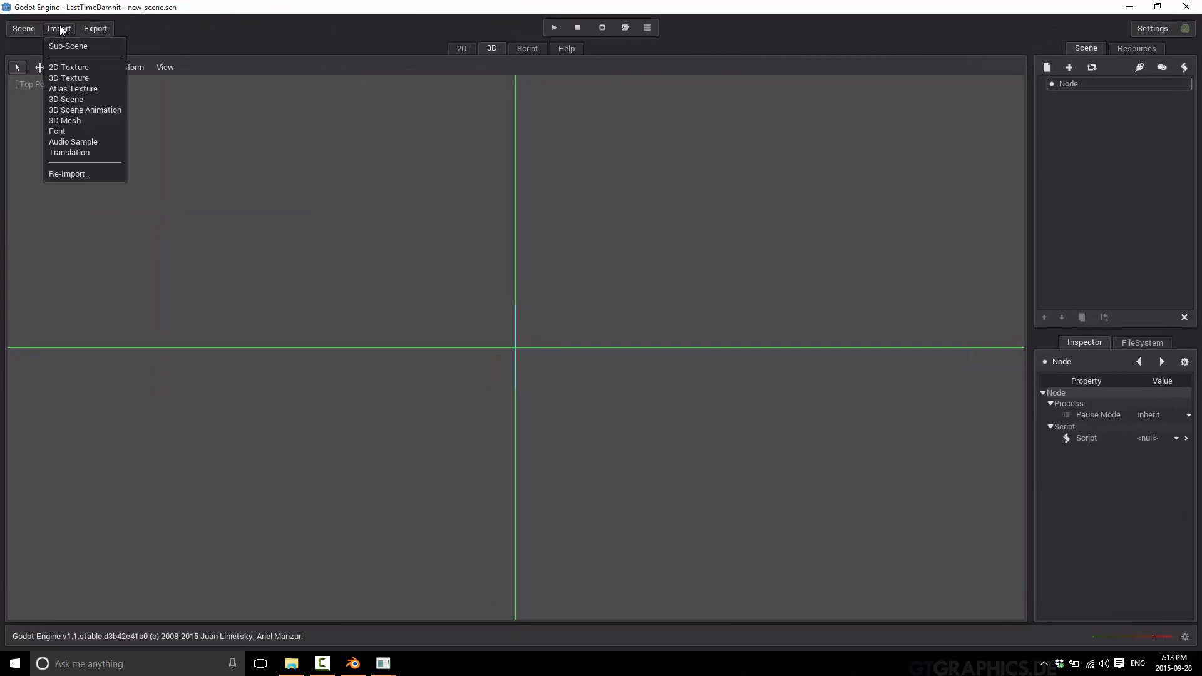
mouse_move(86, 116)
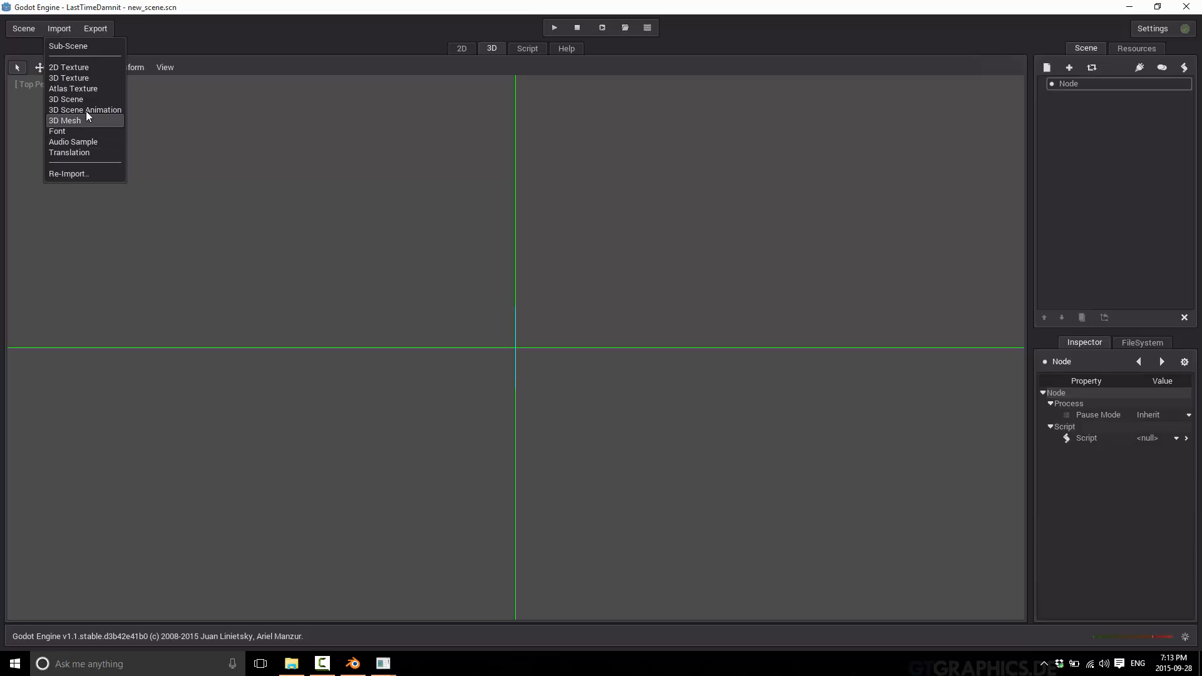
left_click(85, 110)
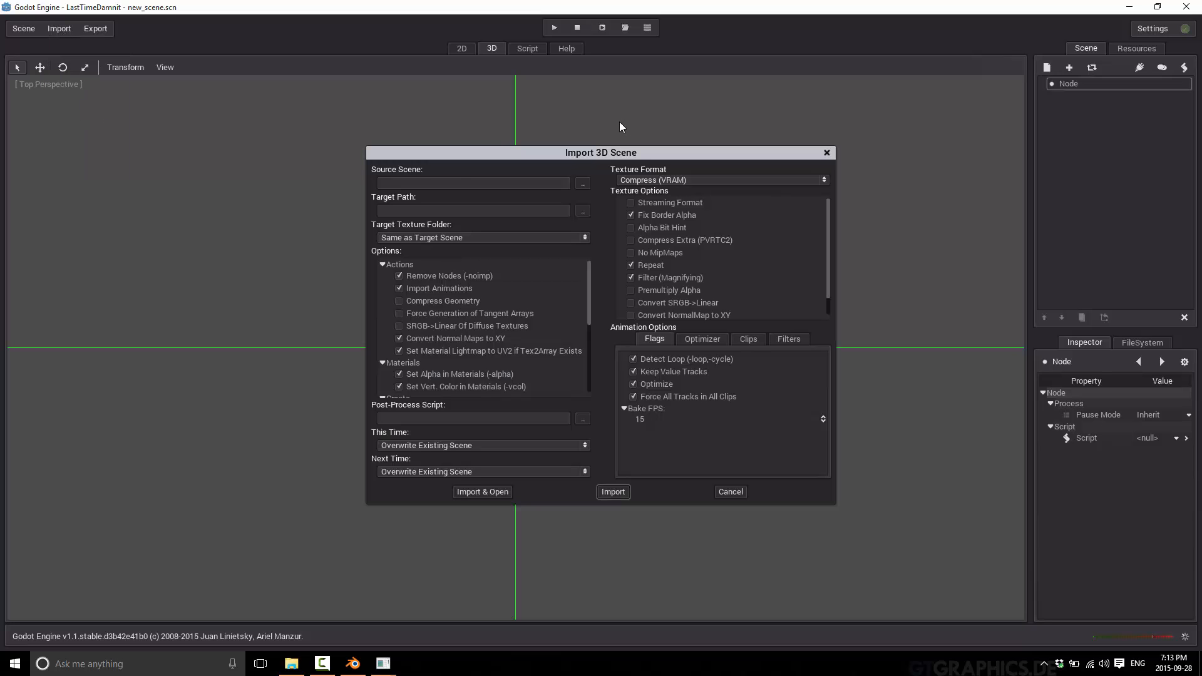
left_click(582, 183)
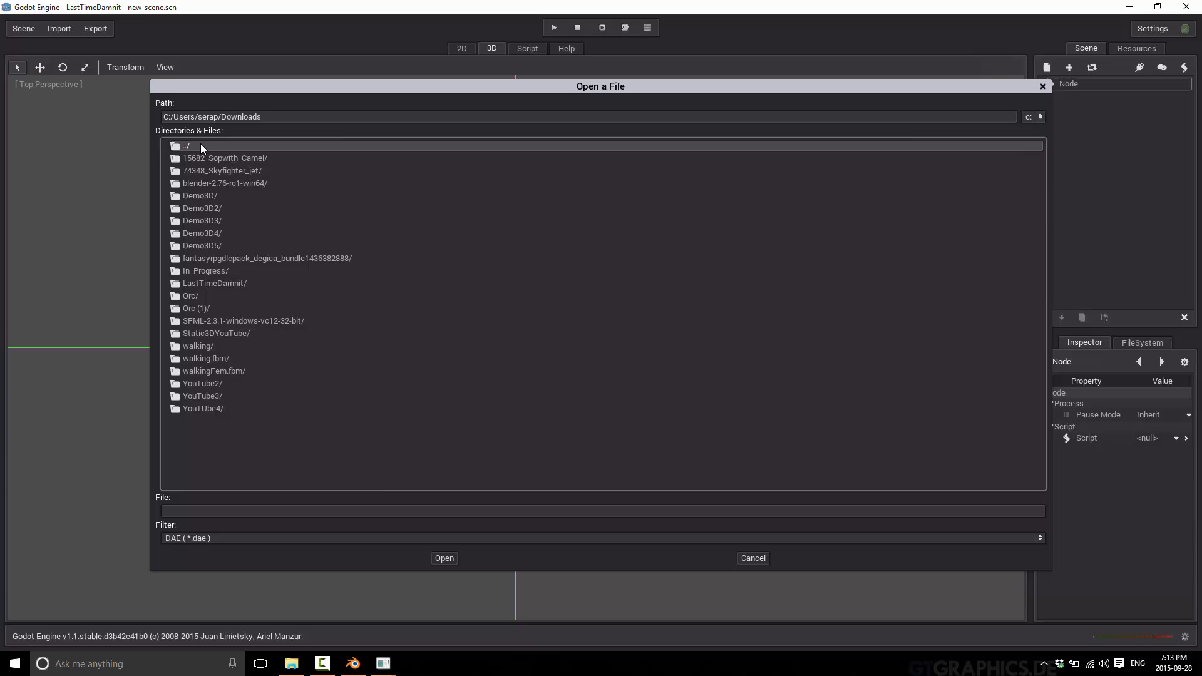
double_click(185, 146)
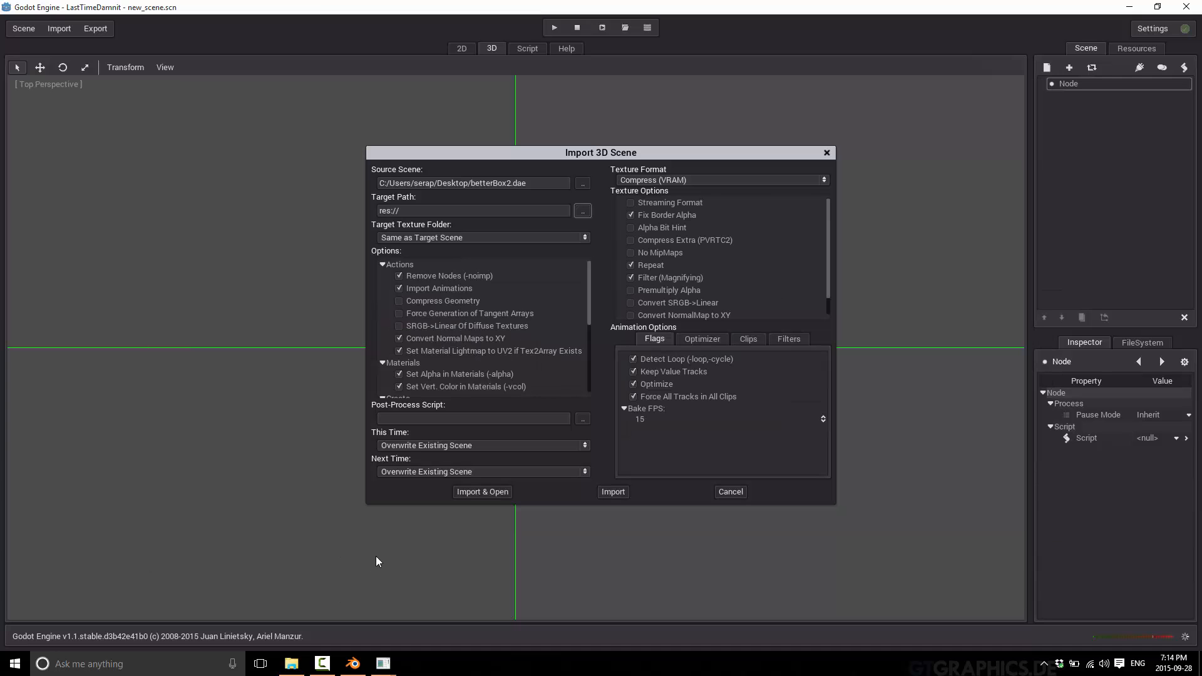
left_click(483, 491)
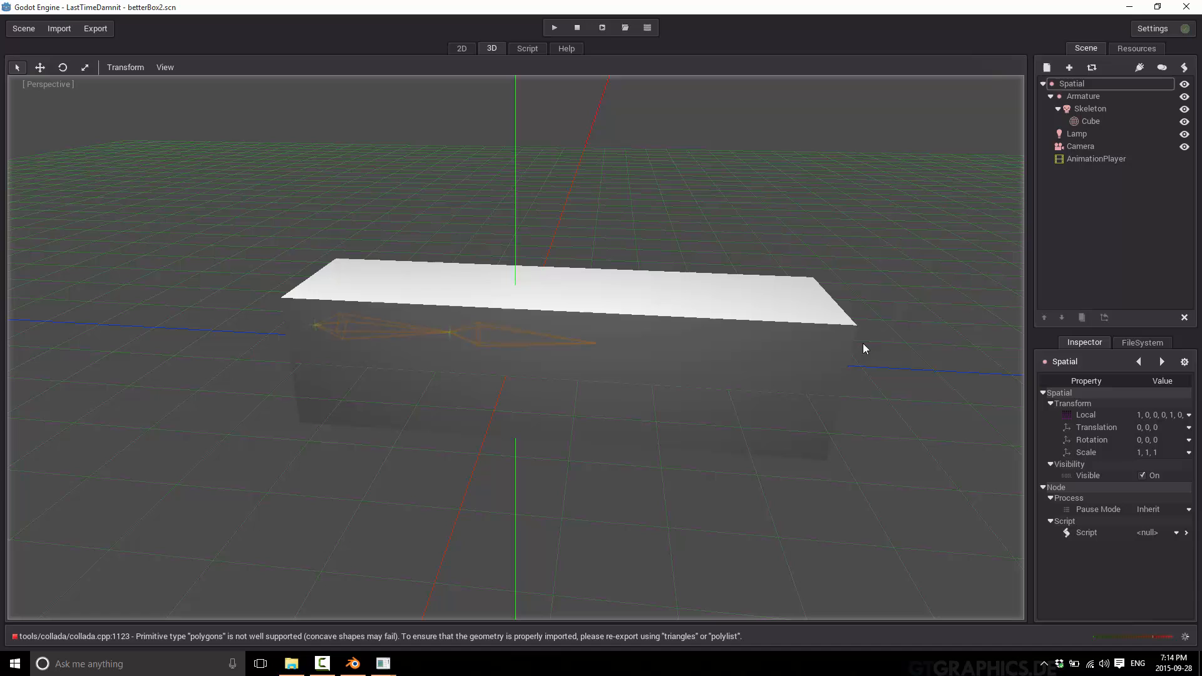
mouse_move(1084, 161)
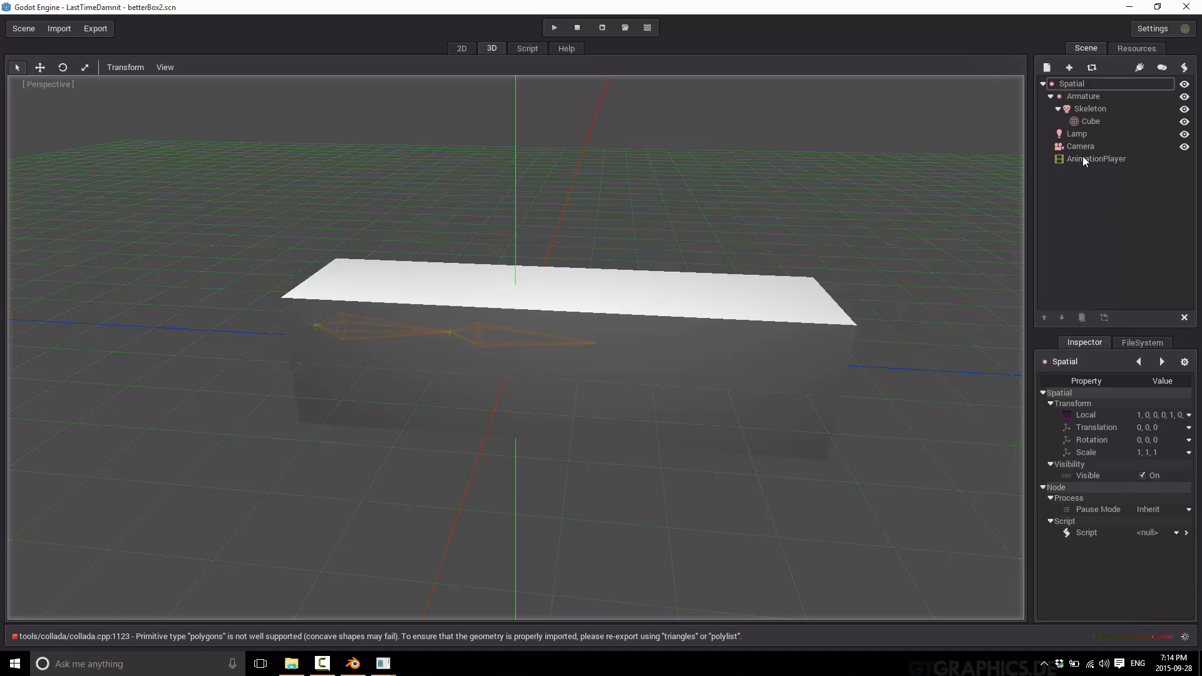
Select the AnimationPlayer and play BendUp and BendForward so the box bends.
left_click(1097, 159)
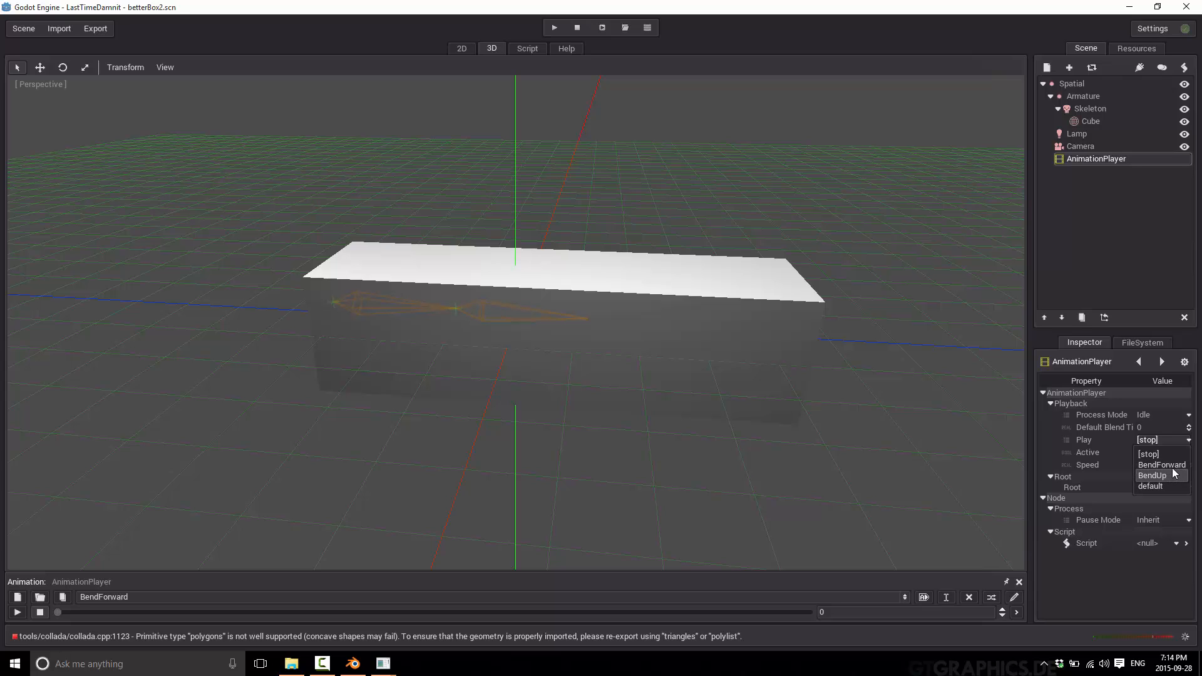
left_click(1162, 465)
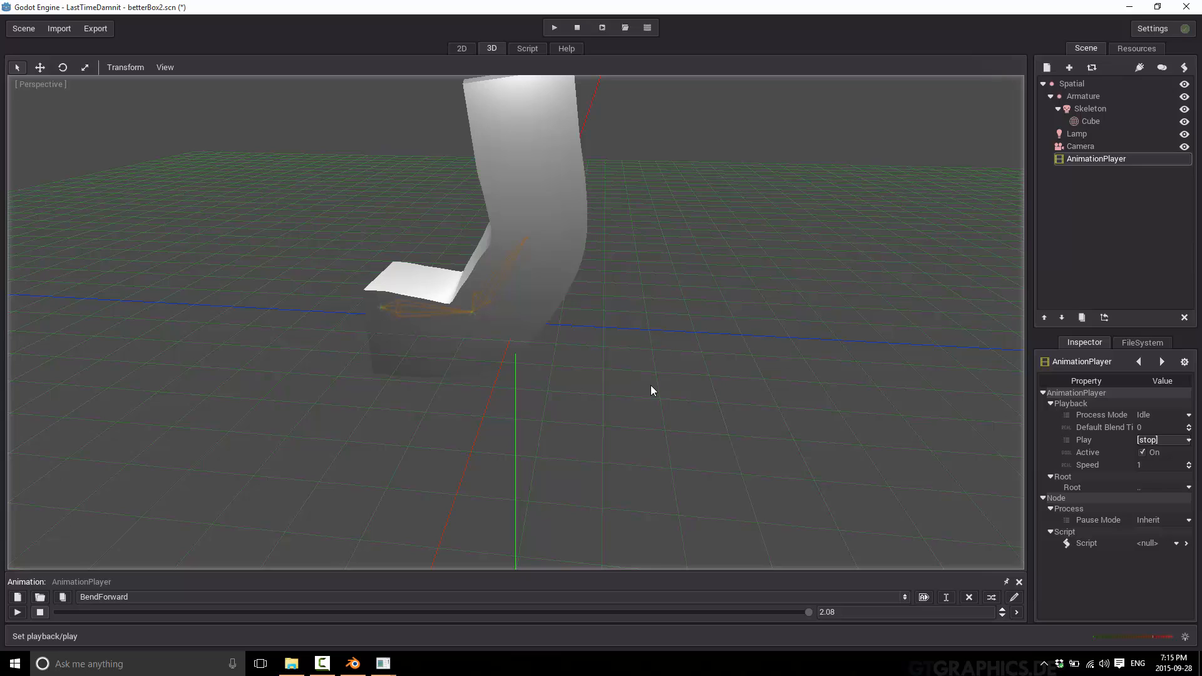
mouse_move(296, 325)
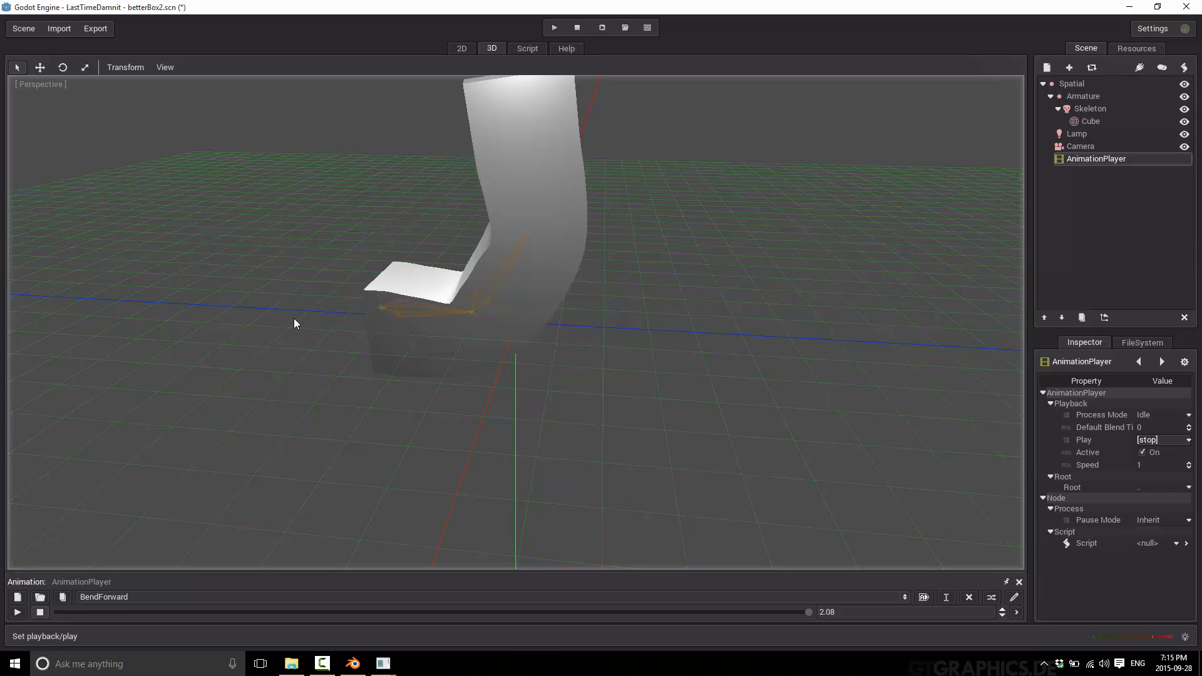